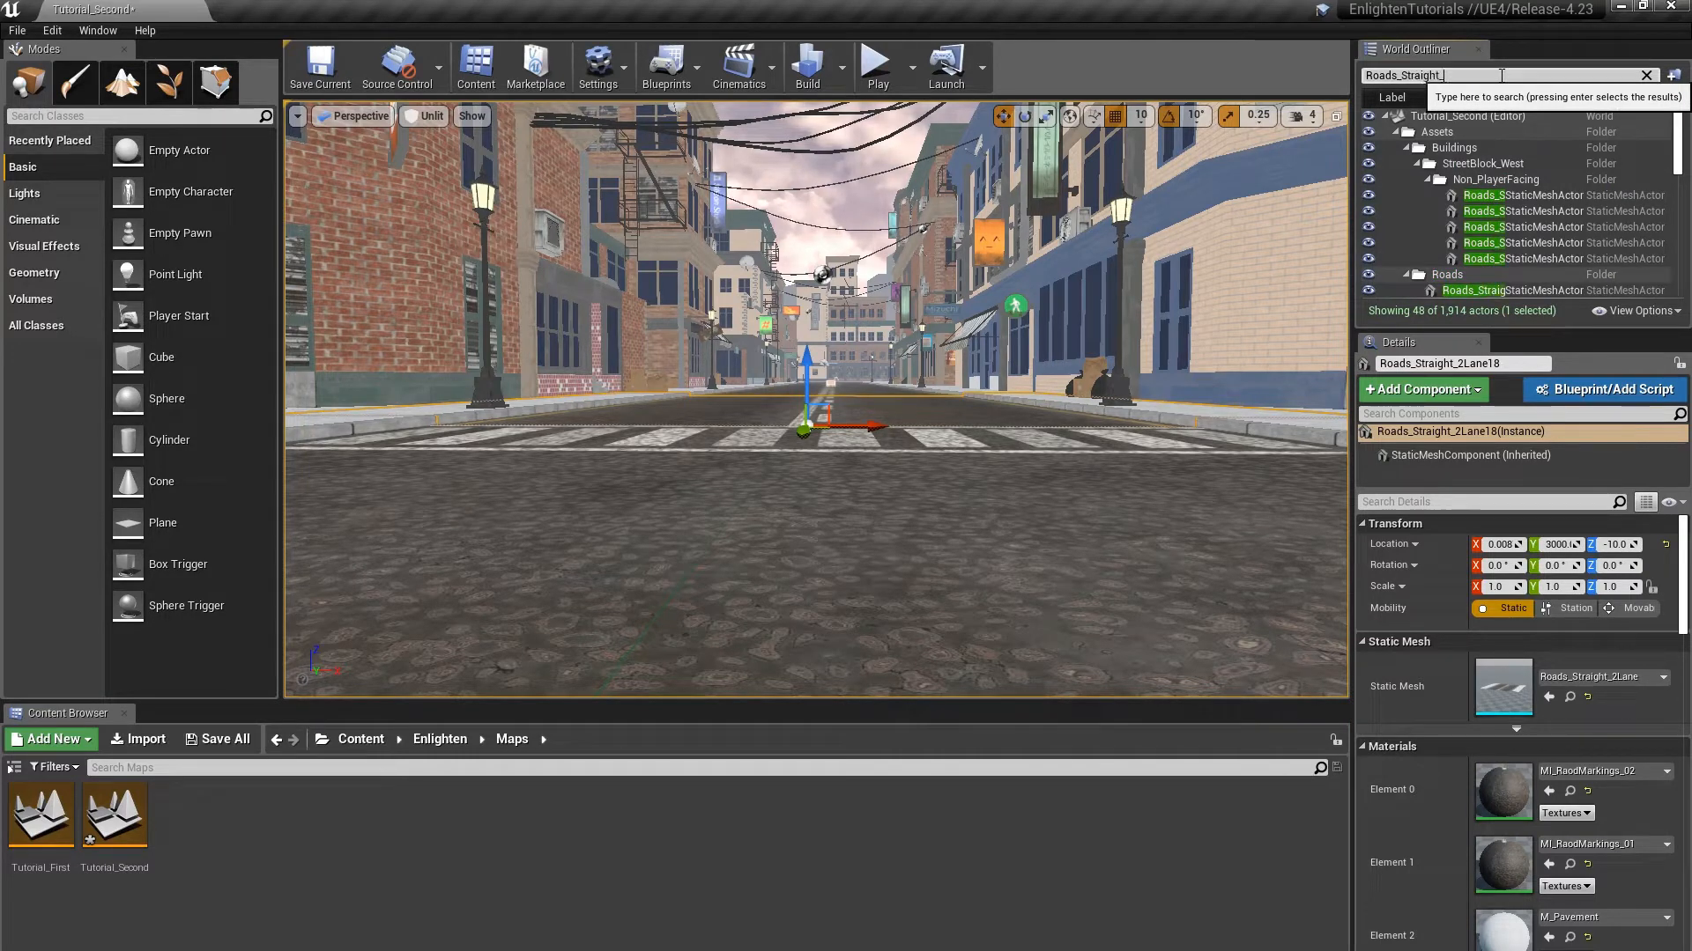
Search the World Outliner for 'Roads_Straight_2Lane18' to select the straight road actor.
{"action": "type", "text": "Roads_Straight_2Lane18"}
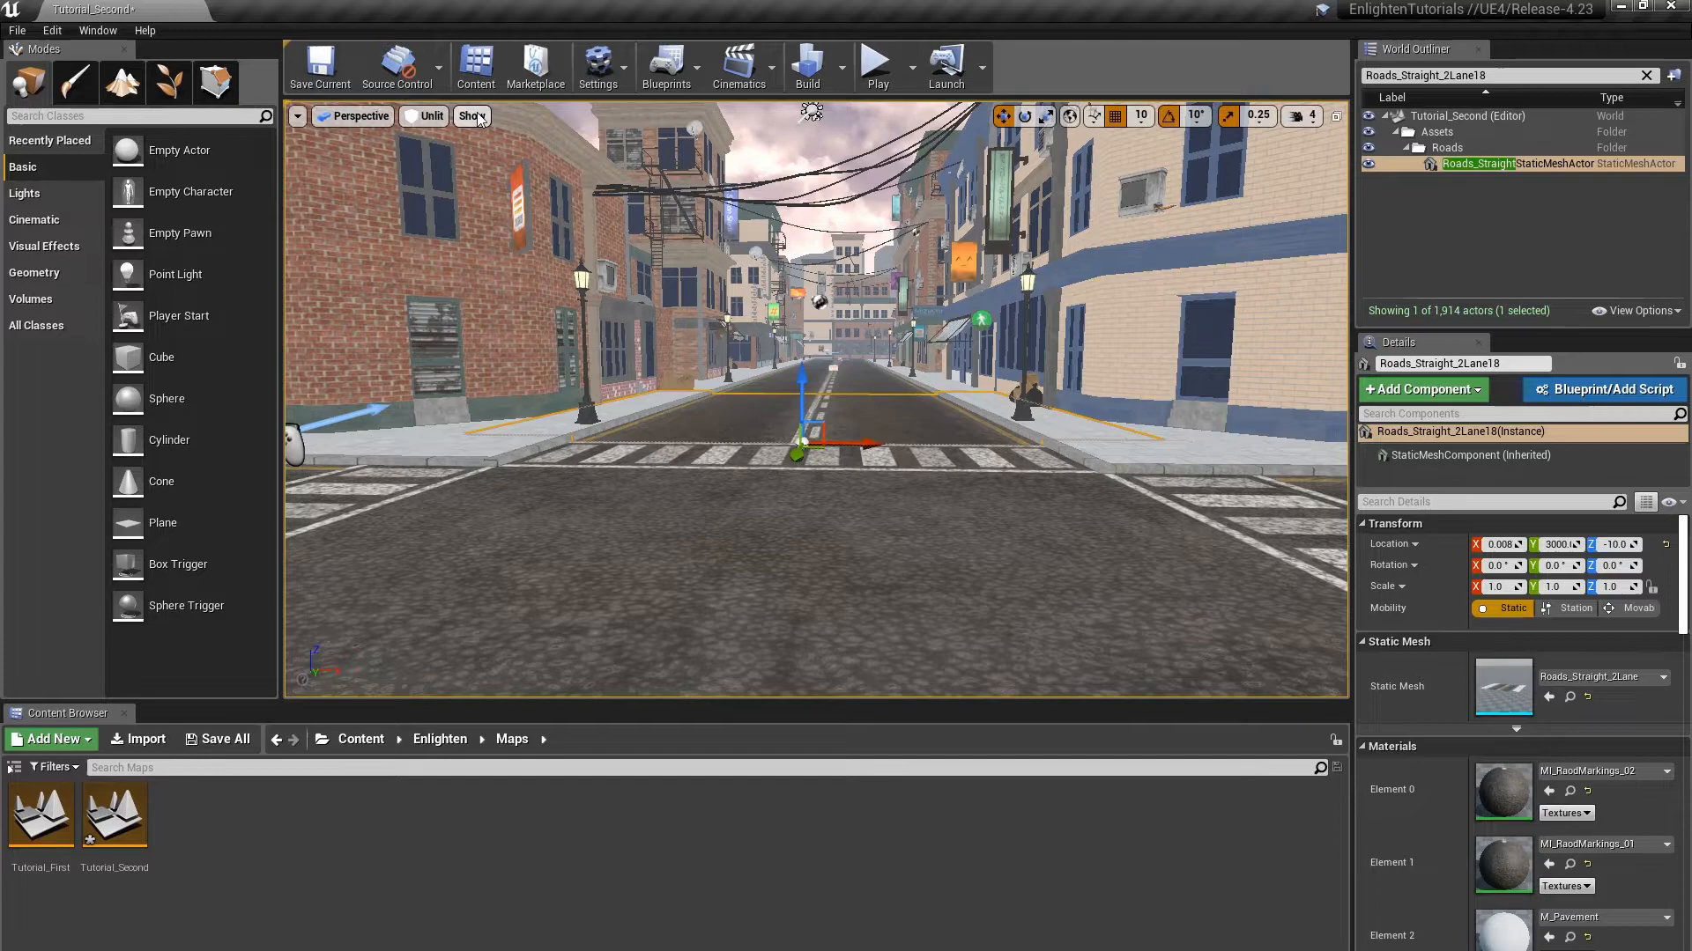
Enable Show > Enlighten > Lightmap Charts in the viewport and reselect Roads_Straight_2Lane18.
{"action": "left_click", "coordinate": [471, 116]}
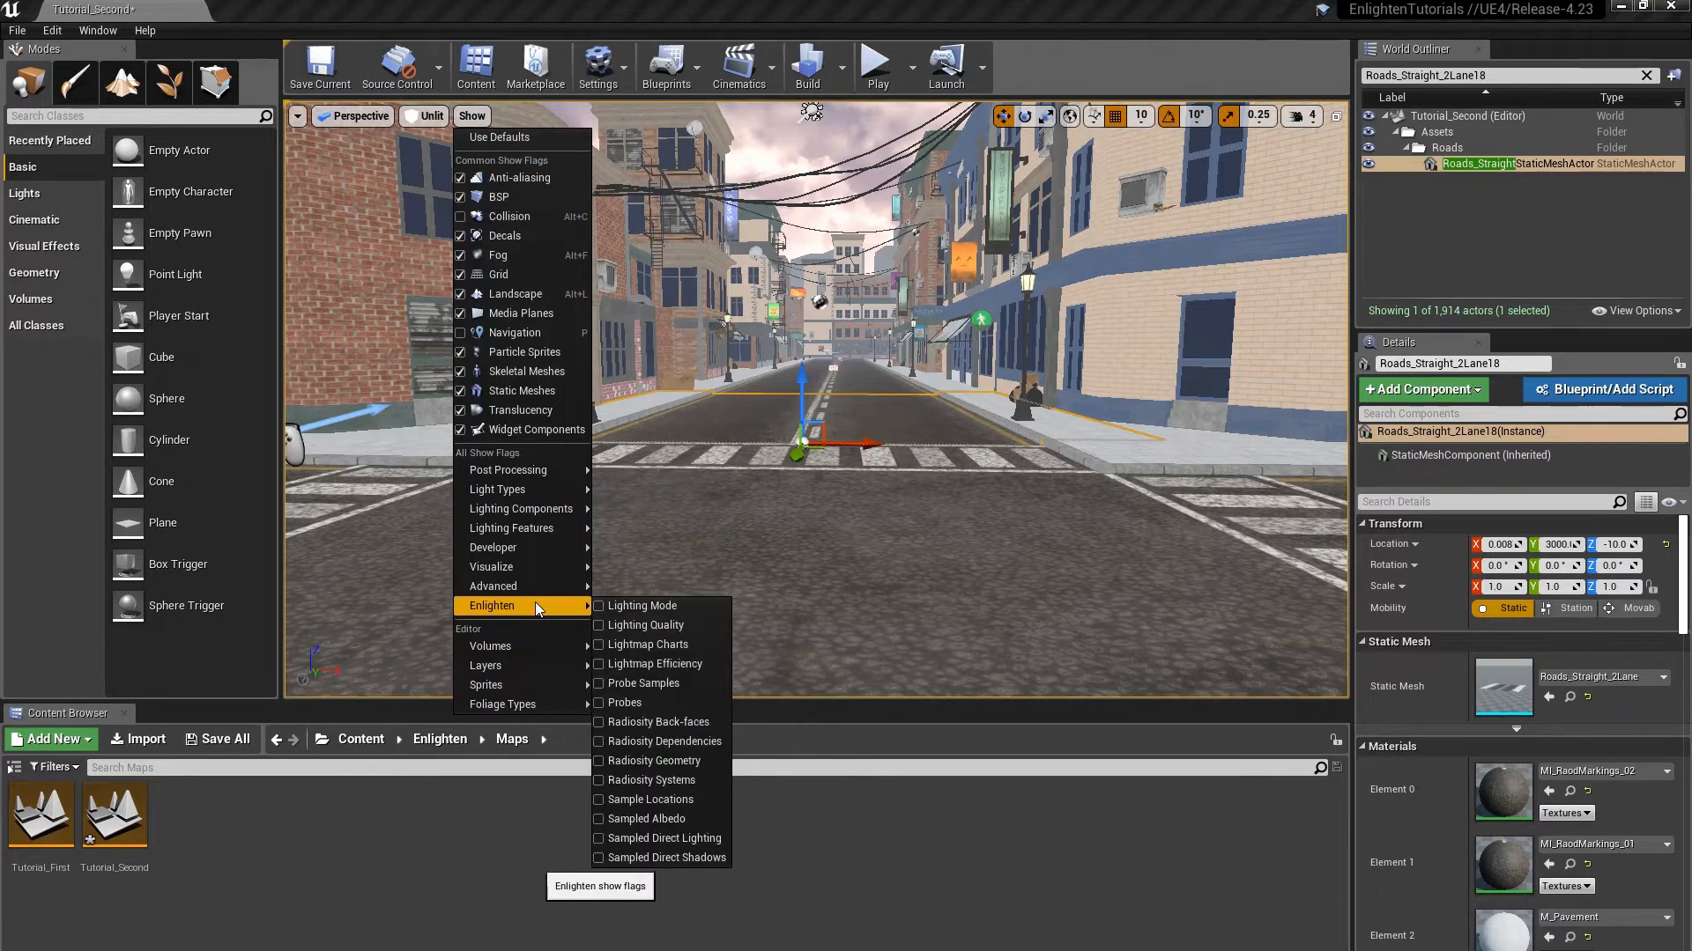
{"action": "left_click", "coordinate": [648, 644]}
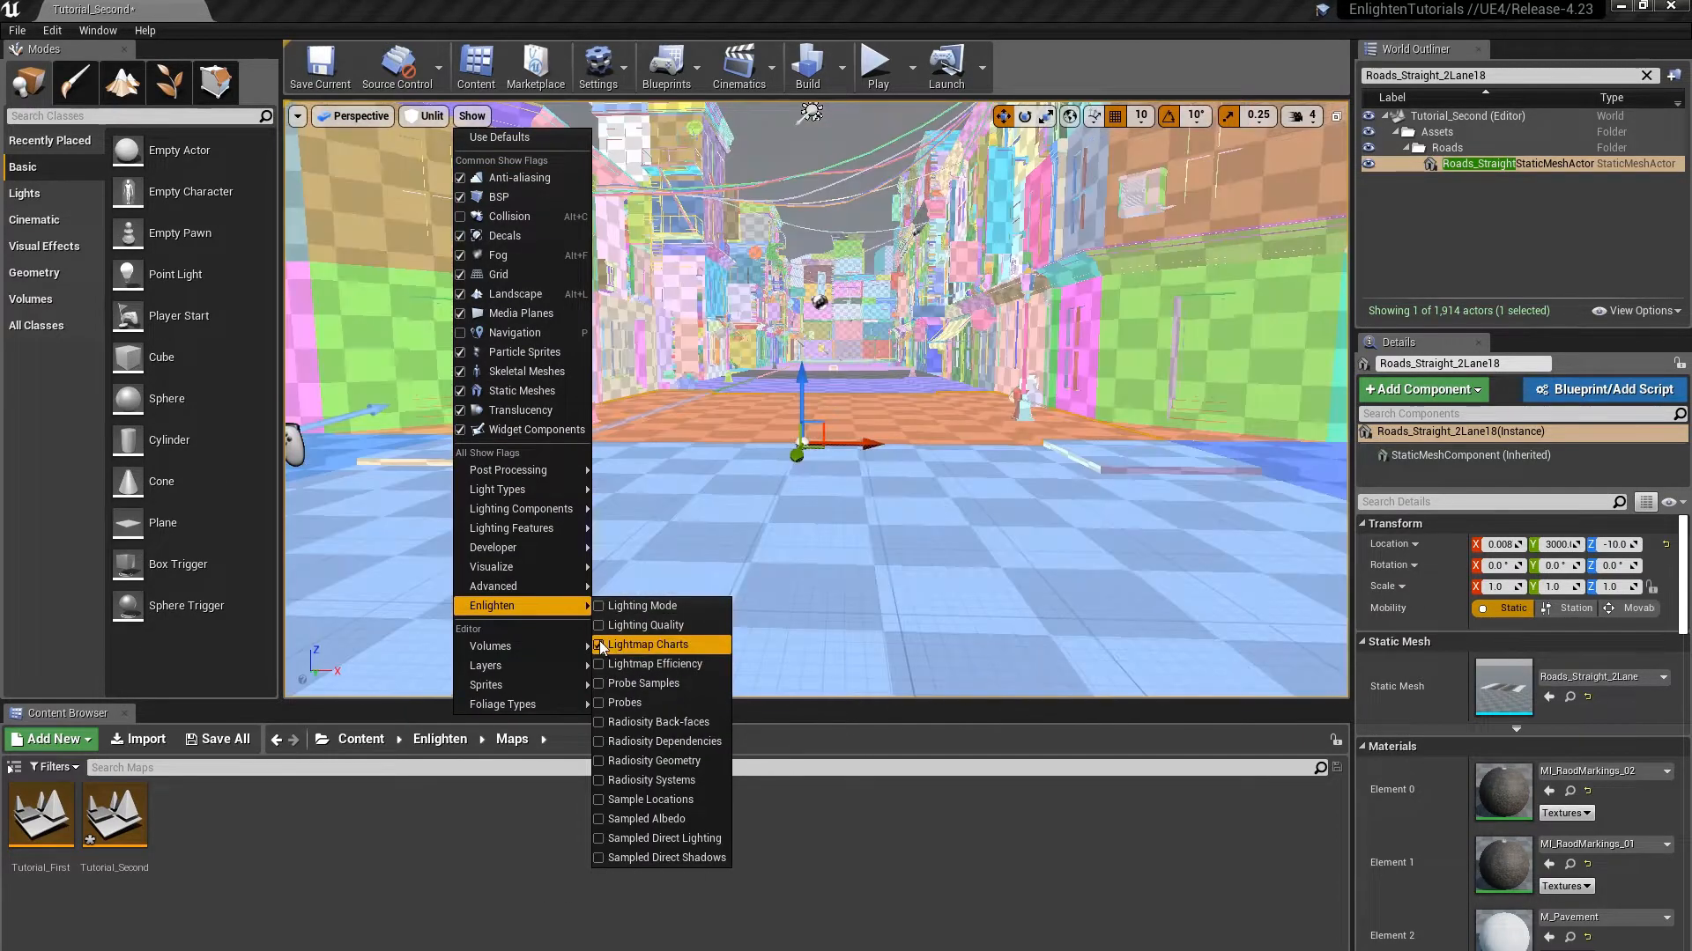
{"action": "left_click", "coordinate": [597, 644]}
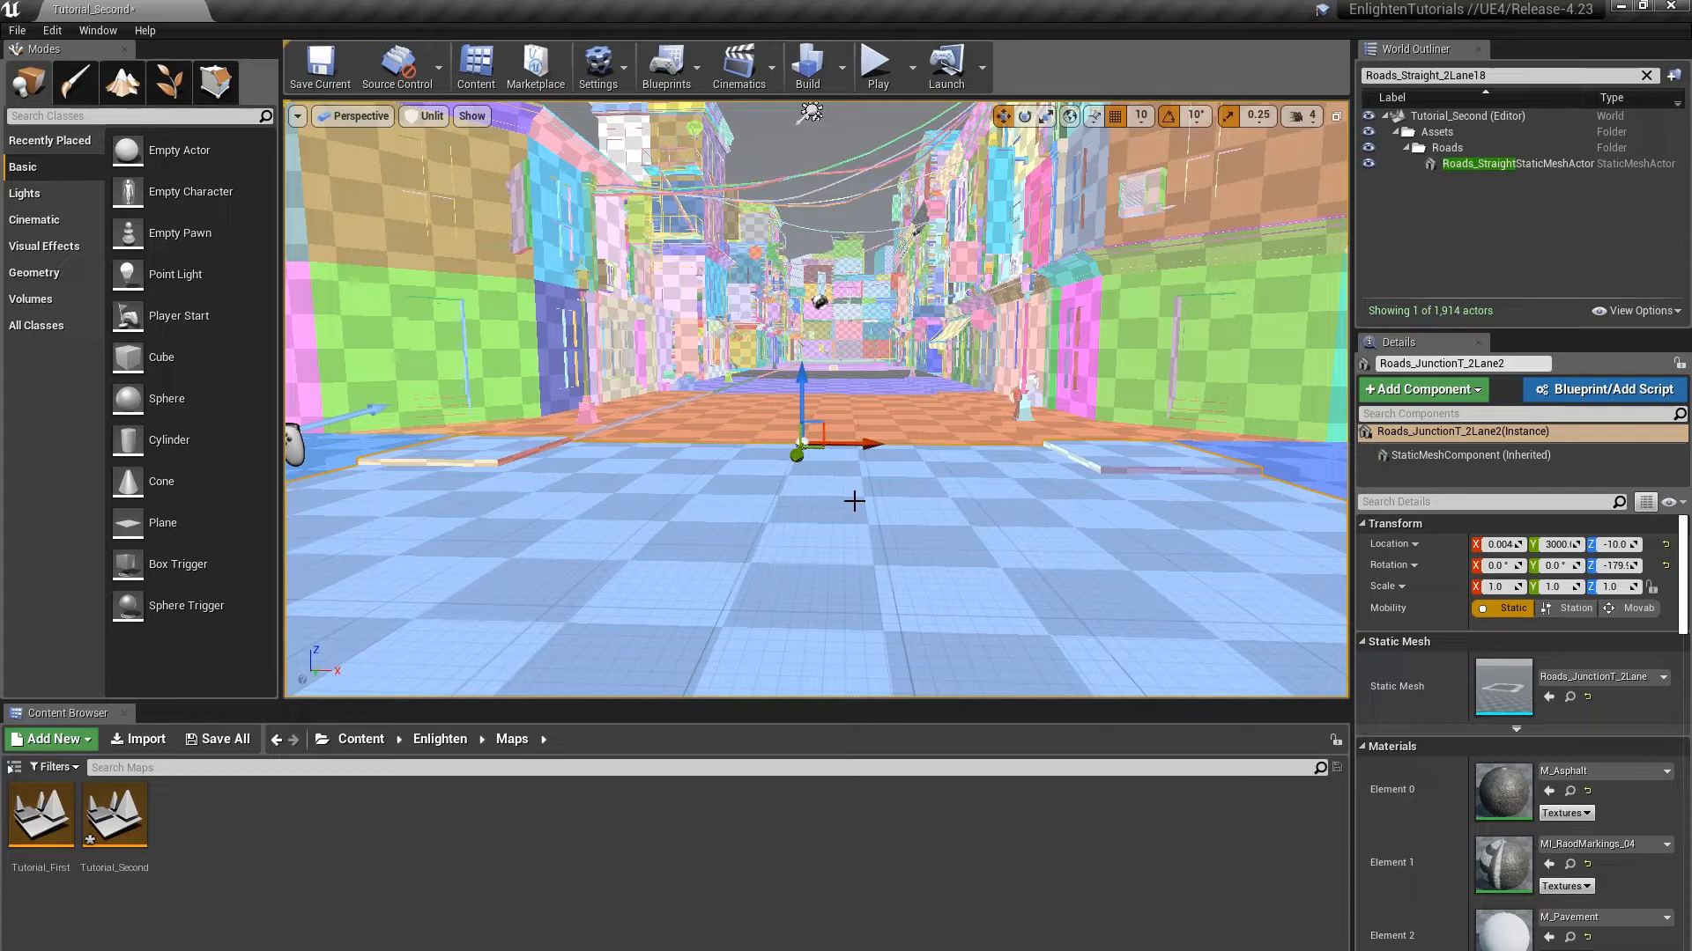
{"action": "mouse_move", "coordinate": [903, 504]}
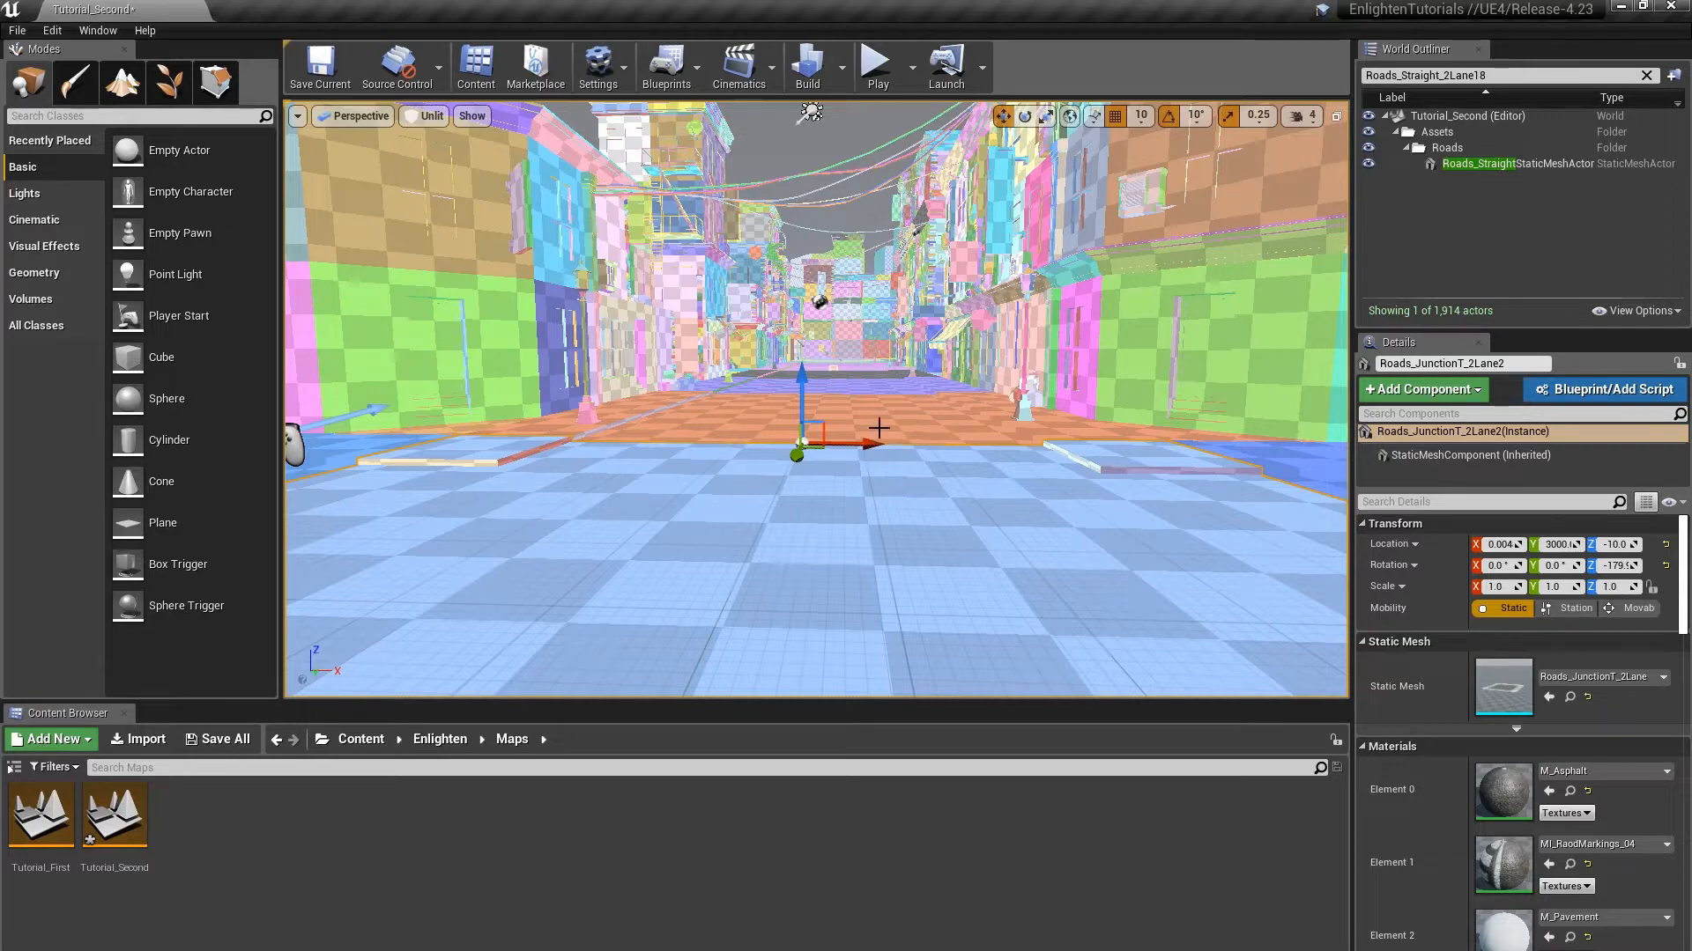
{"action": "left_click", "coordinate": [1525, 163]}
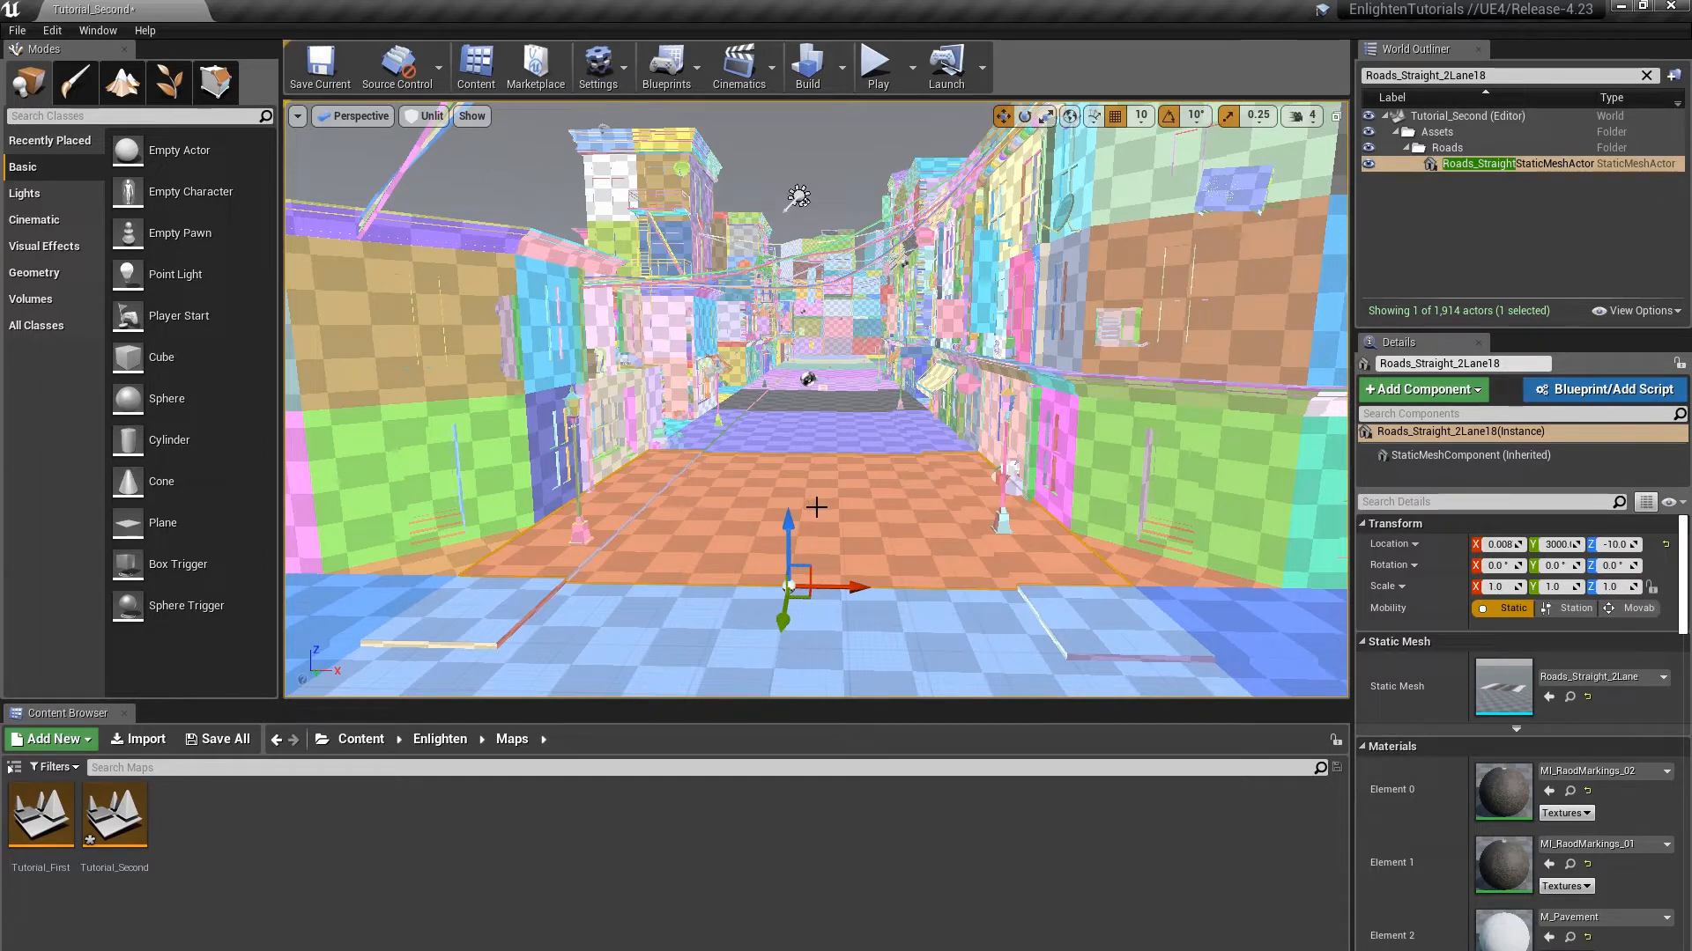
{"action": "mouse_move", "coordinate": [725, 557]}
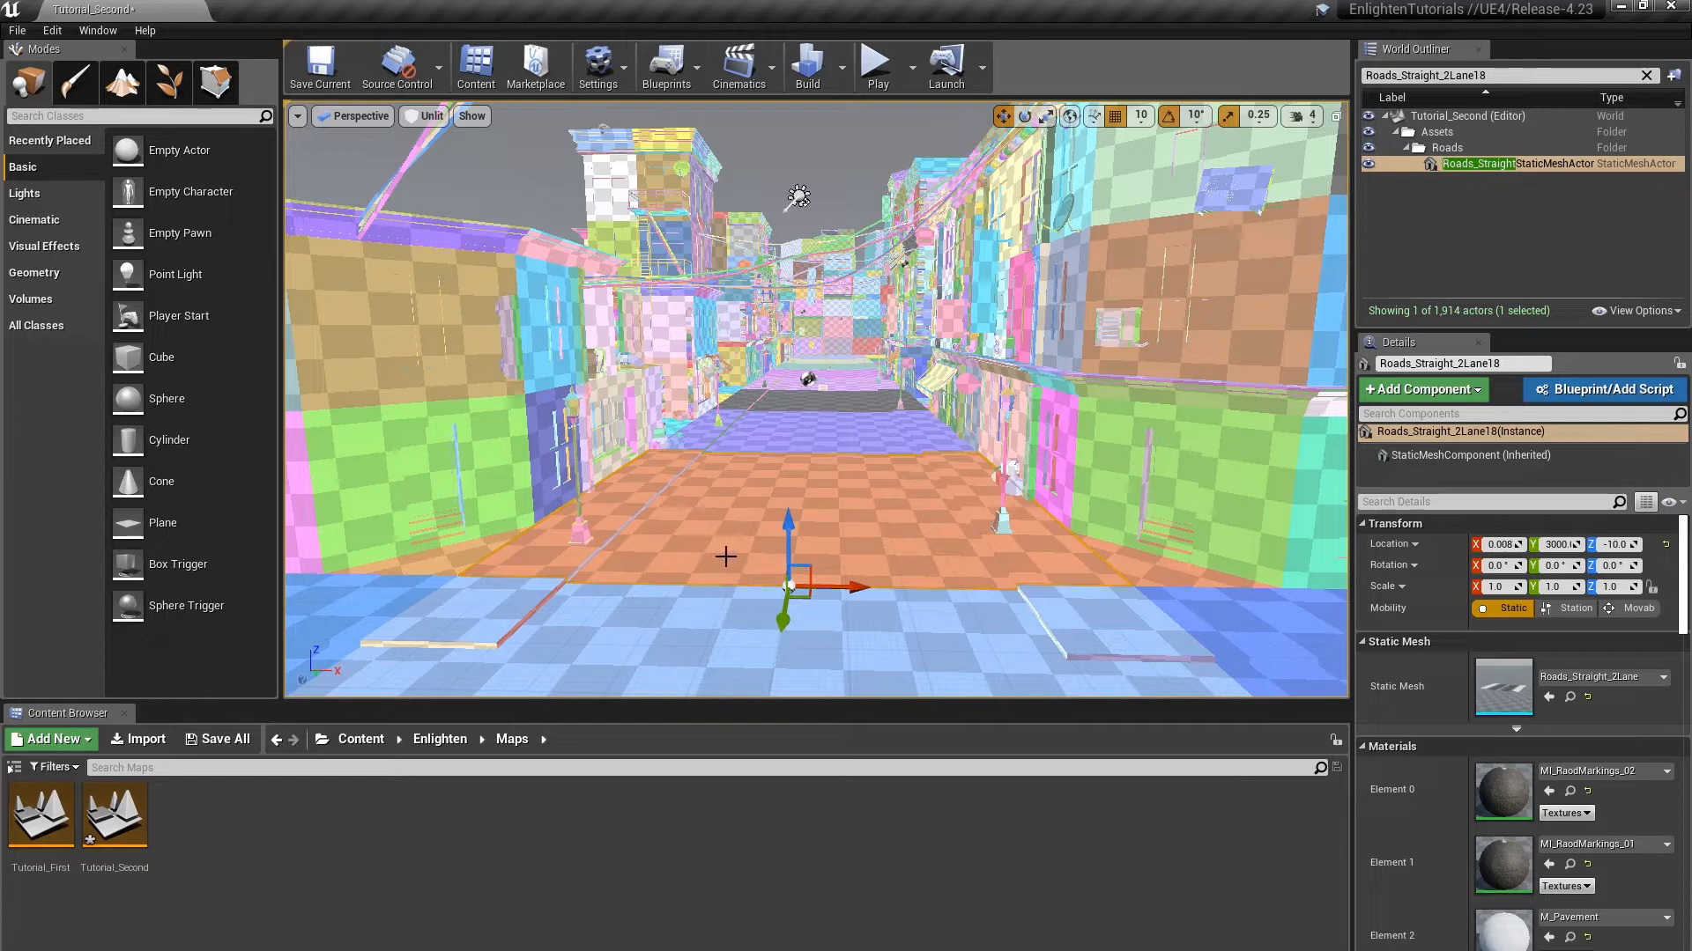
{"action": "mouse_move", "coordinate": [711, 590]}
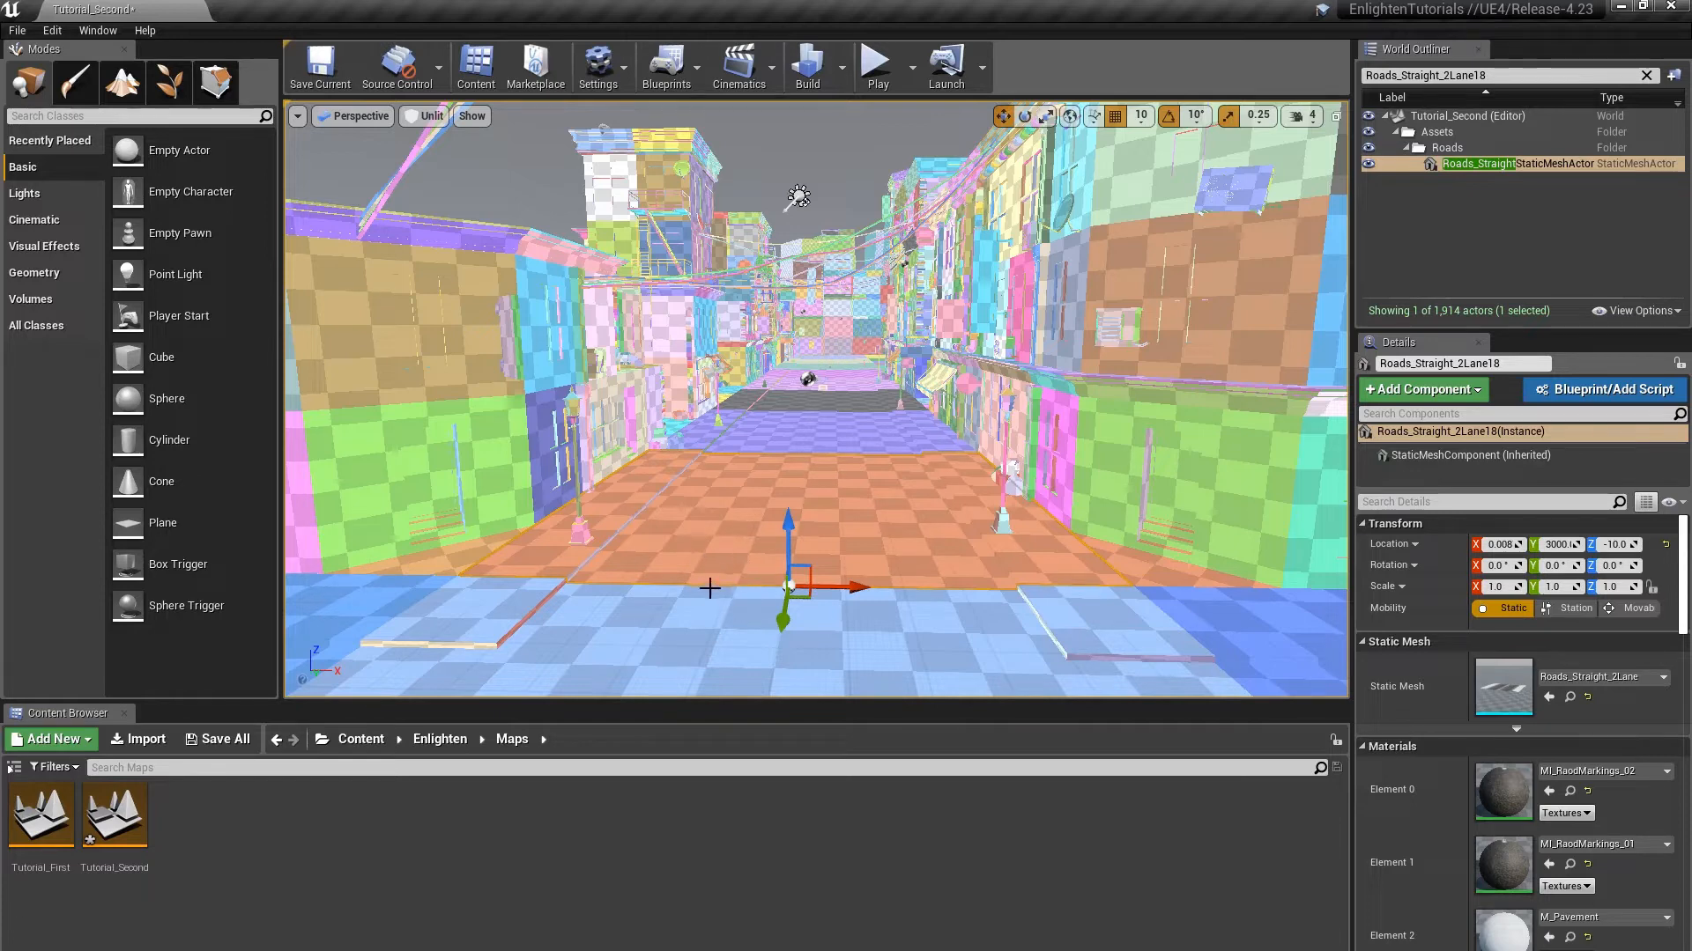
{"action": "mouse_move", "coordinate": [950, 544]}
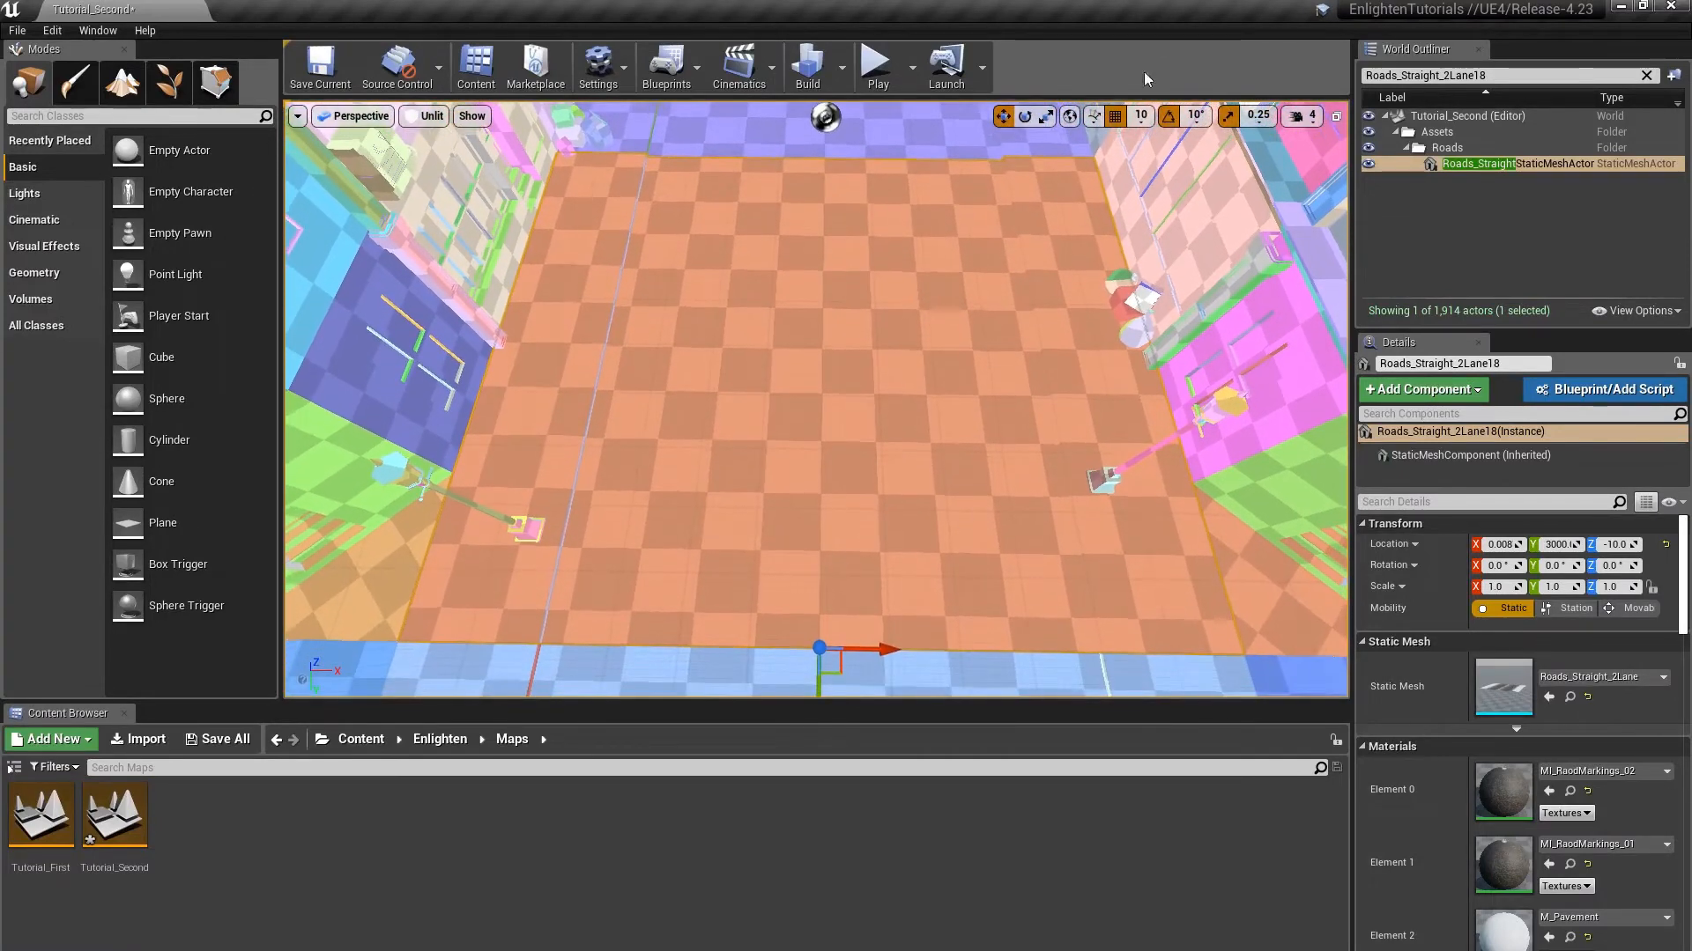
Set the viewport grid snap size to 100.
{"action": "left_click", "coordinate": [1140, 115]}
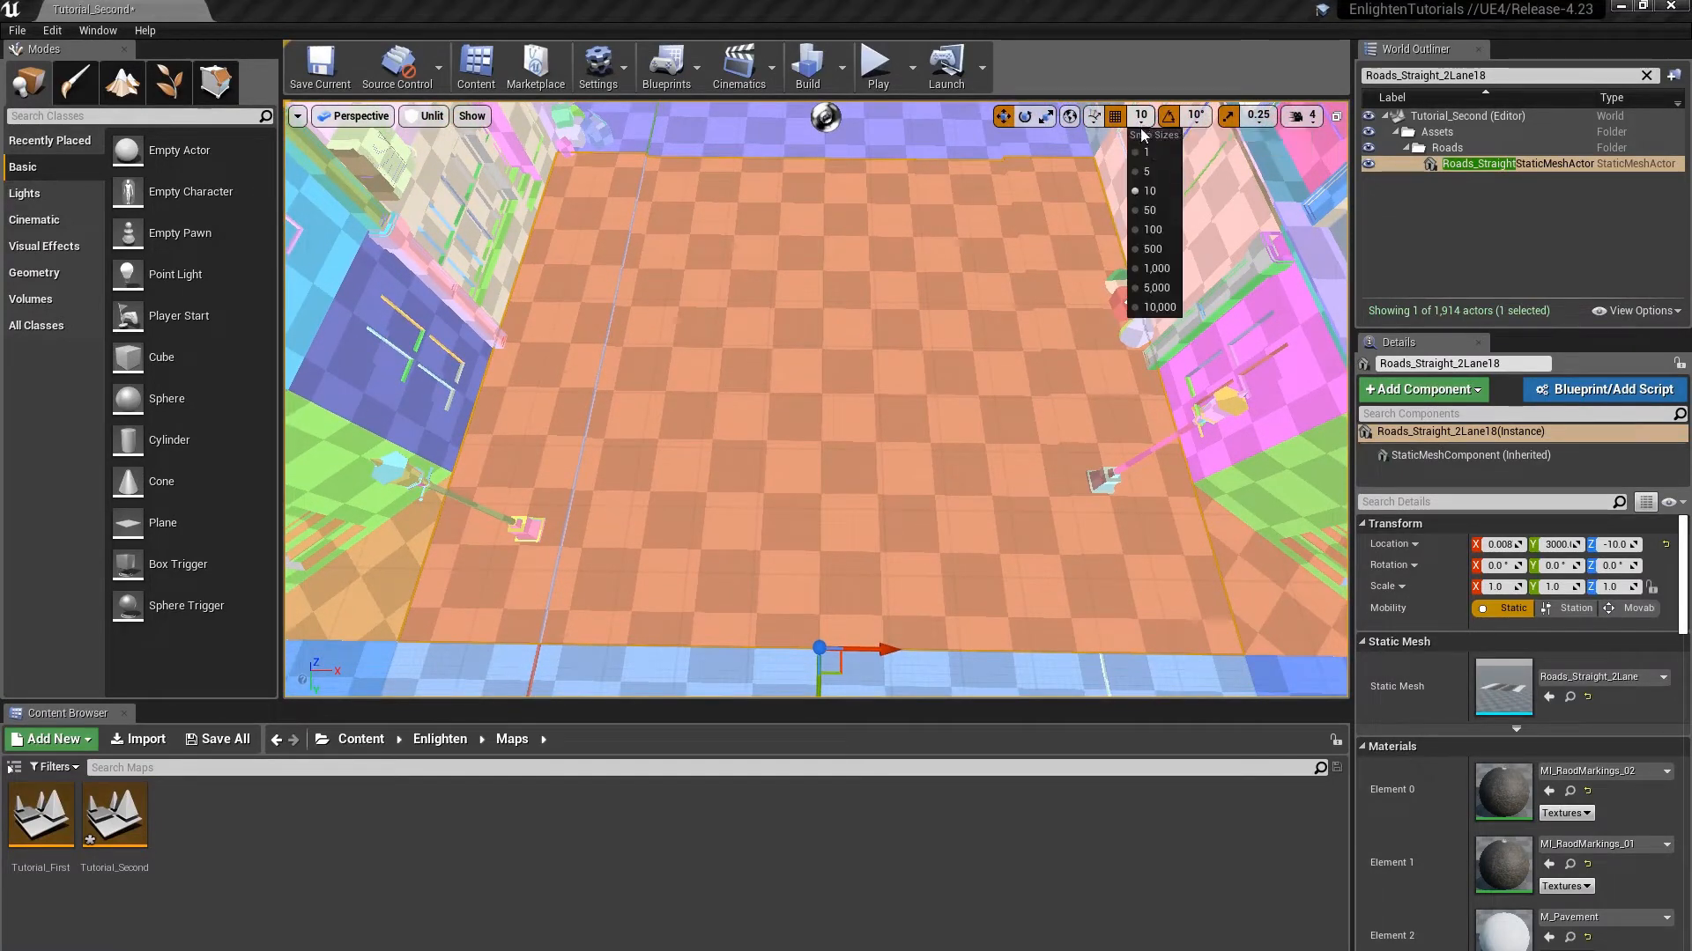
{"action": "left_click", "coordinate": [1153, 229]}
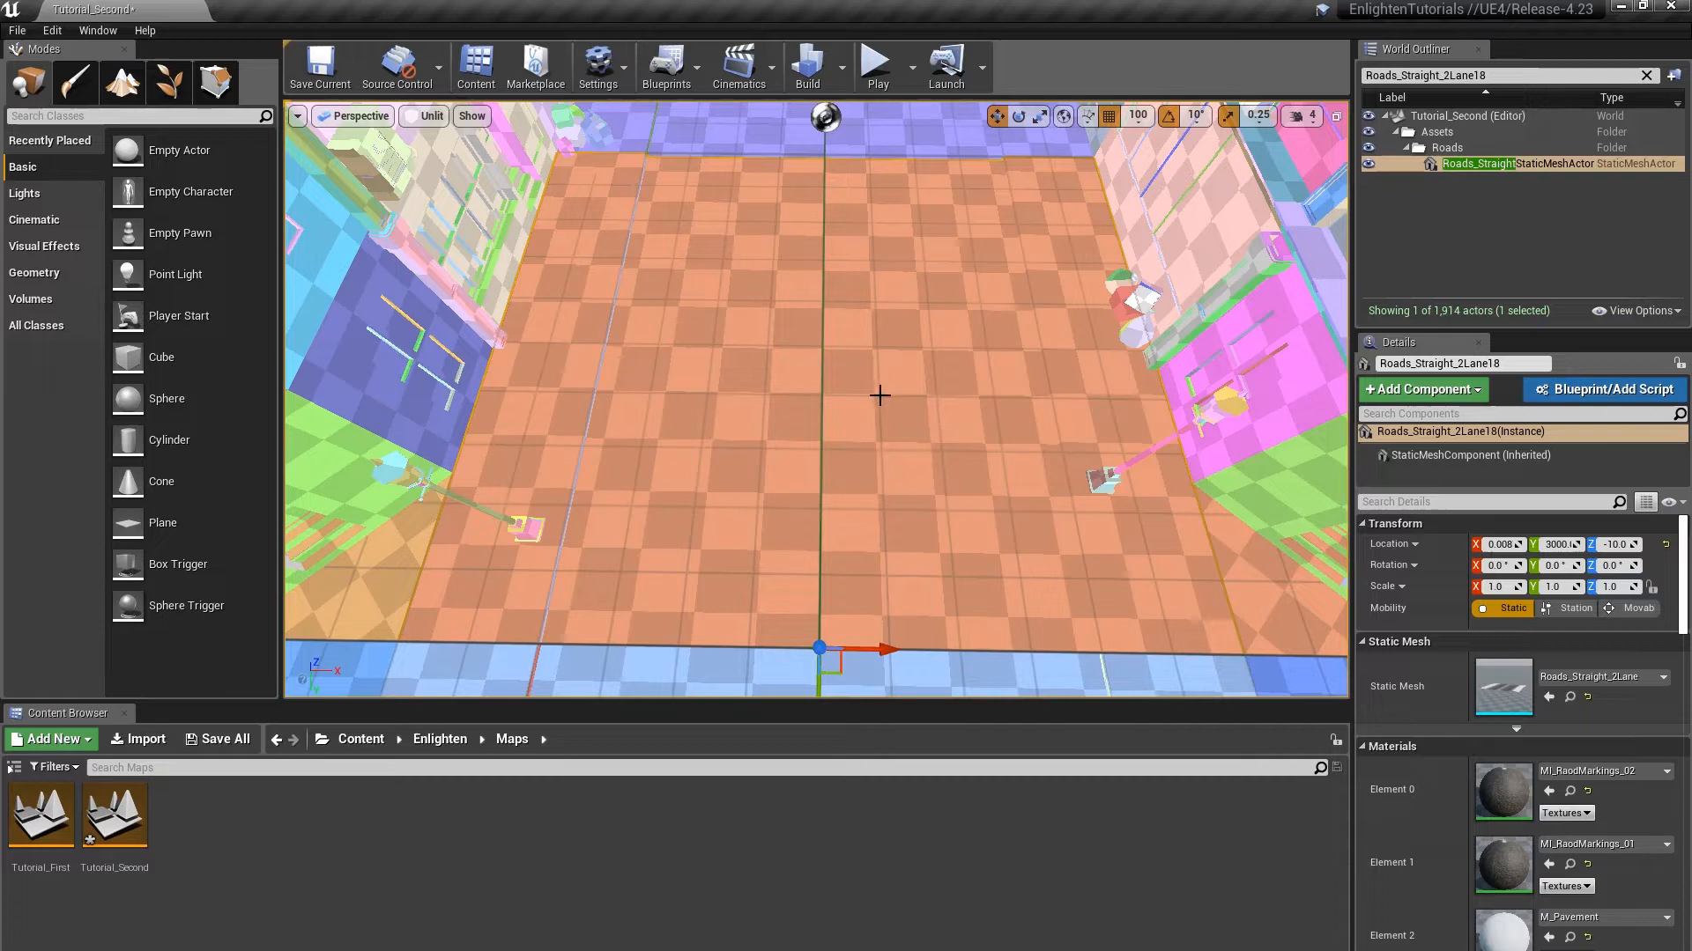
{"action": "mouse_move", "coordinate": [883, 440]}
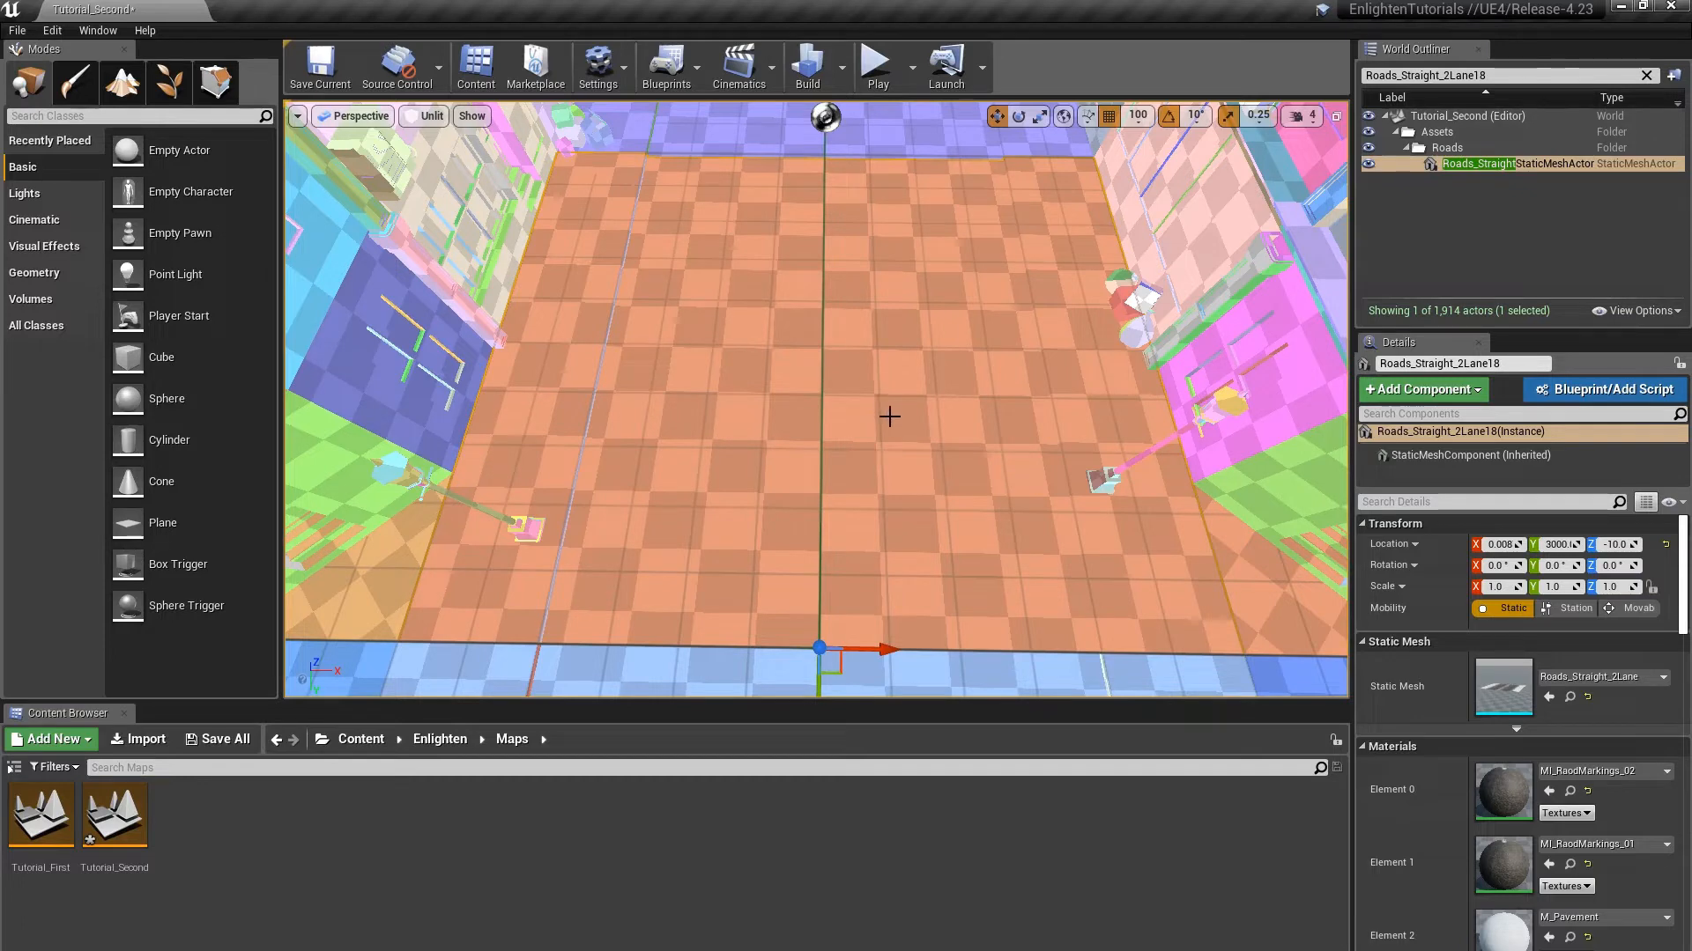
{"action": "mouse_move", "coordinate": [847, 398]}
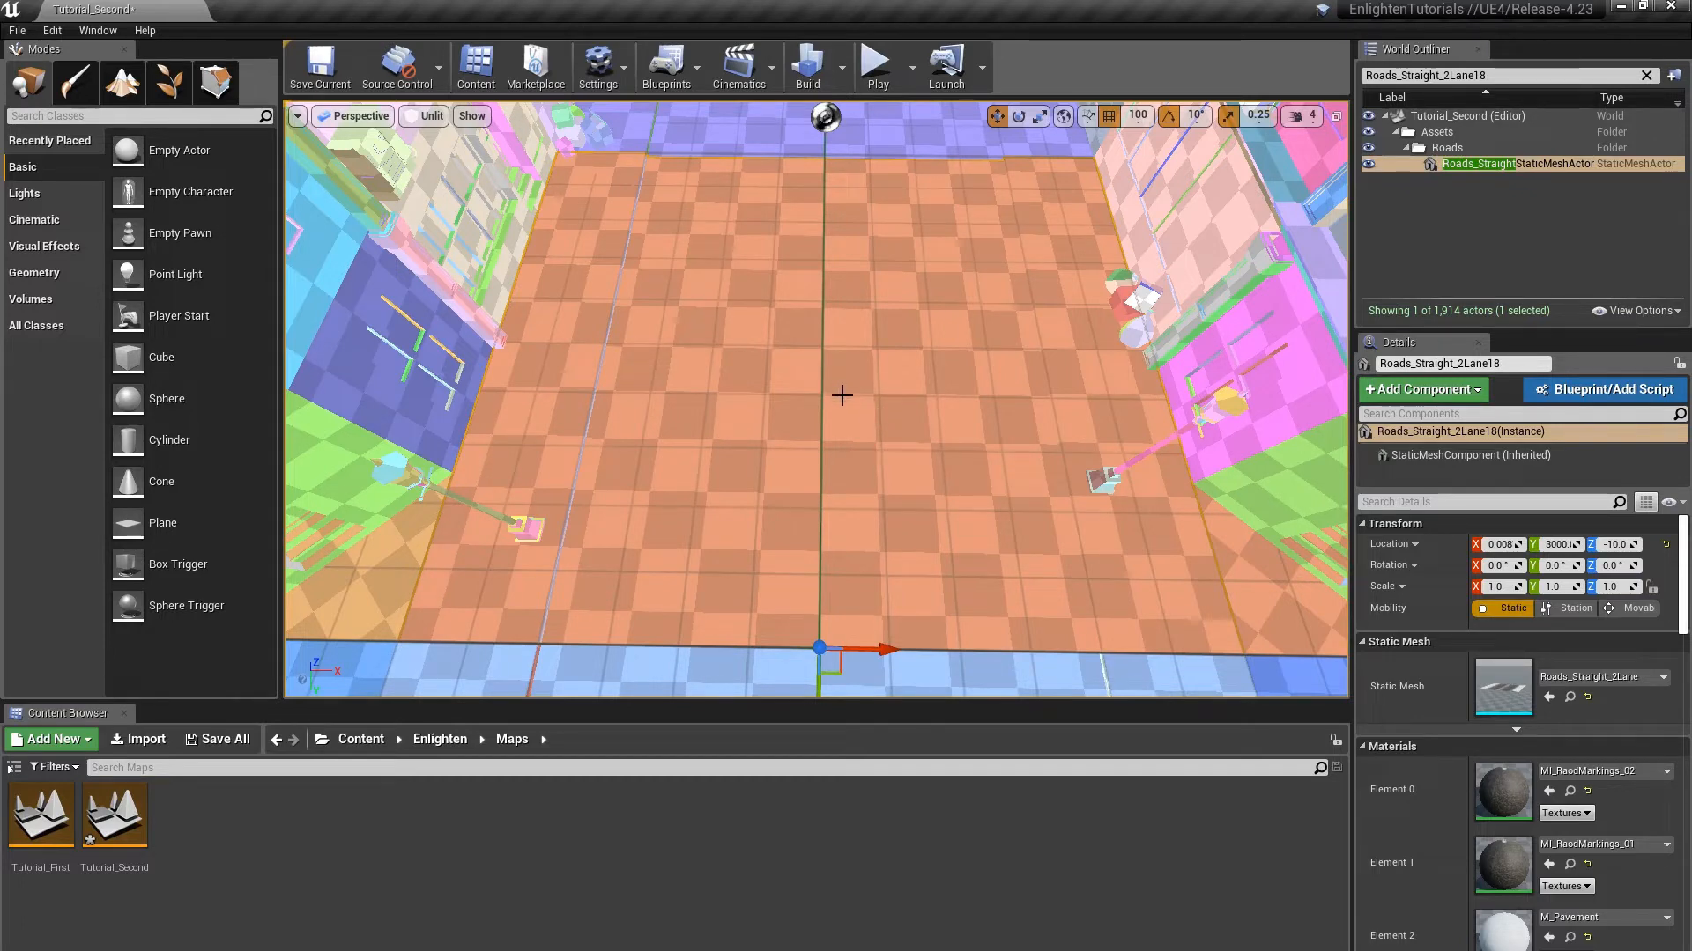
{"action": "mouse_move", "coordinate": [889, 375]}
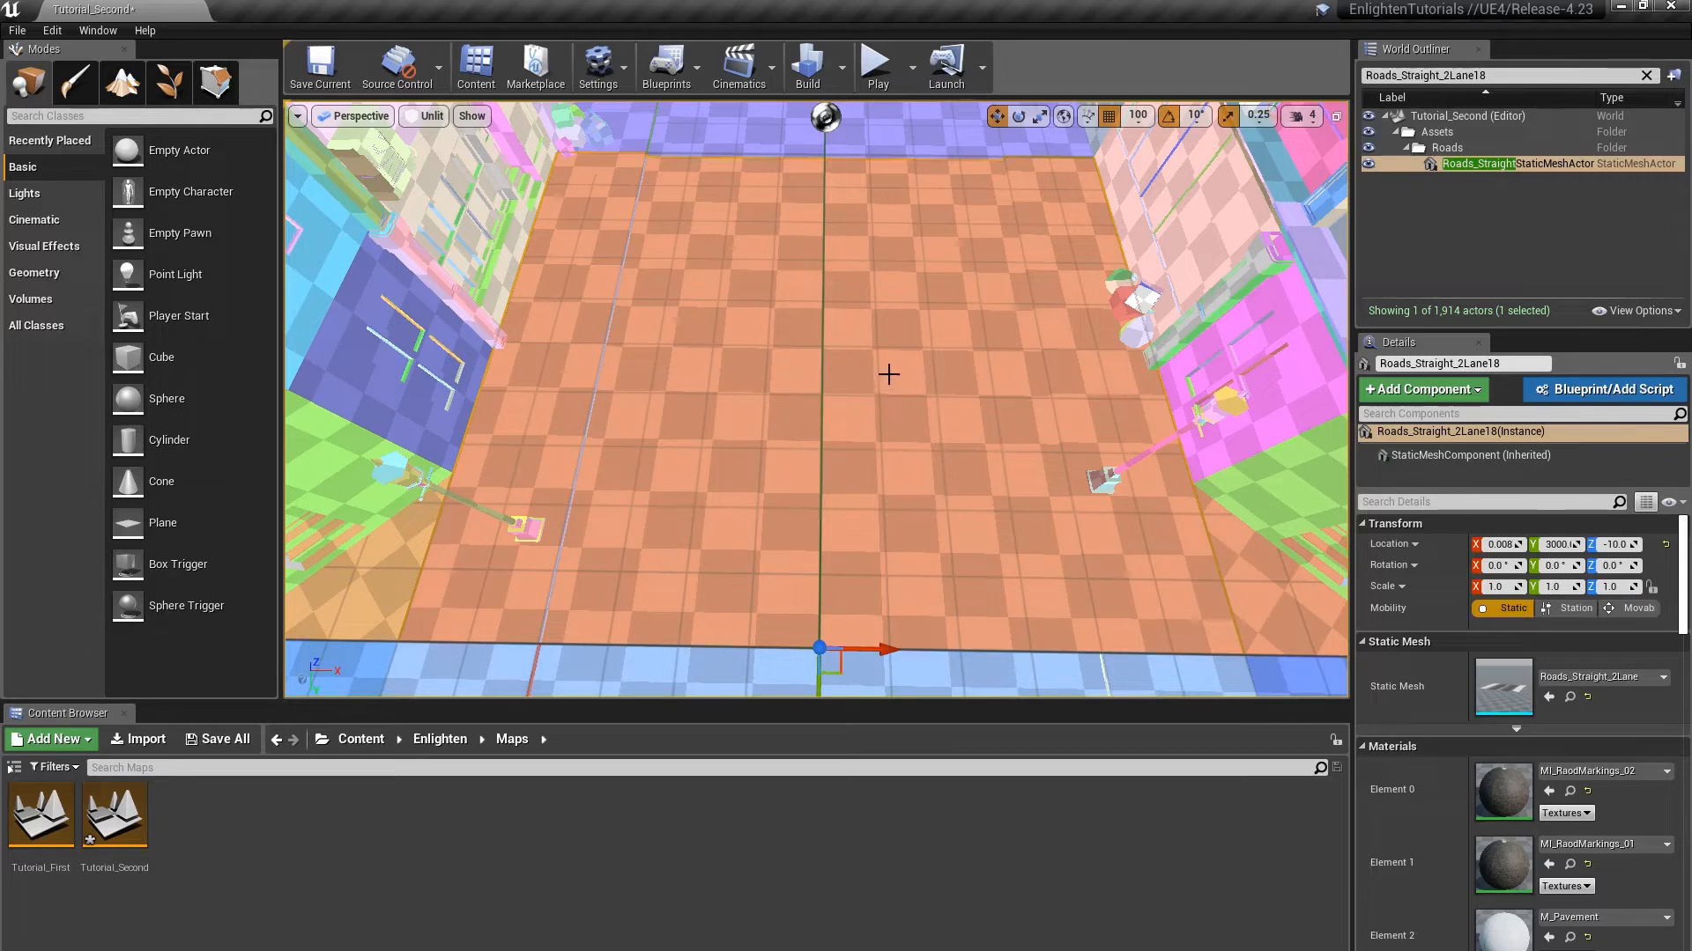
{"action": "mouse_move", "coordinate": [525, 583]}
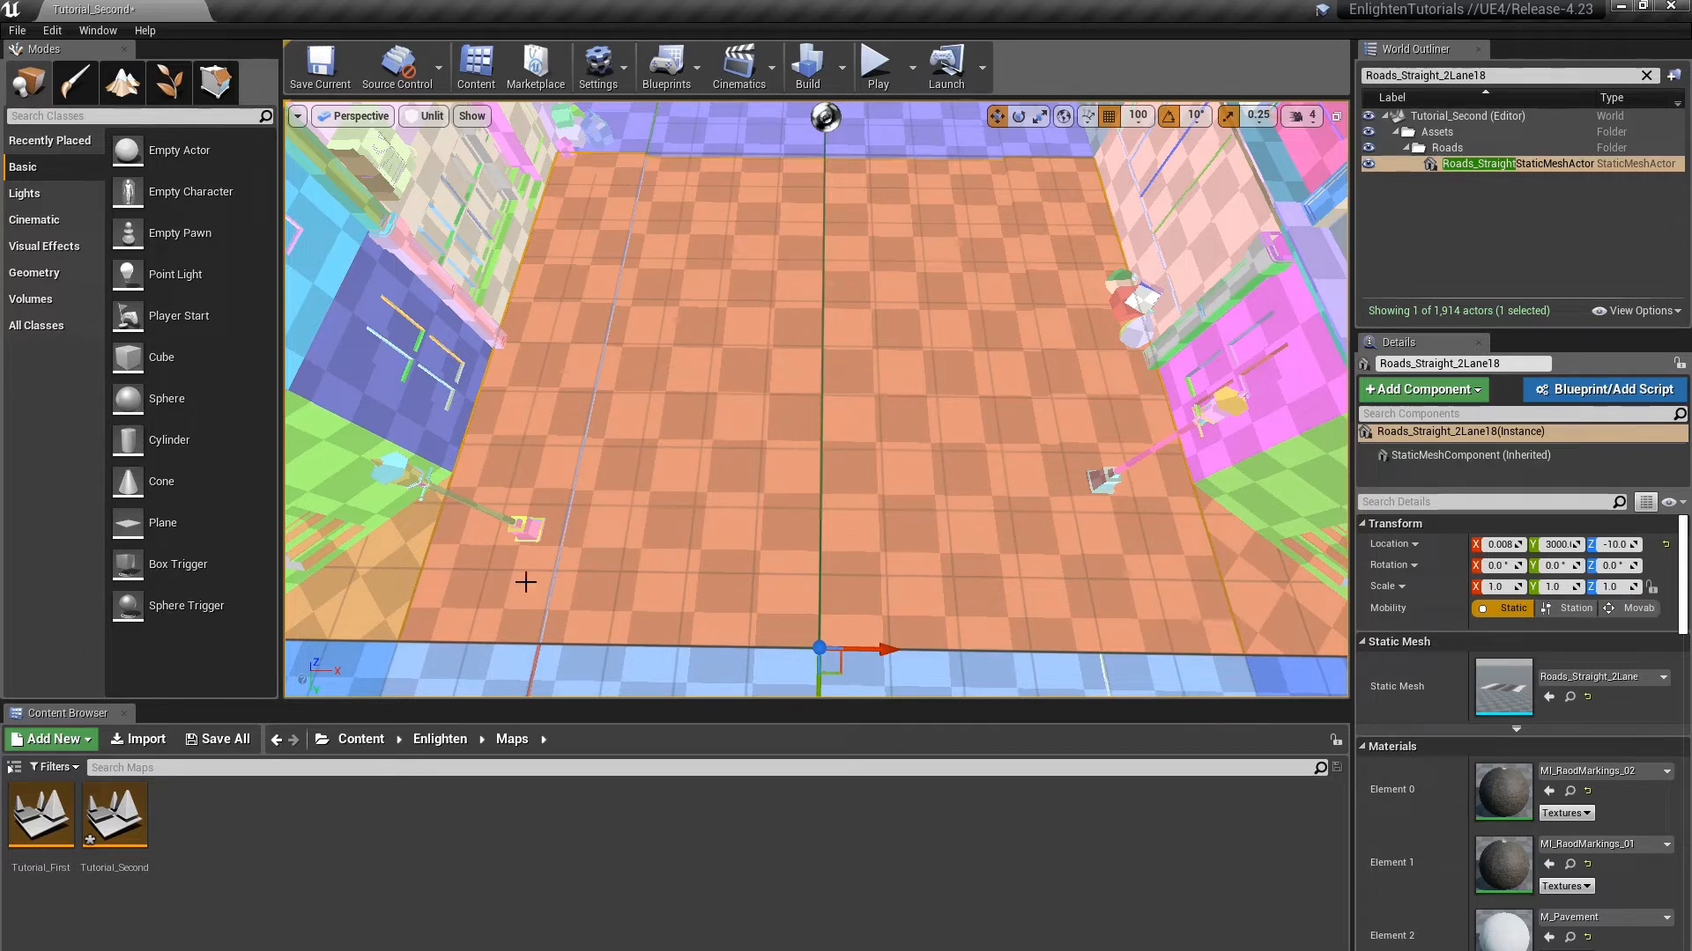
{"action": "mouse_move", "coordinate": [453, 605]}
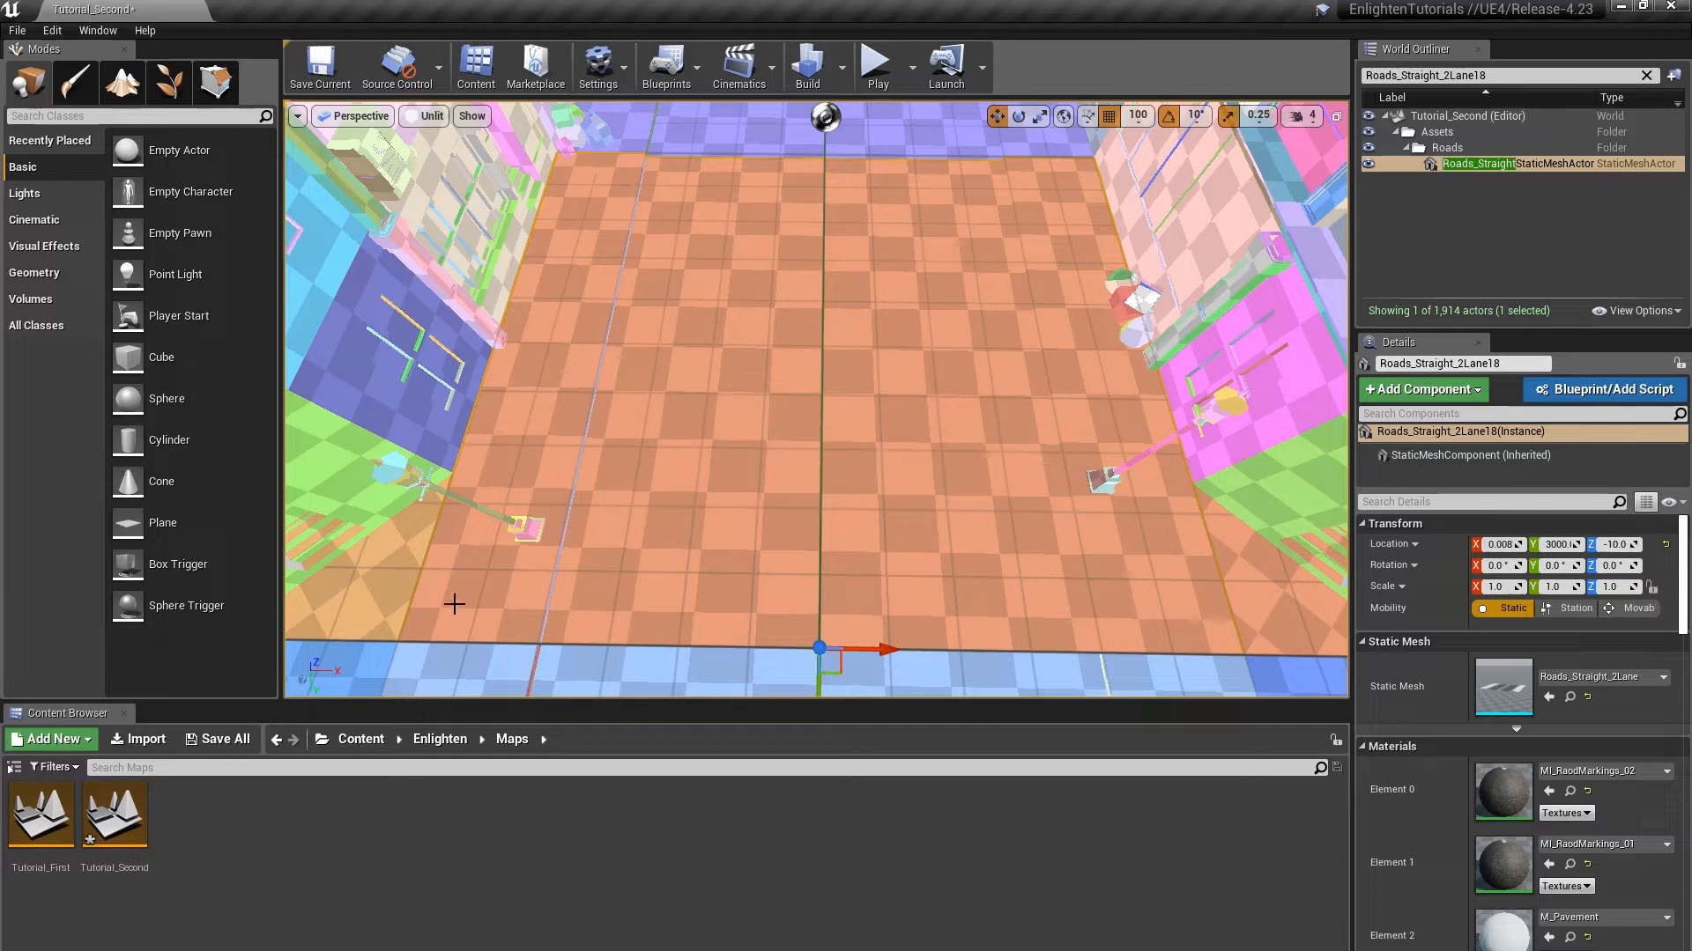
{"action": "mouse_move", "coordinate": [554, 573]}
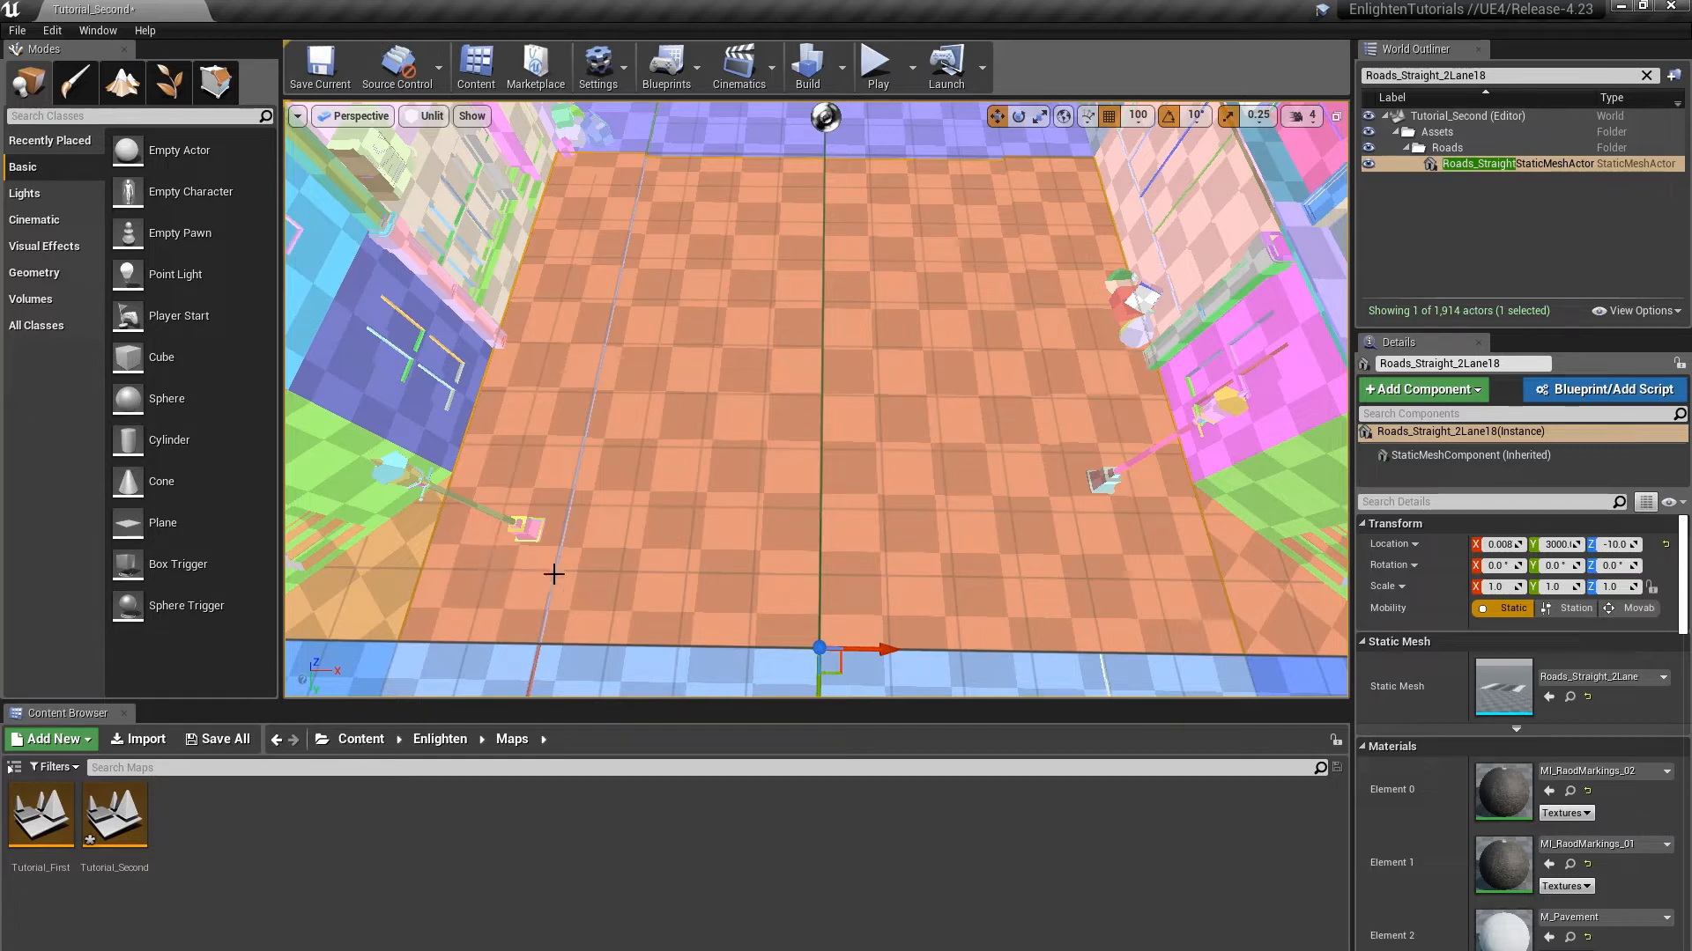
{"action": "mouse_move", "coordinate": [740, 447]}
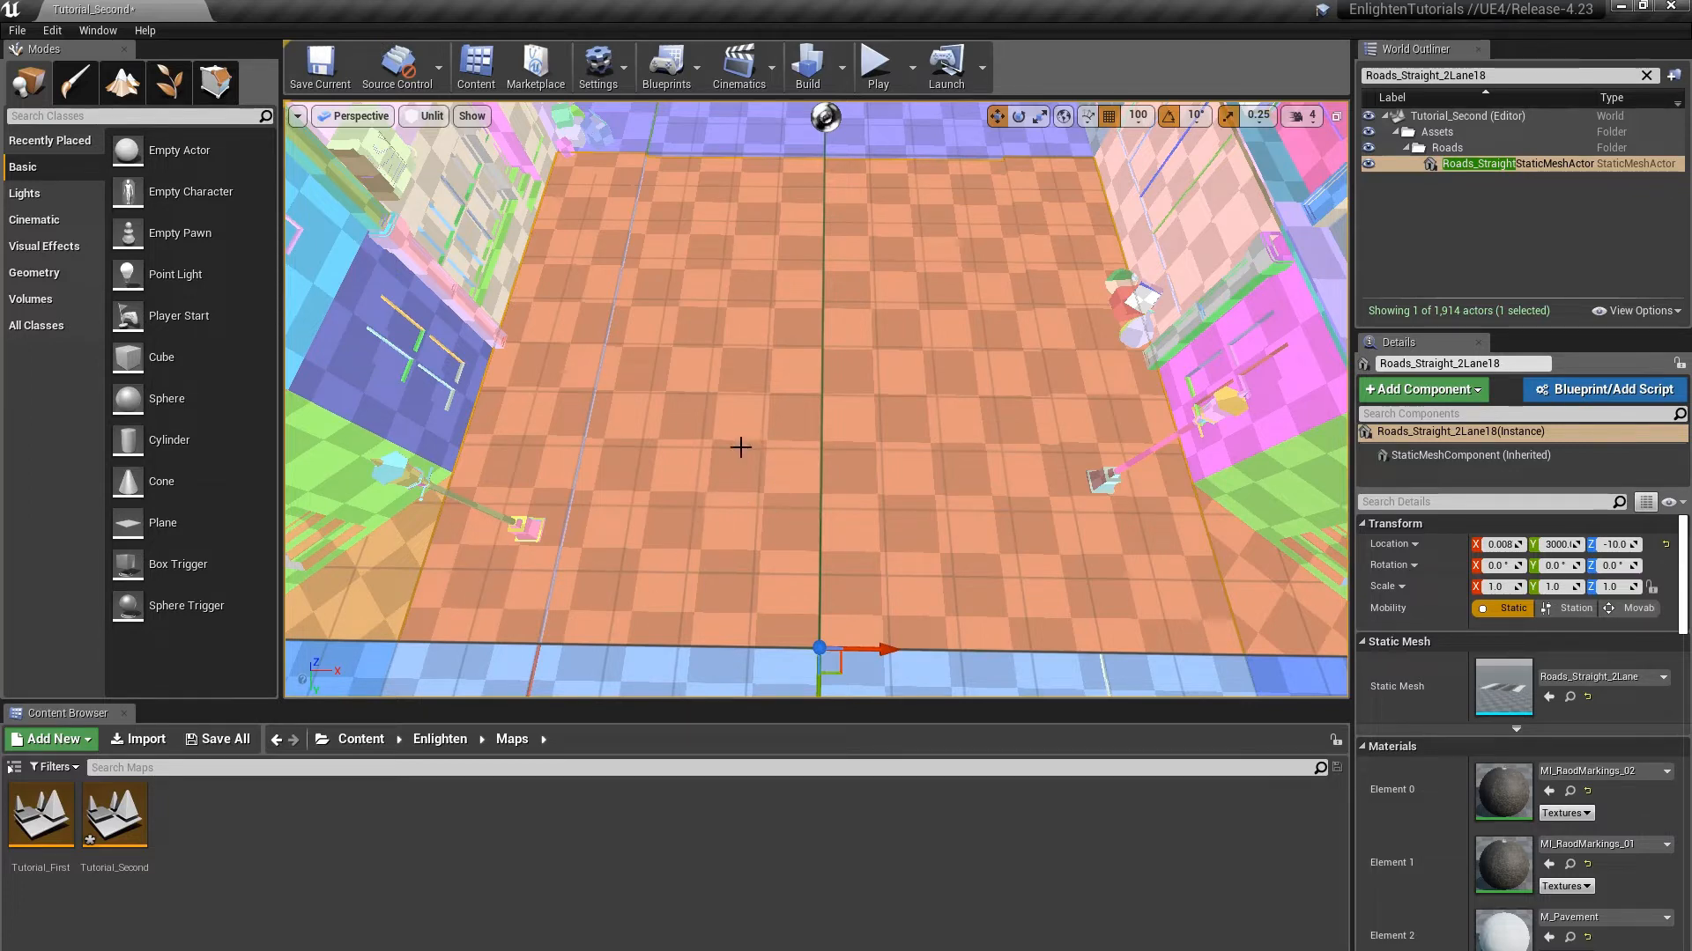
{"action": "mouse_move", "coordinate": [762, 496]}
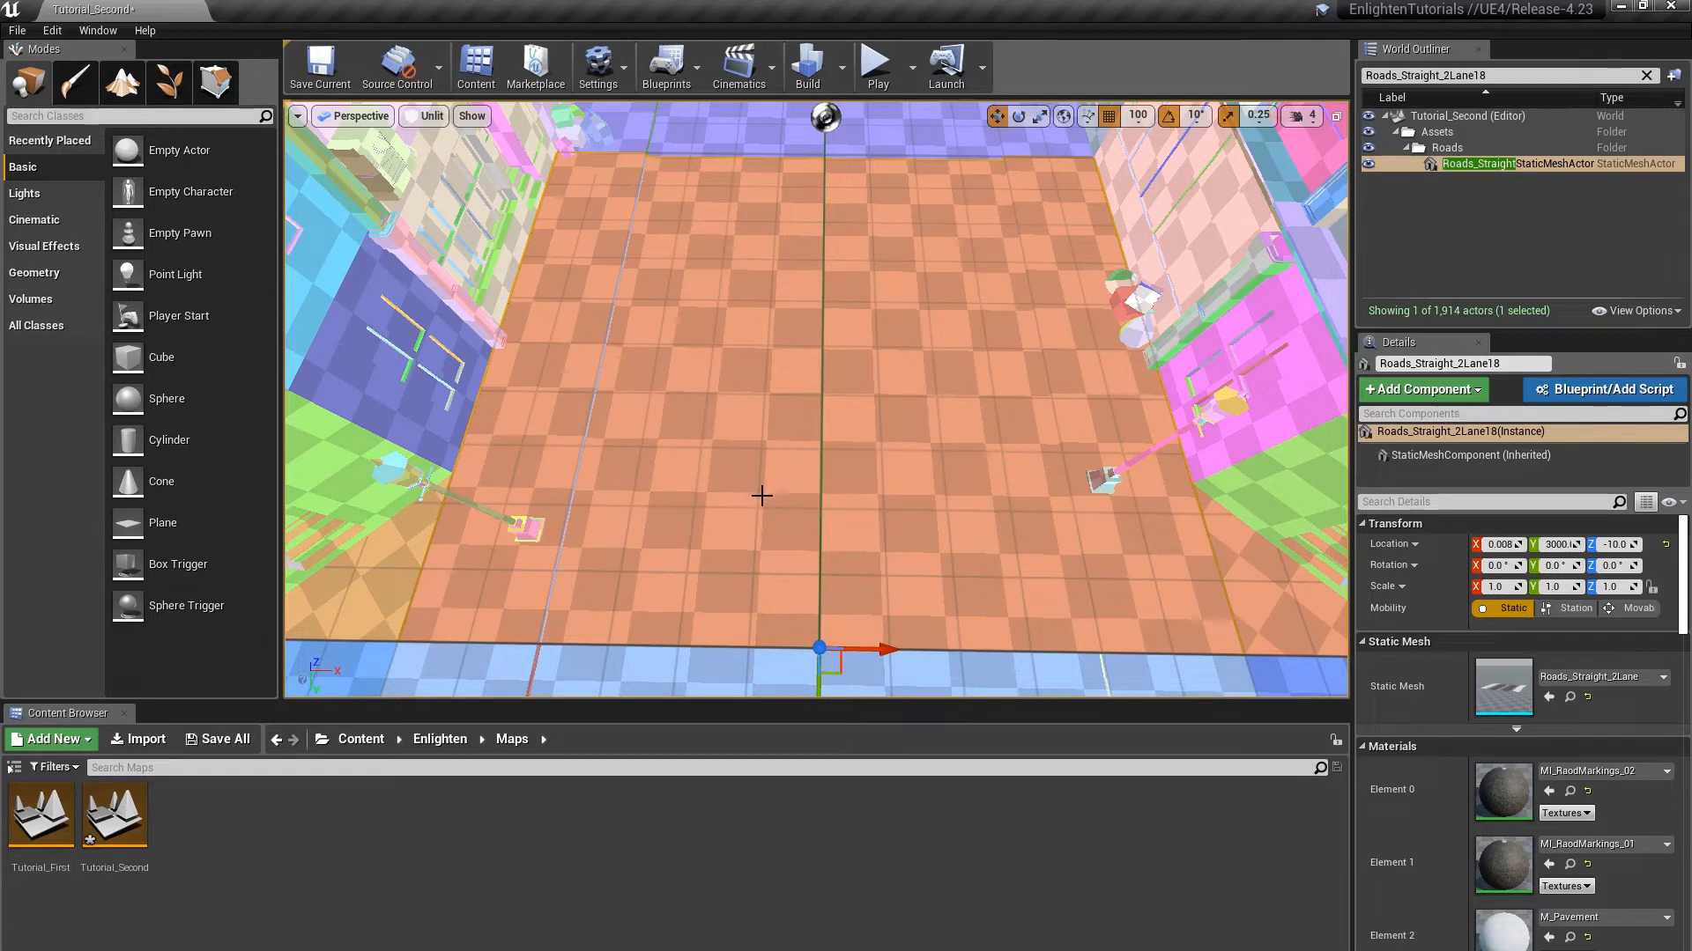
{"action": "mouse_move", "coordinate": [765, 437]}
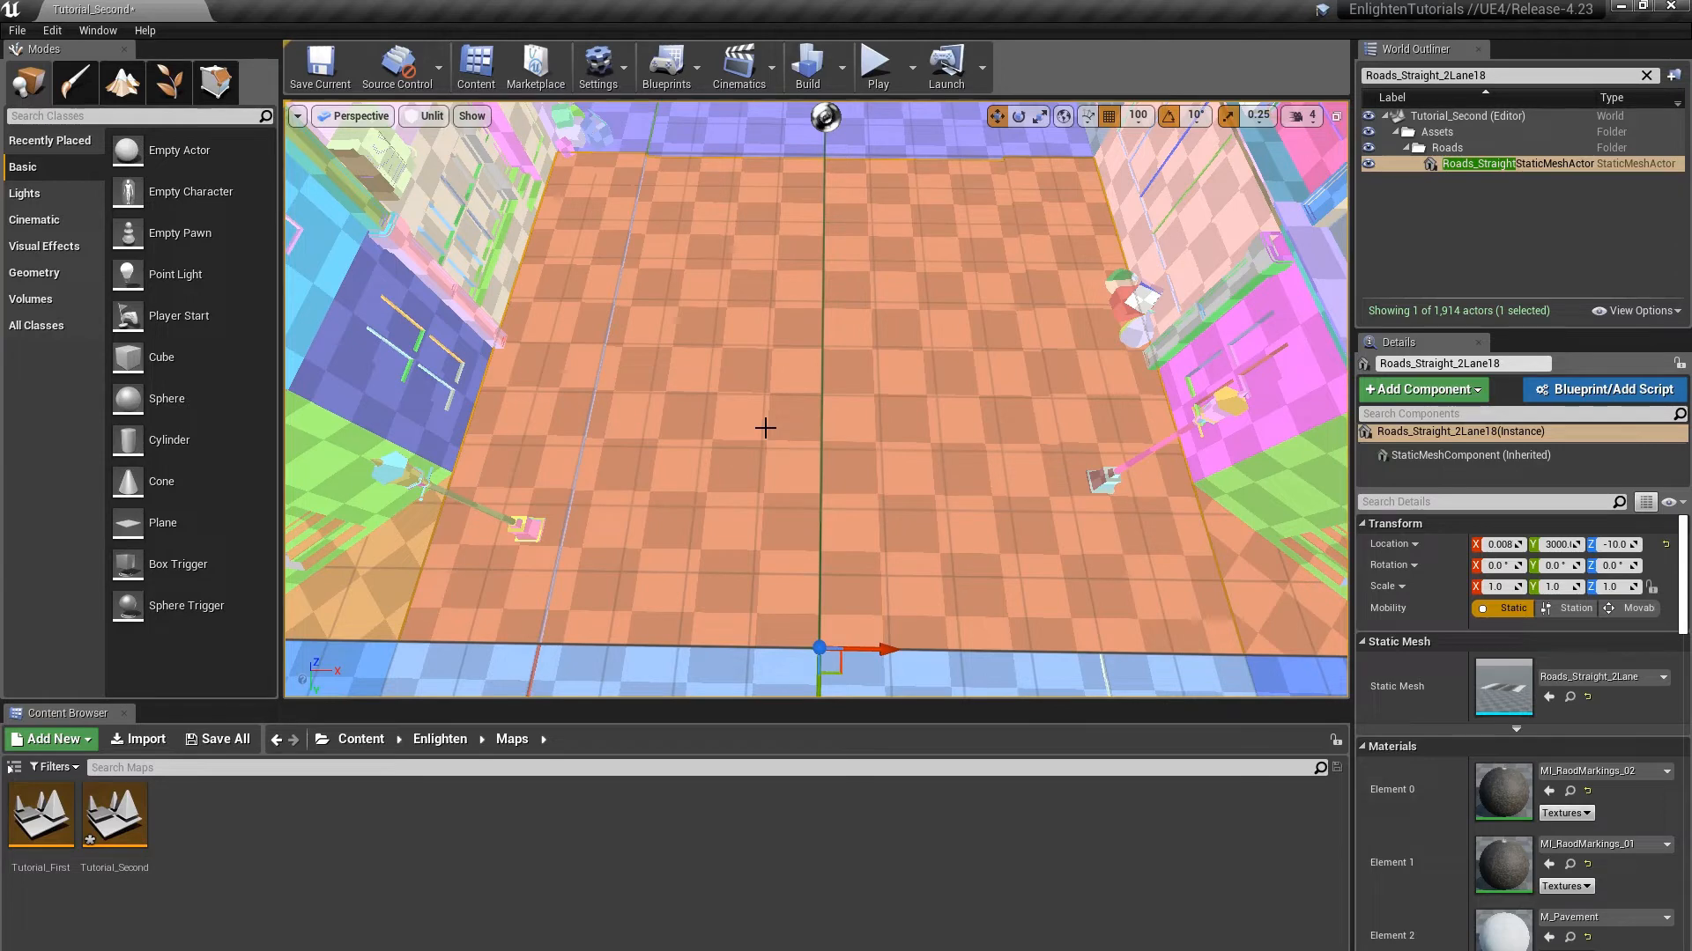
{"action": "mouse_move", "coordinate": [734, 432]}
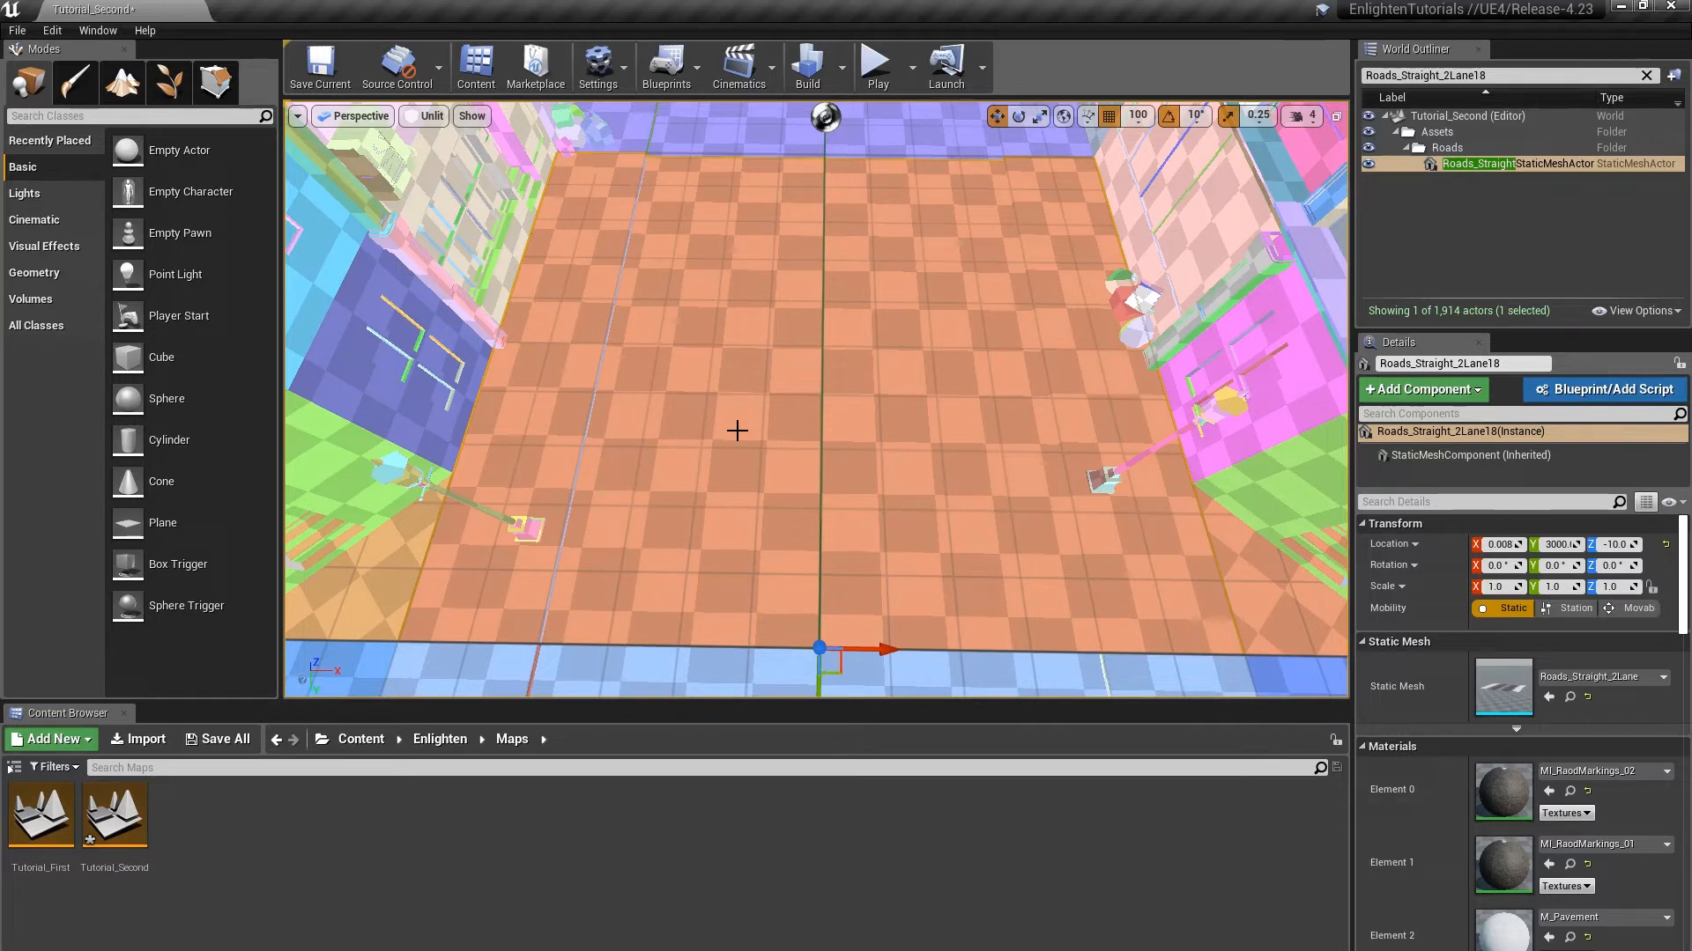
{"action": "mouse_move", "coordinate": [749, 400]}
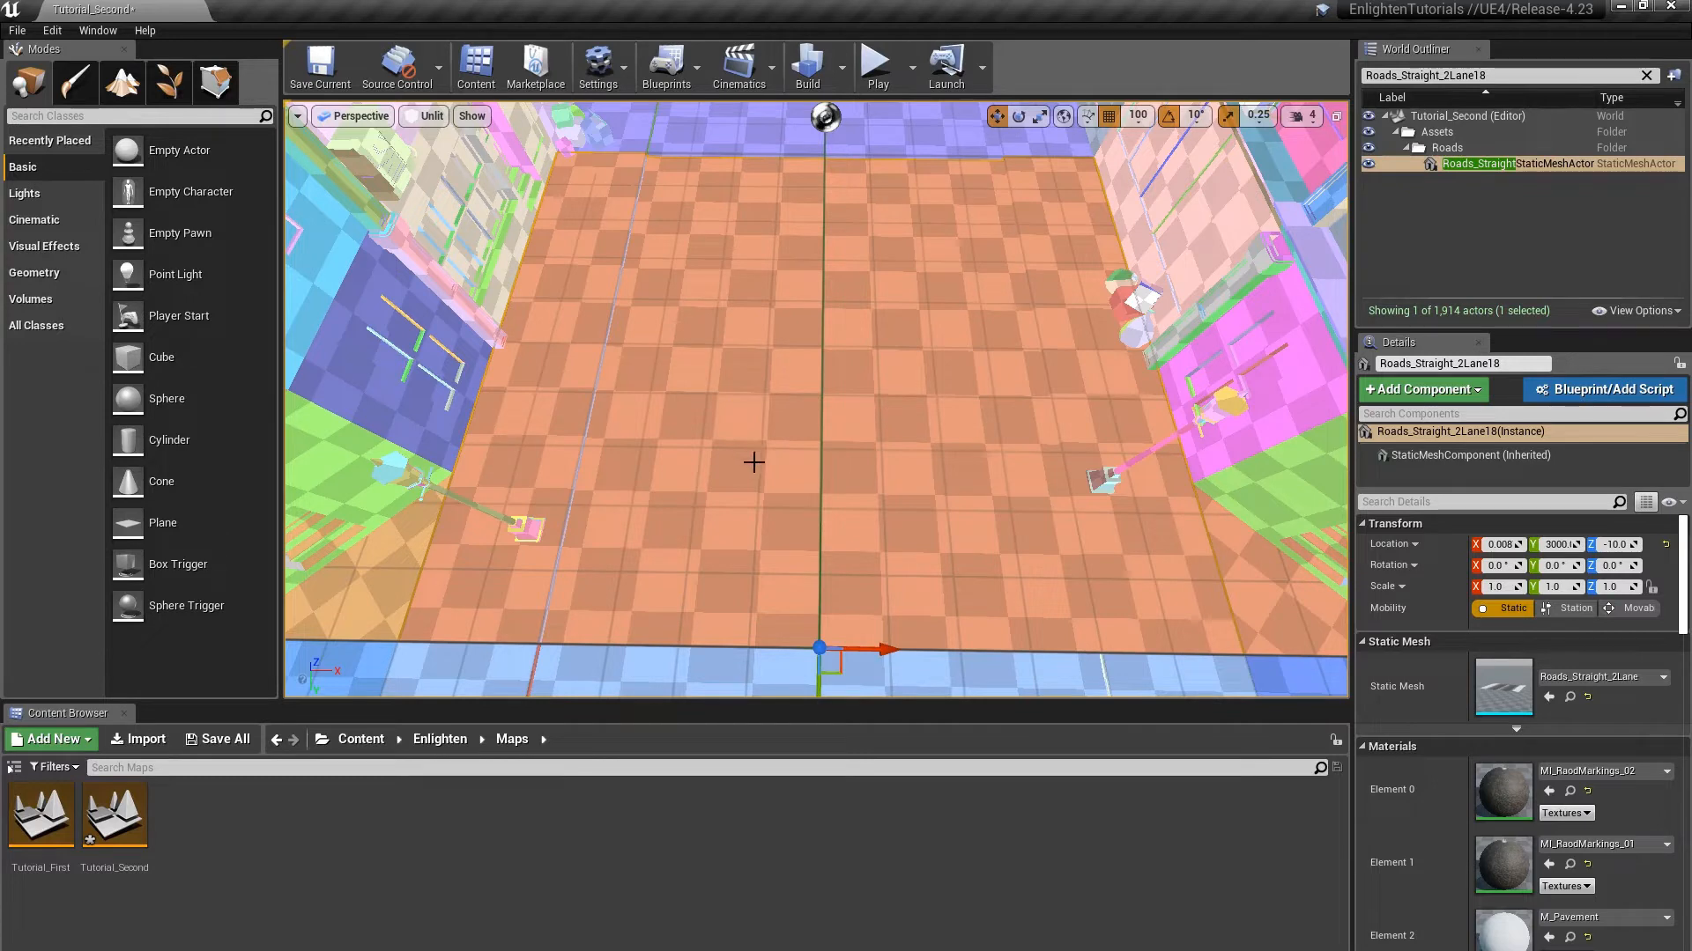
{"action": "mouse_move", "coordinate": [899, 460]}
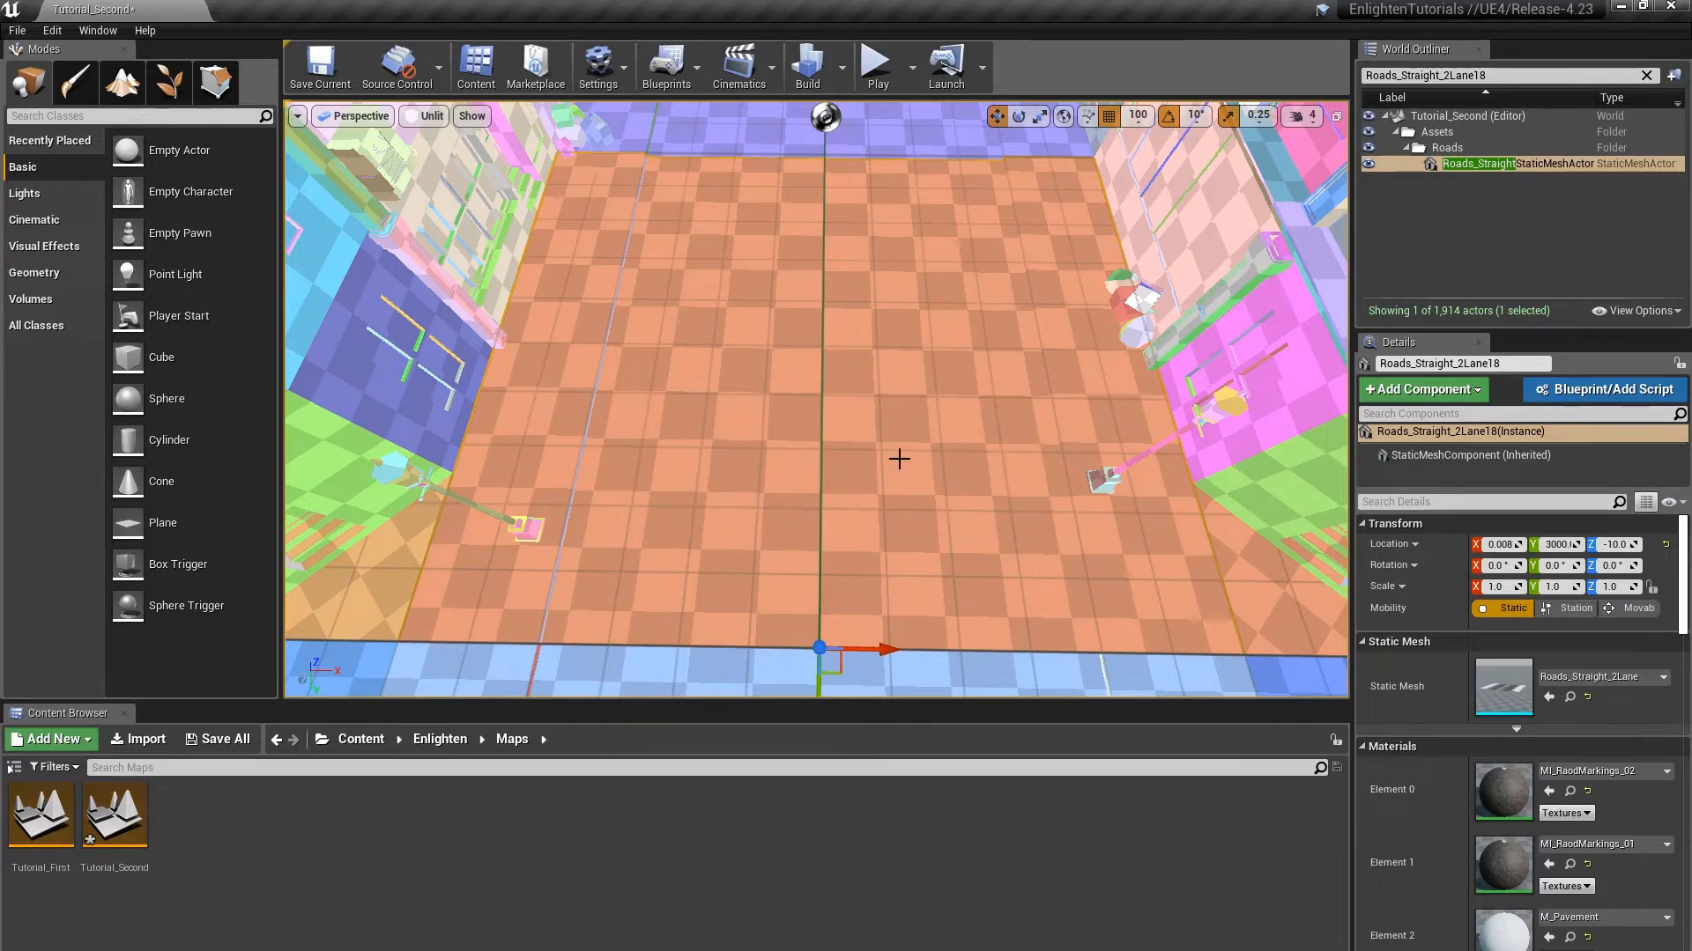
{"action": "mouse_move", "coordinate": [885, 489]}
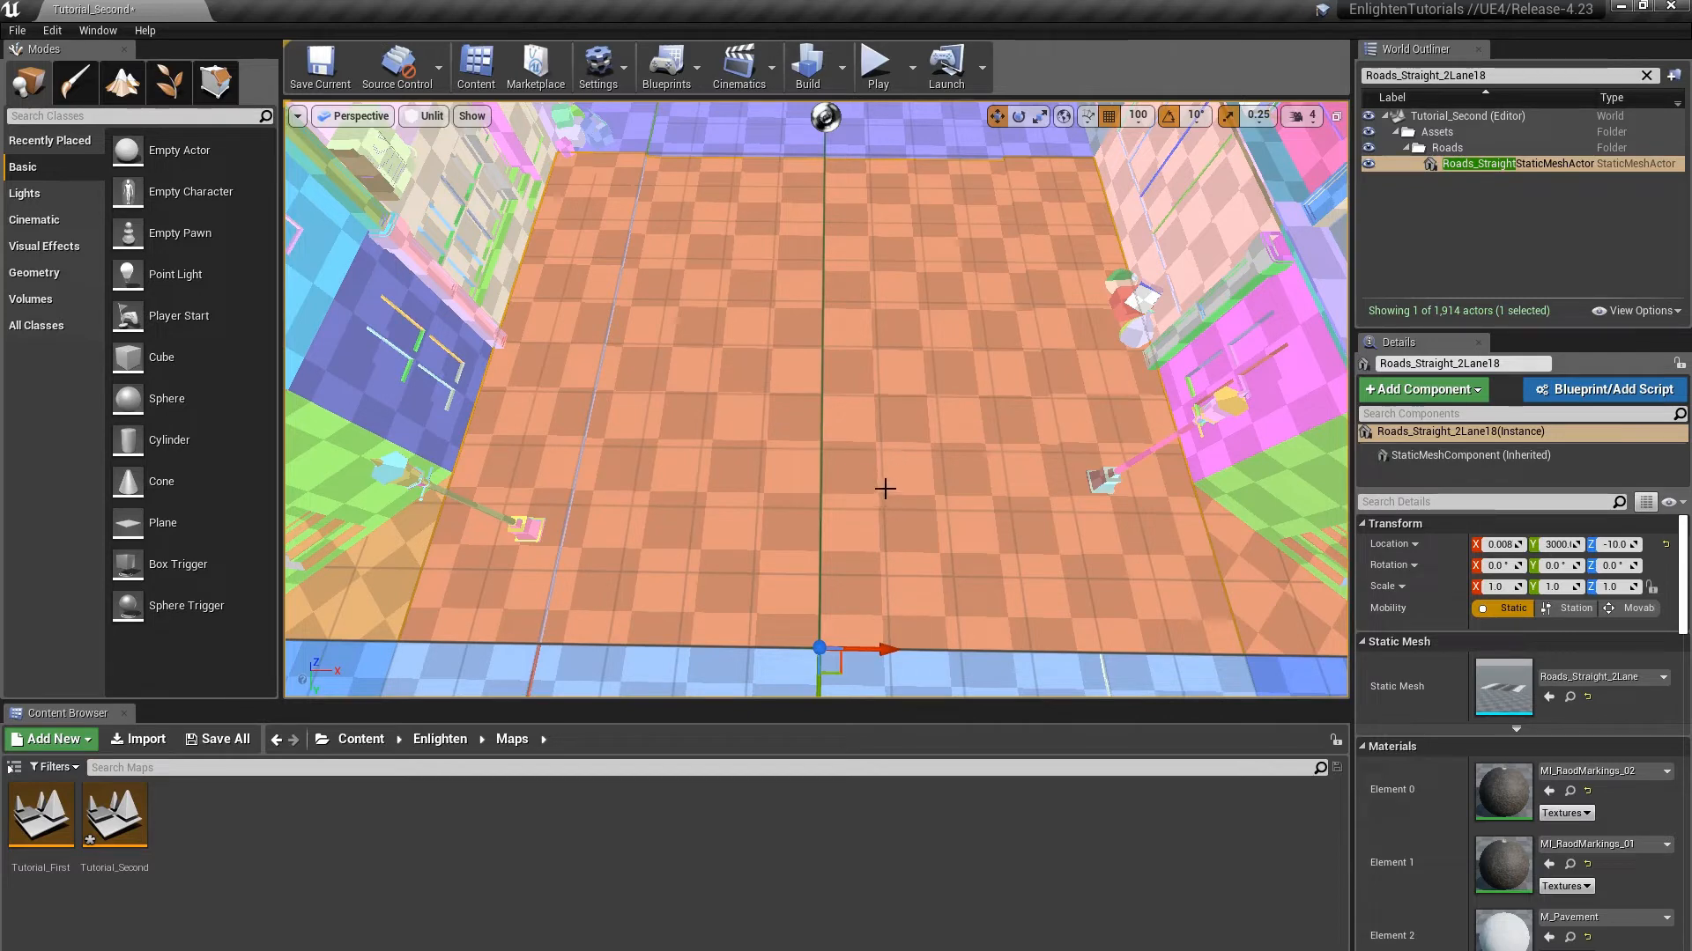
{"action": "mouse_move", "coordinate": [1035, 446]}
{"action": "type", "text": "L"}
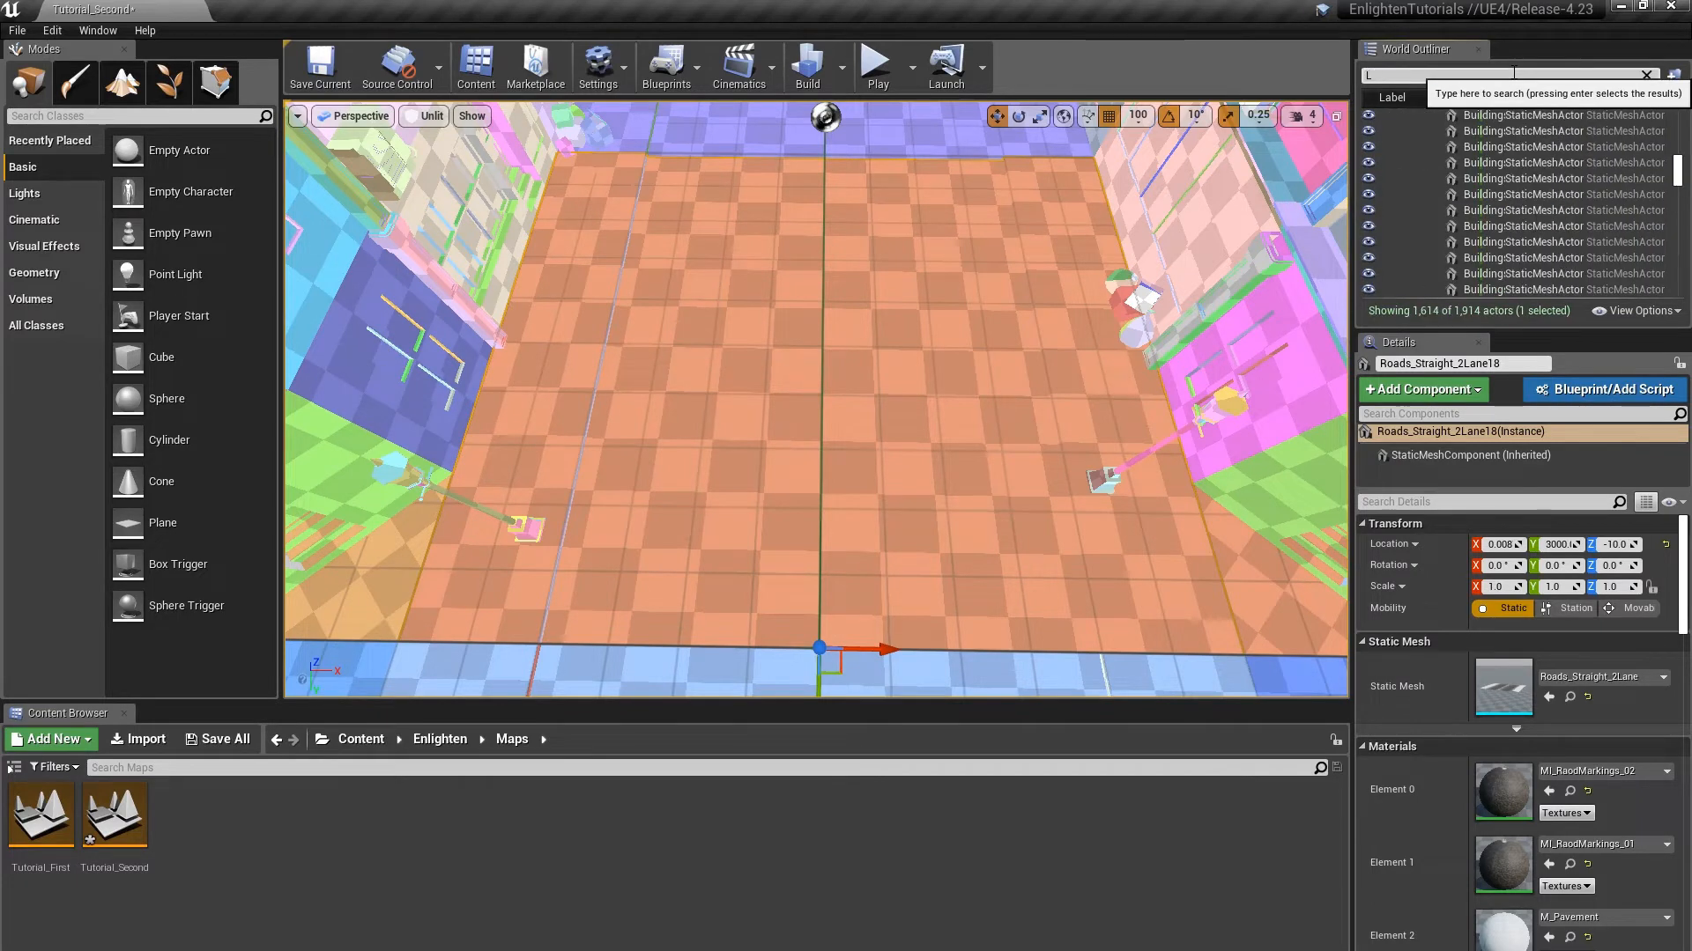
Filter the World Outliner for 'Props_Lamp' and select Props_LampPost01.
{"action": "type", "text": "Props"}
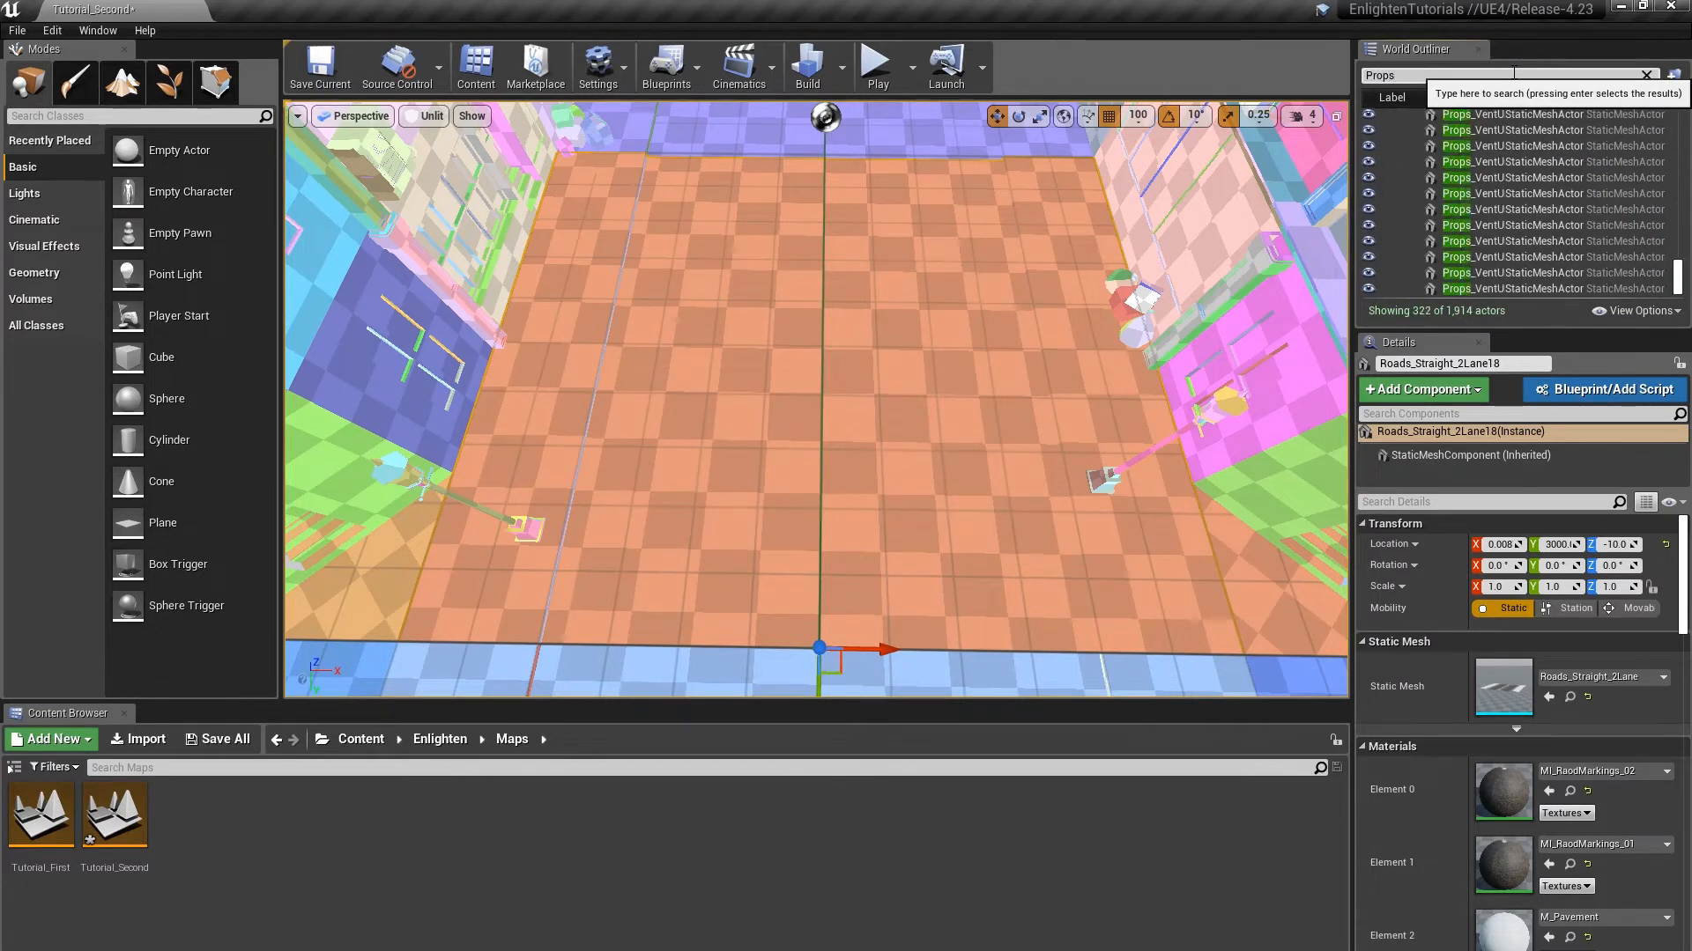
{"action": "type", "text": "Props_LampPost01"}
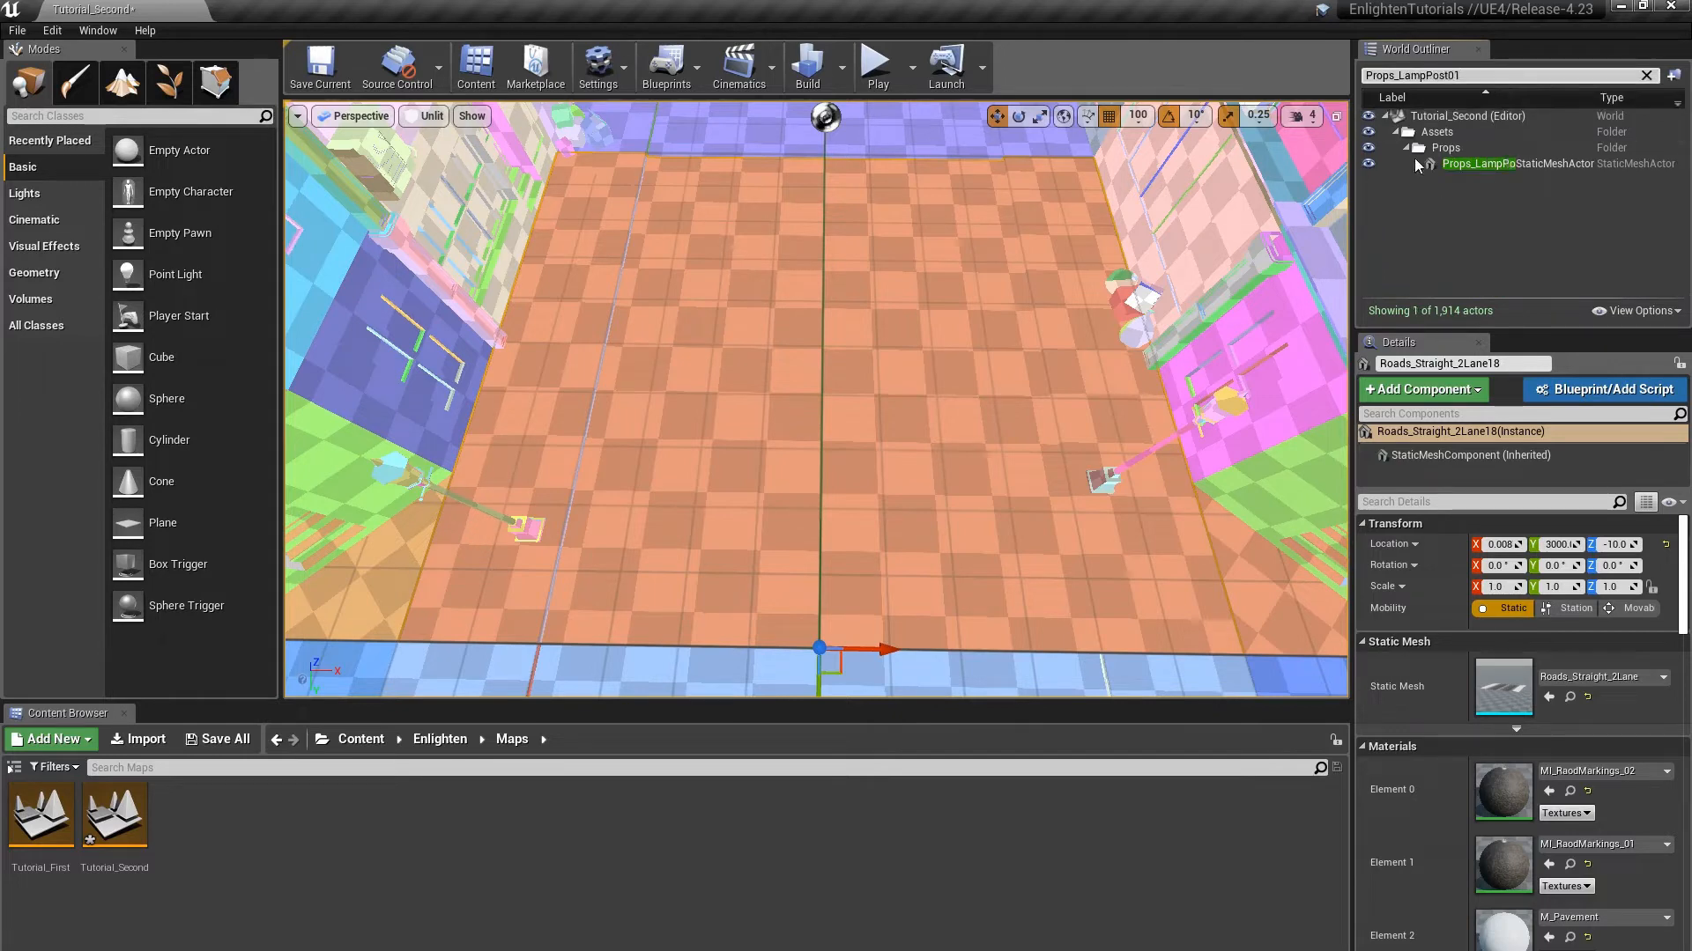
{"action": "left_click", "coordinate": [1510, 163]}
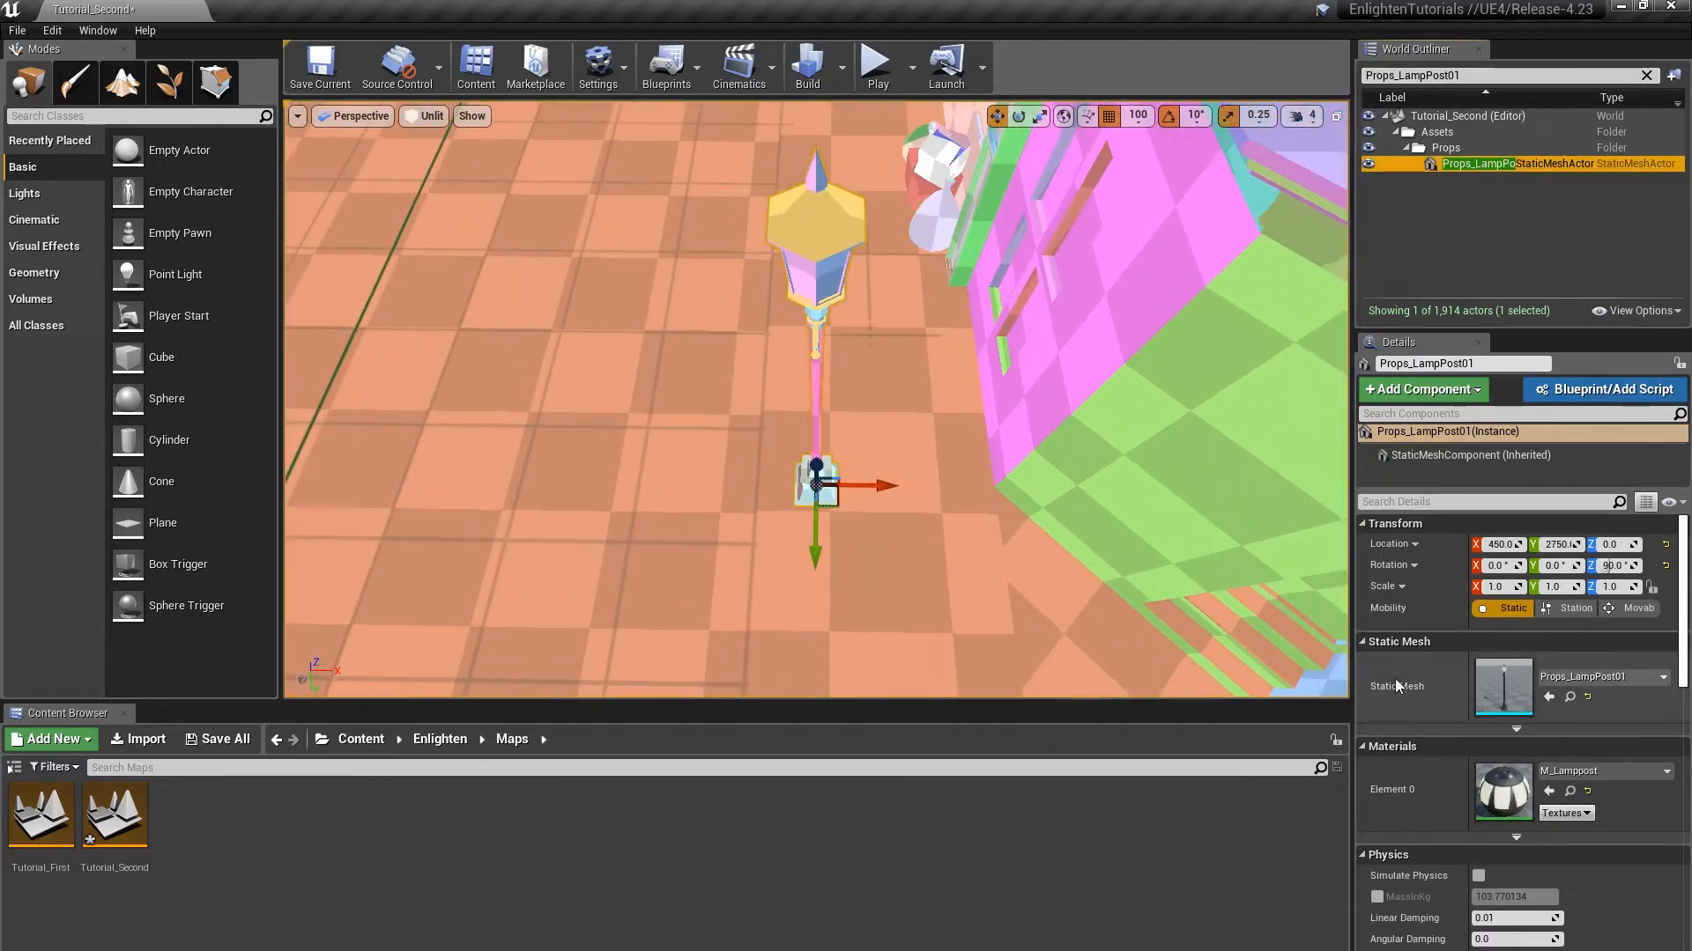
{"action": "mouse_move", "coordinate": [1503, 677]}
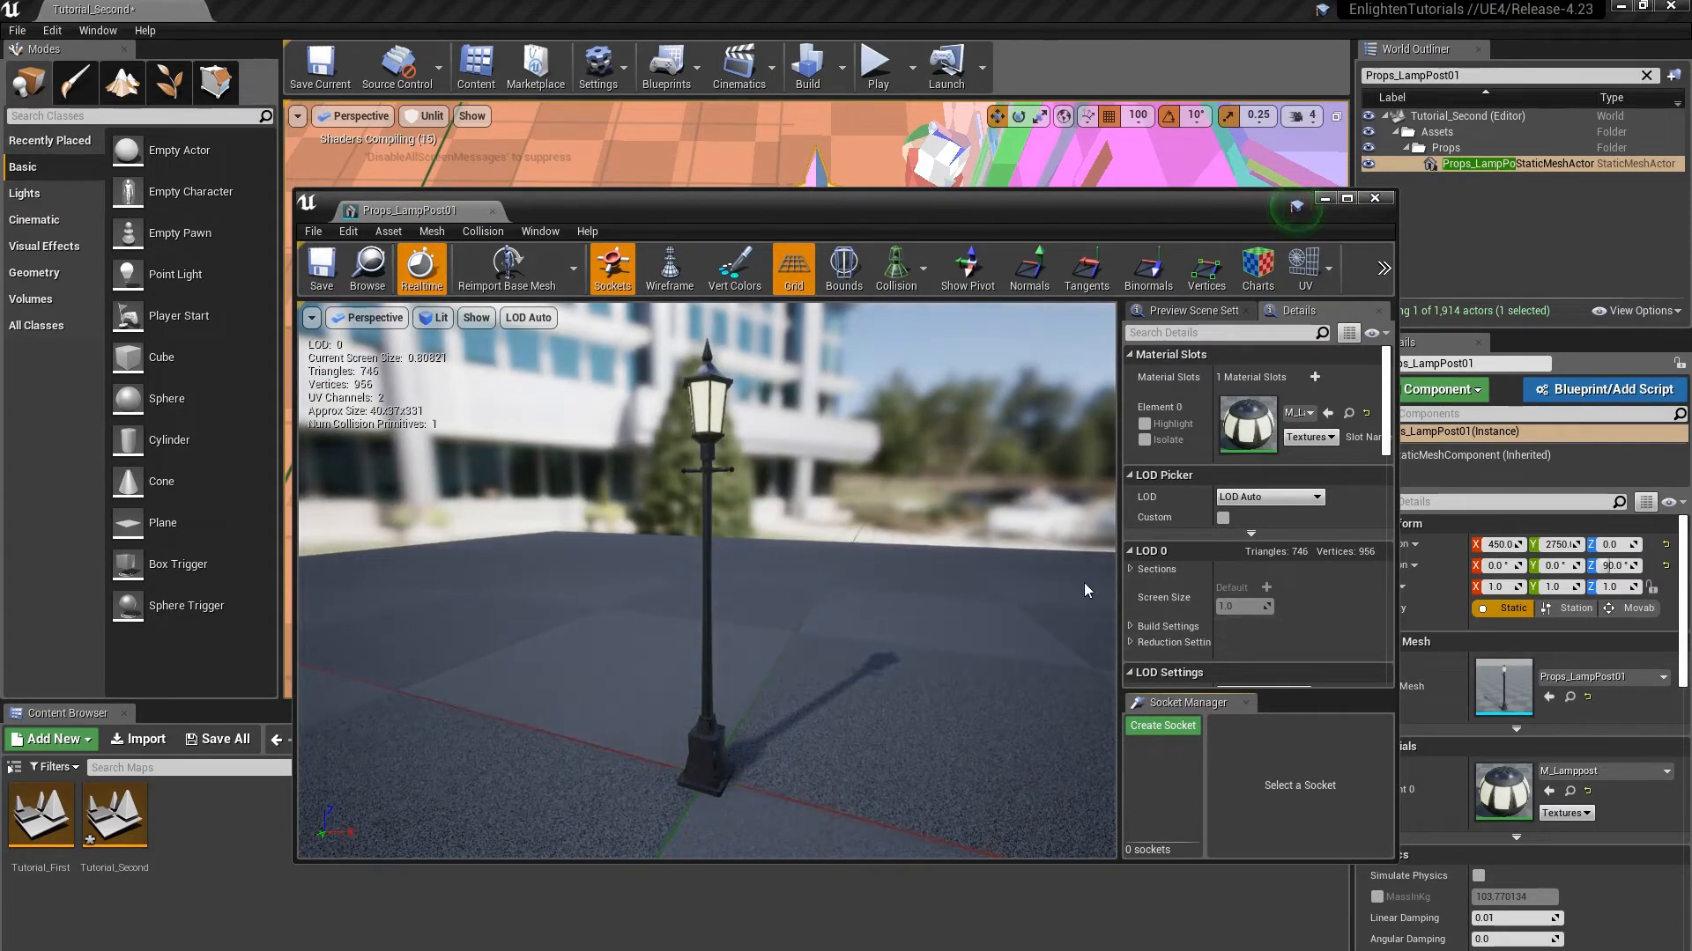
Toggle Charts in the Static Mesh Editor to preview the lamp post's lightmap charts.
{"action": "left_click", "coordinate": [1257, 268]}
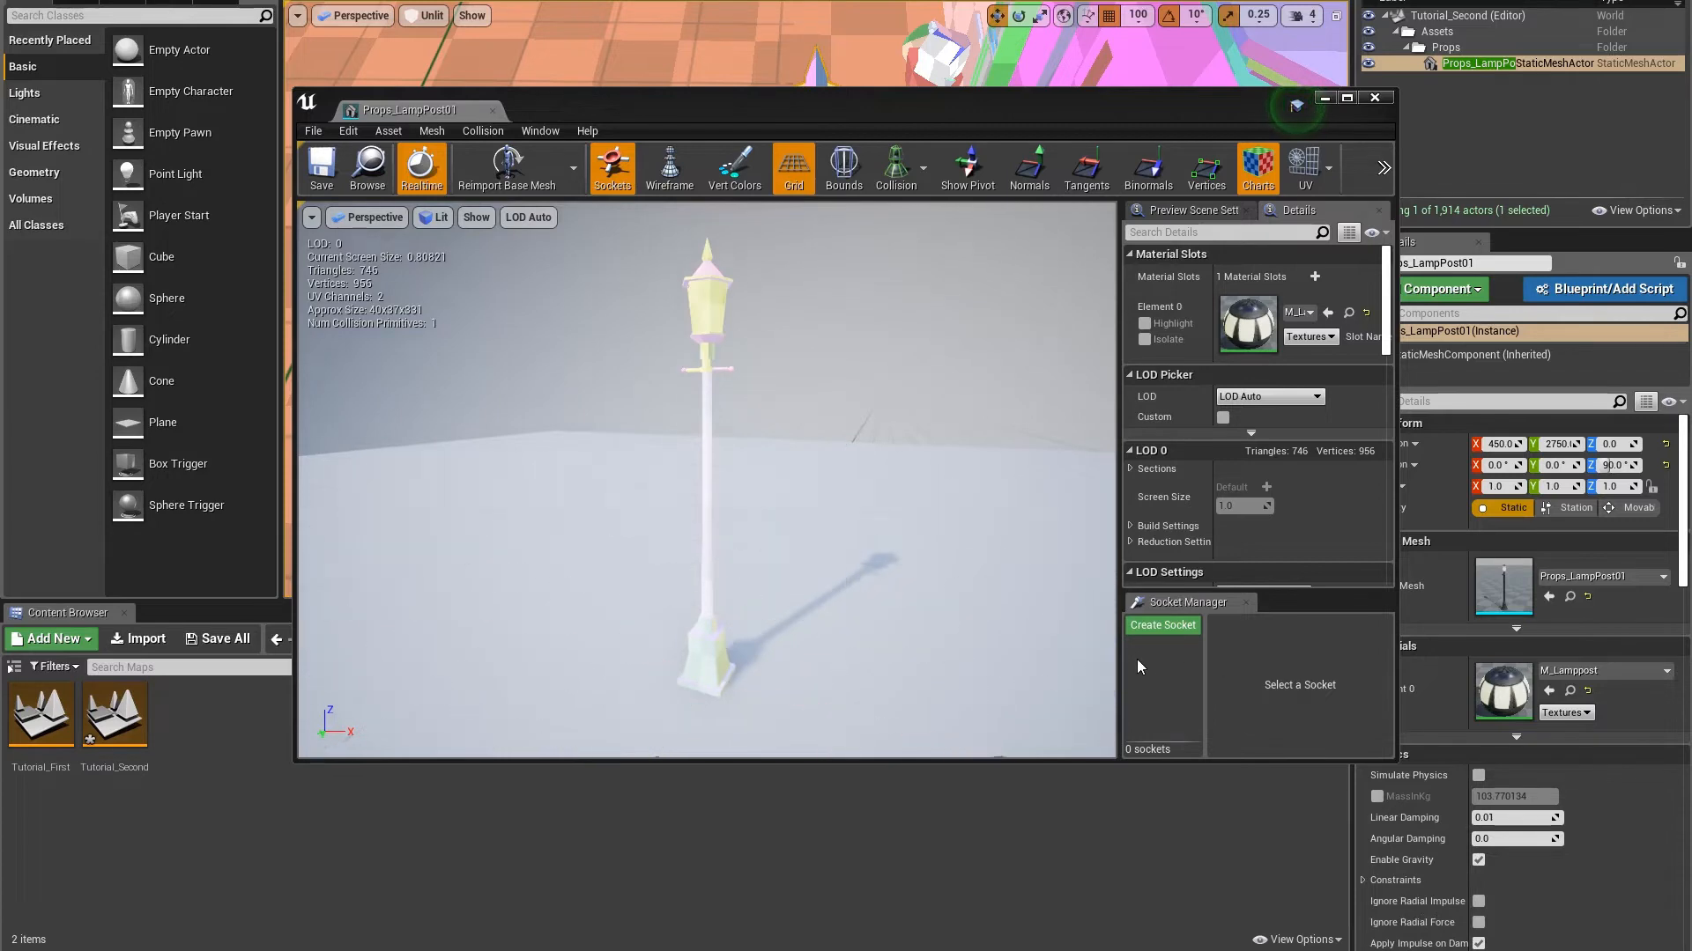
{"action": "mouse_move", "coordinate": [1222, 819]}
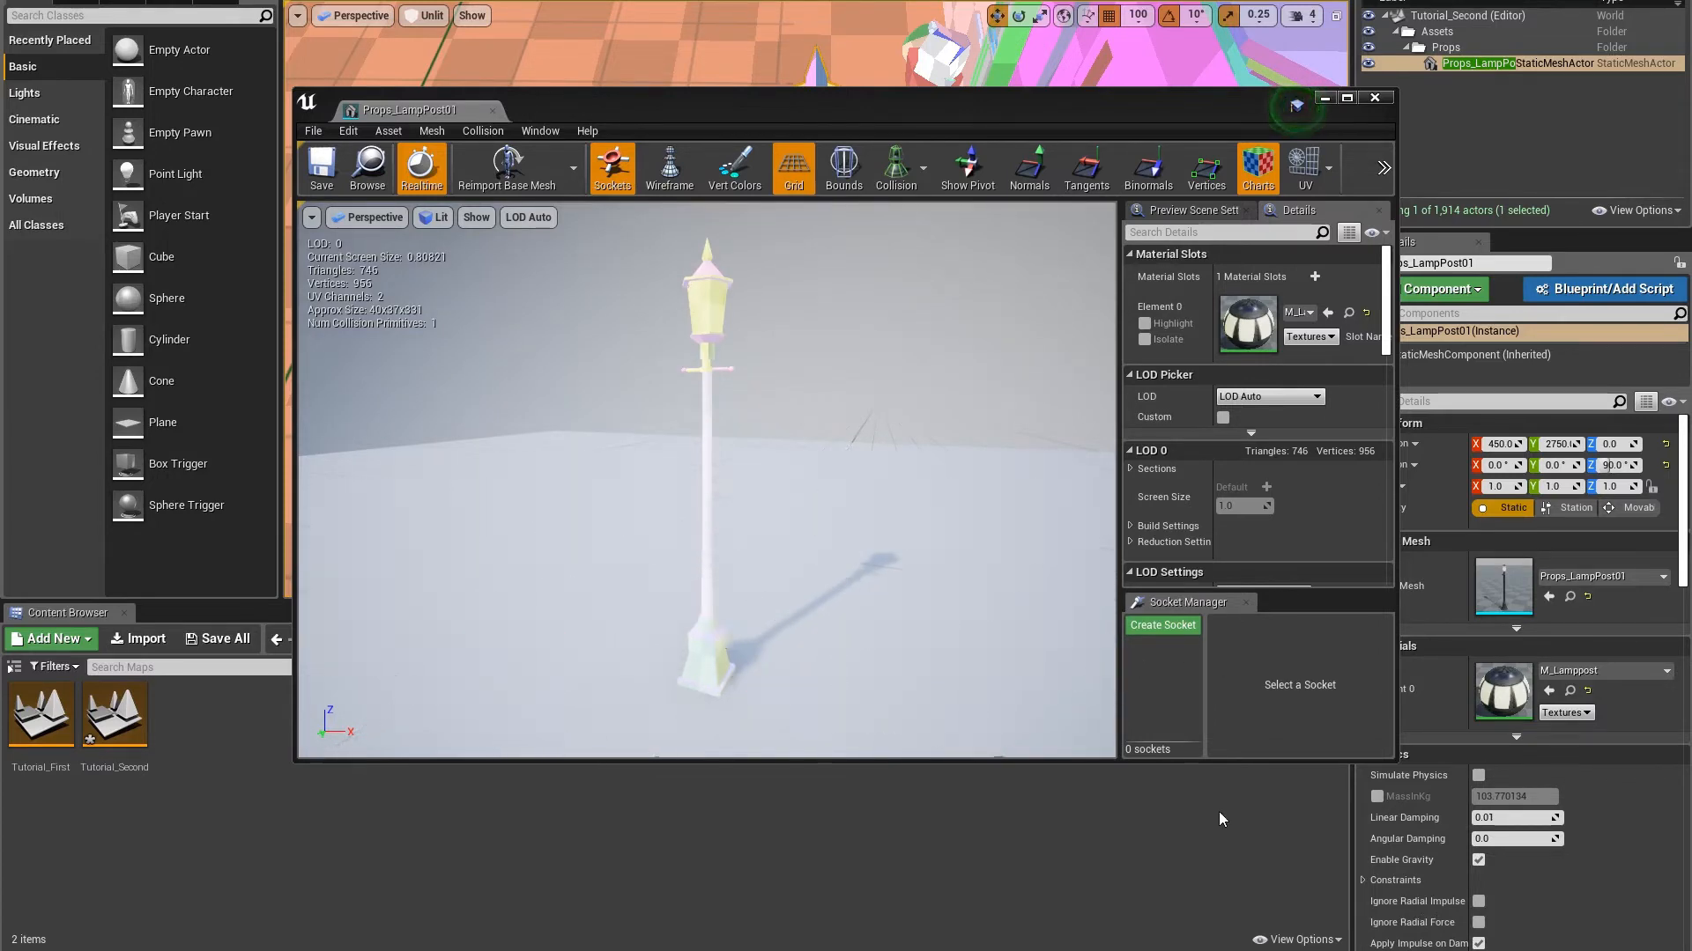
{"action": "mouse_move", "coordinate": [1208, 697]}
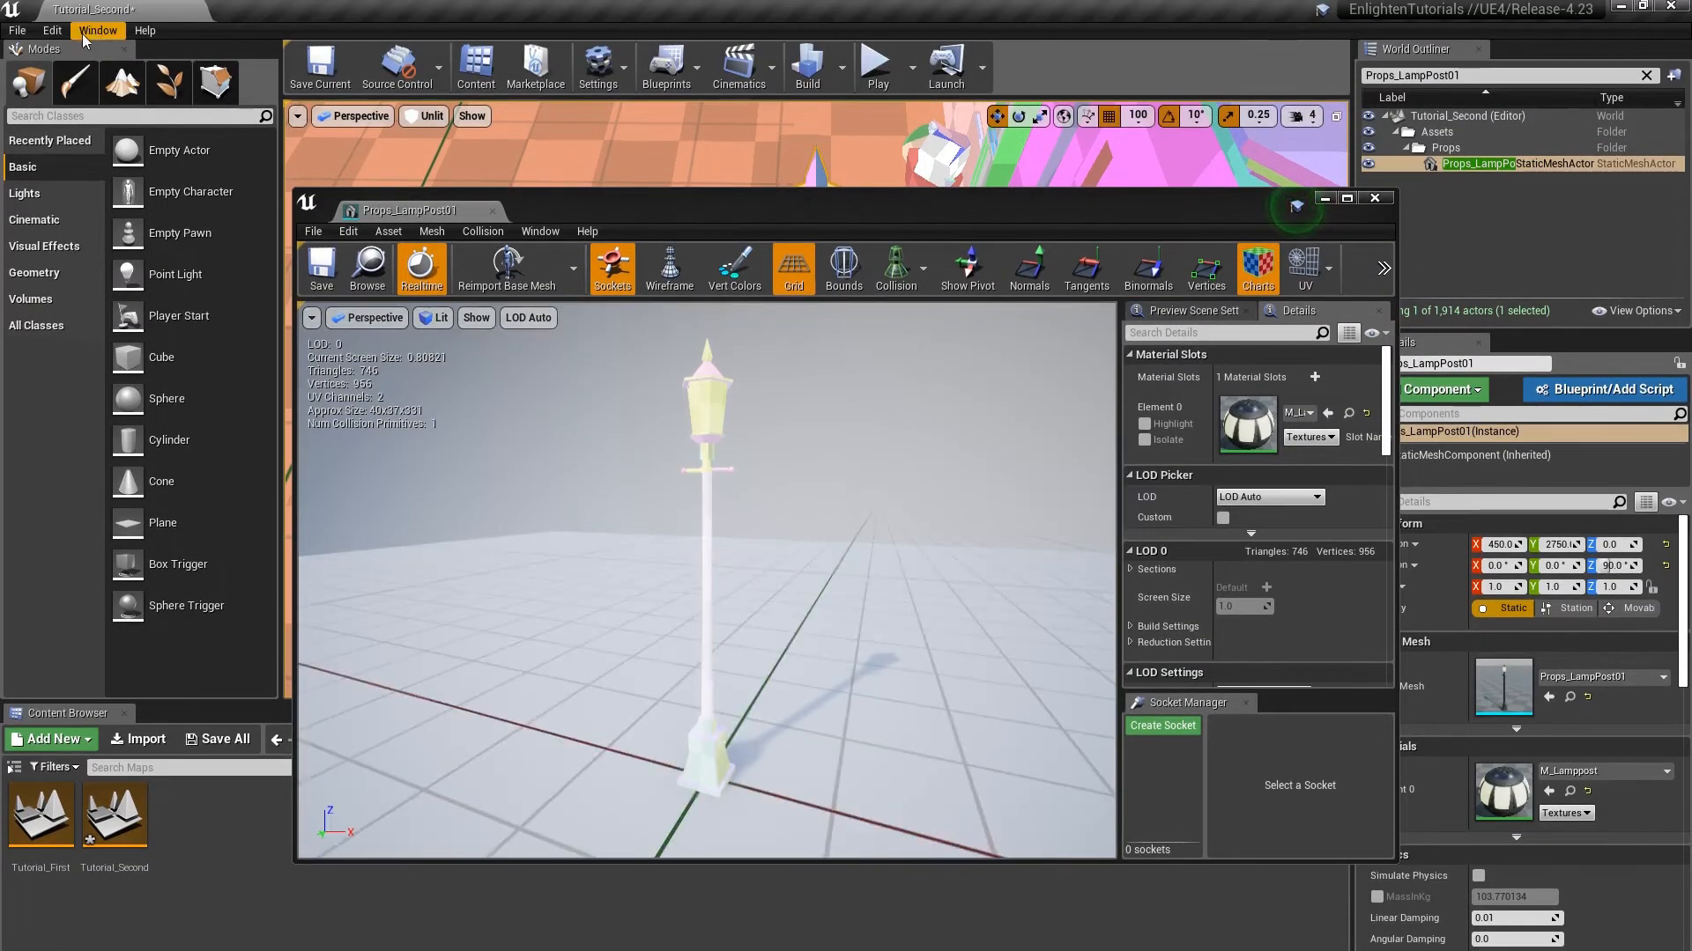
Open the Output Log from the Window menu to view the LogEnlightenAPI messages.
{"action": "left_click", "coordinate": [97, 30]}
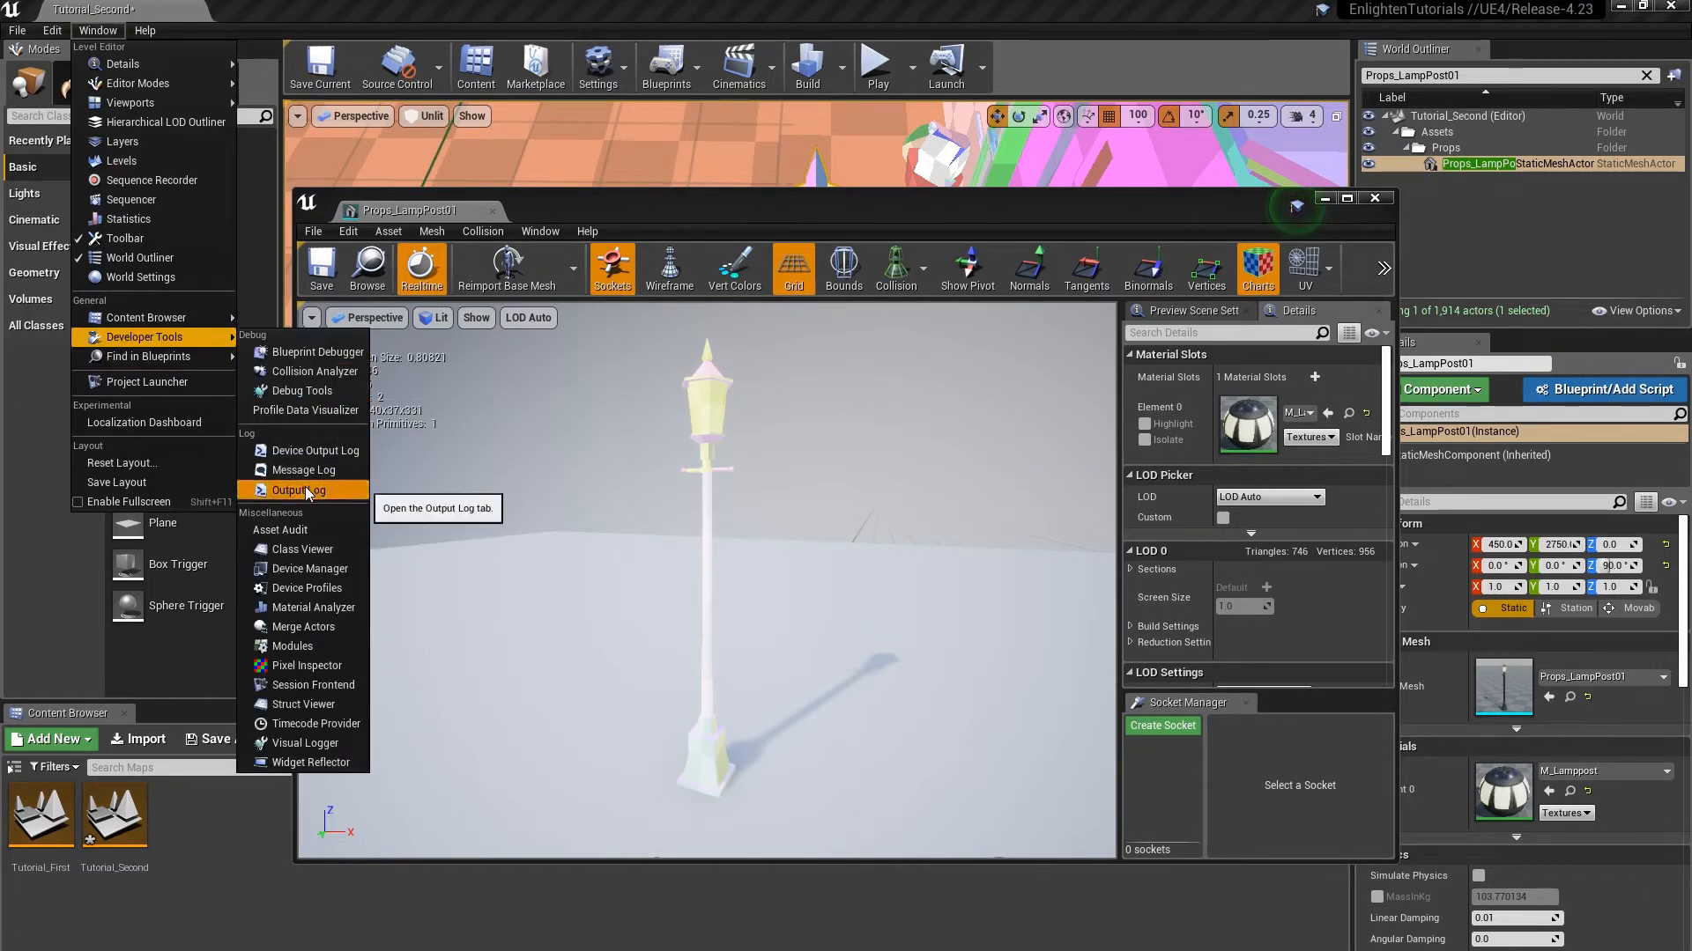
{"action": "left_click", "coordinate": [299, 490]}
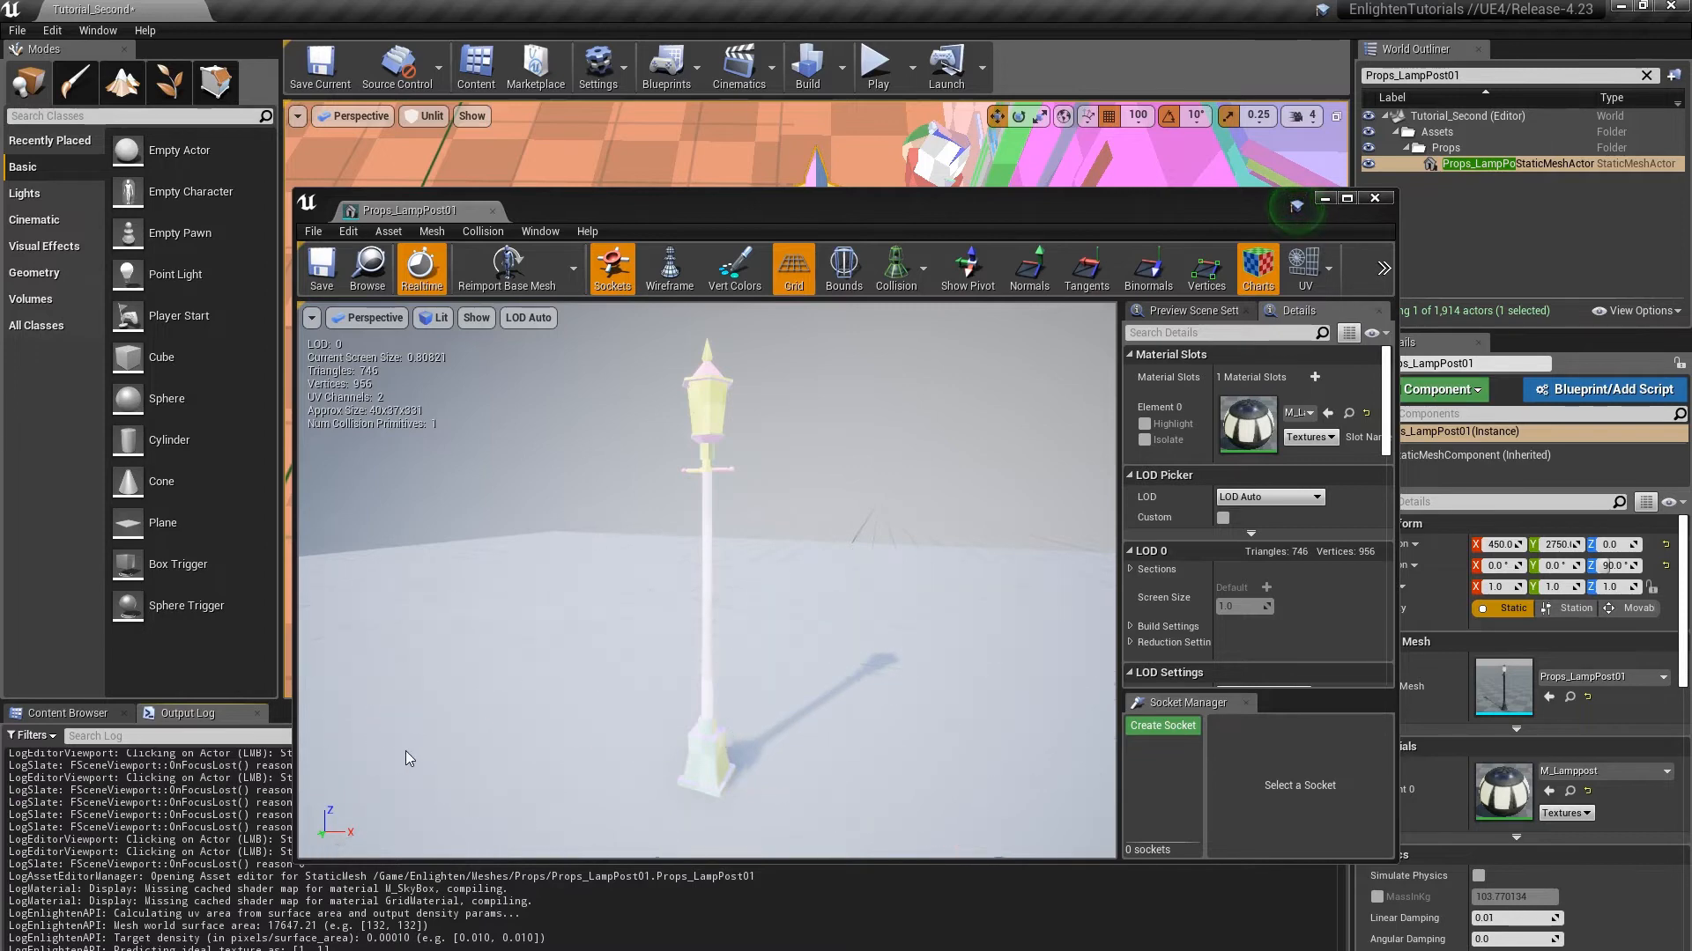
{"action": "mouse_move", "coordinate": [528, 864]}
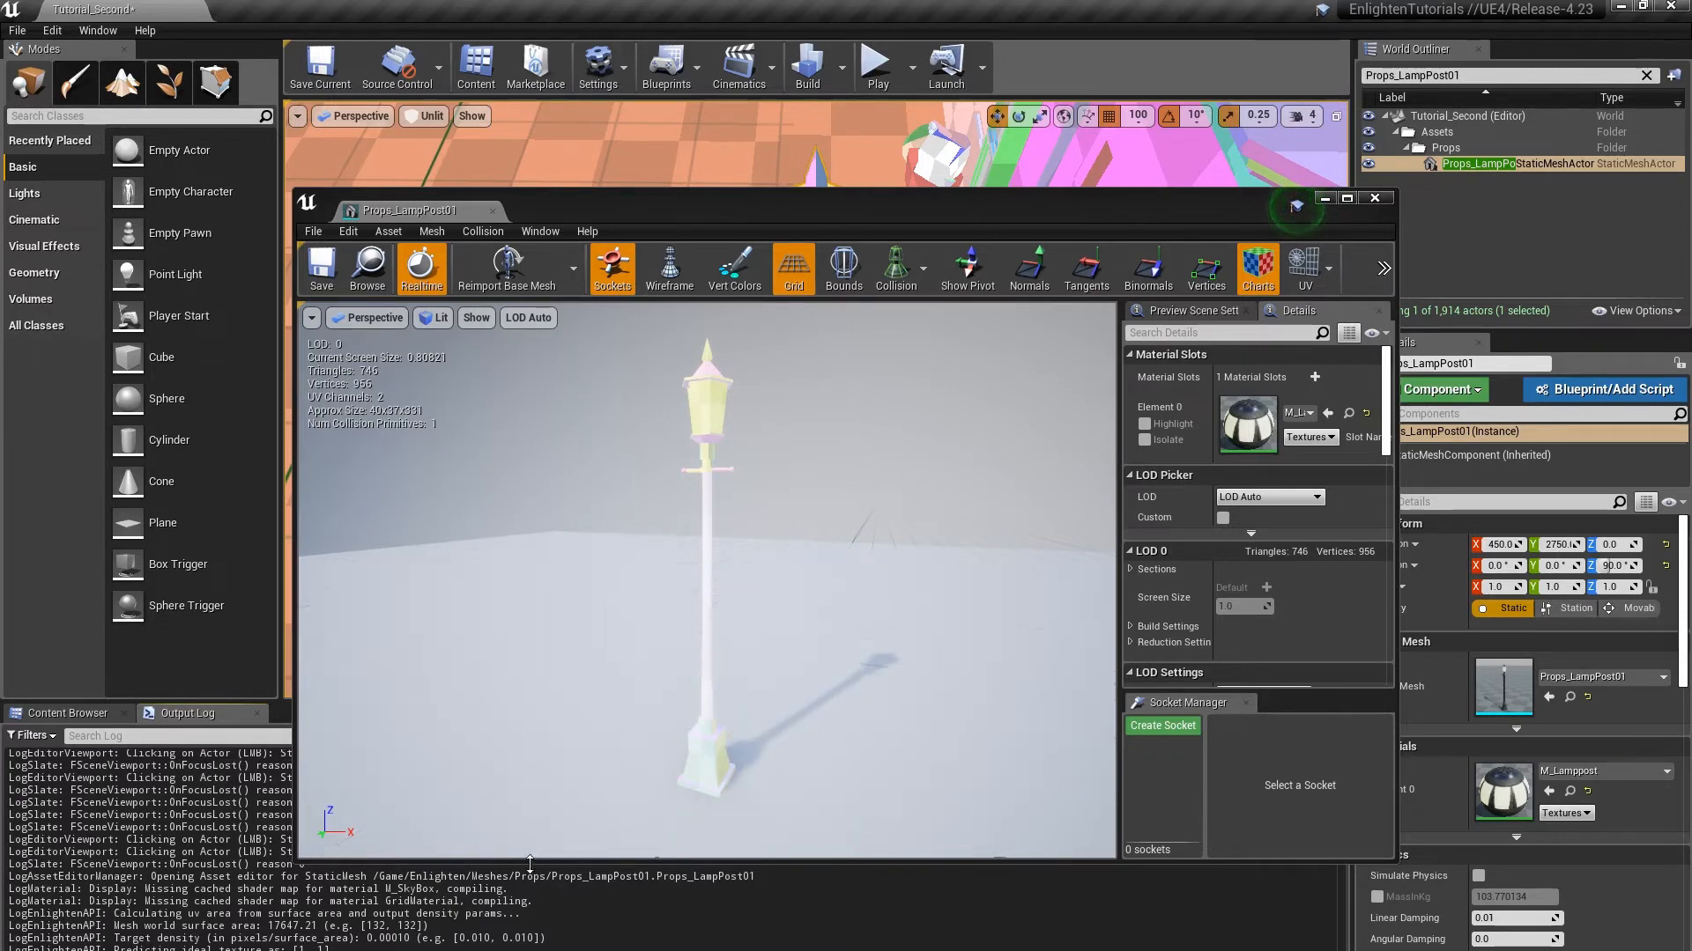
{"action": "left_click", "coordinate": [793, 267]}
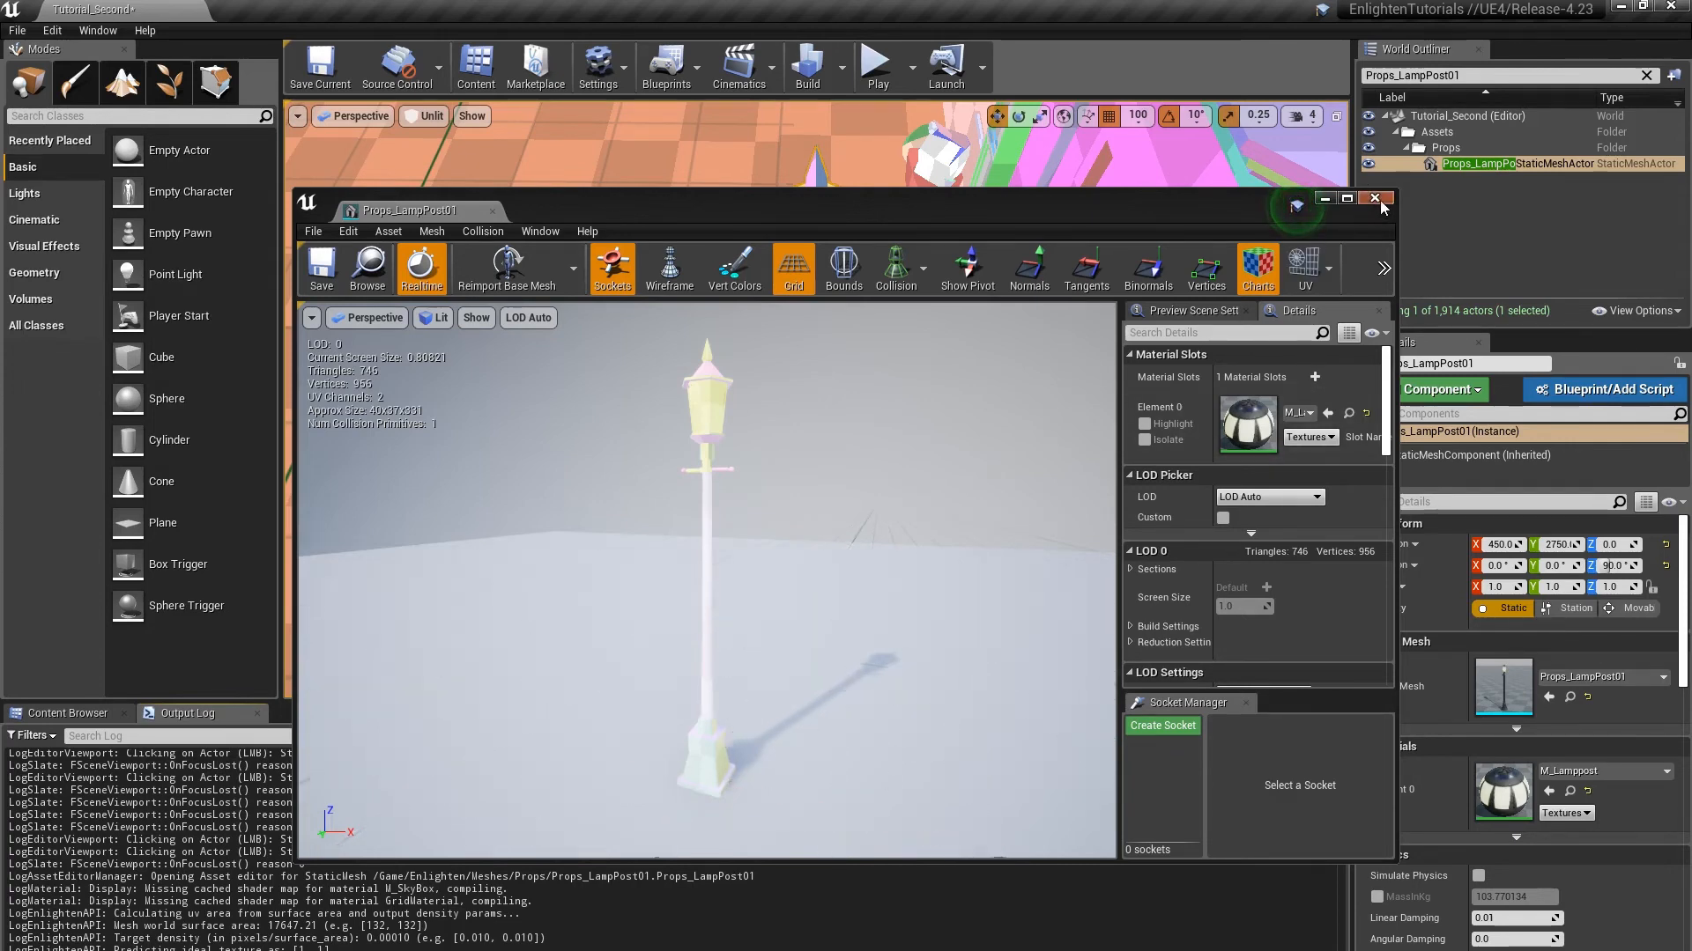
Close the lamp post mesh editor and reset the viewport's Show flags to defaults.
{"action": "left_click", "coordinate": [1372, 198]}
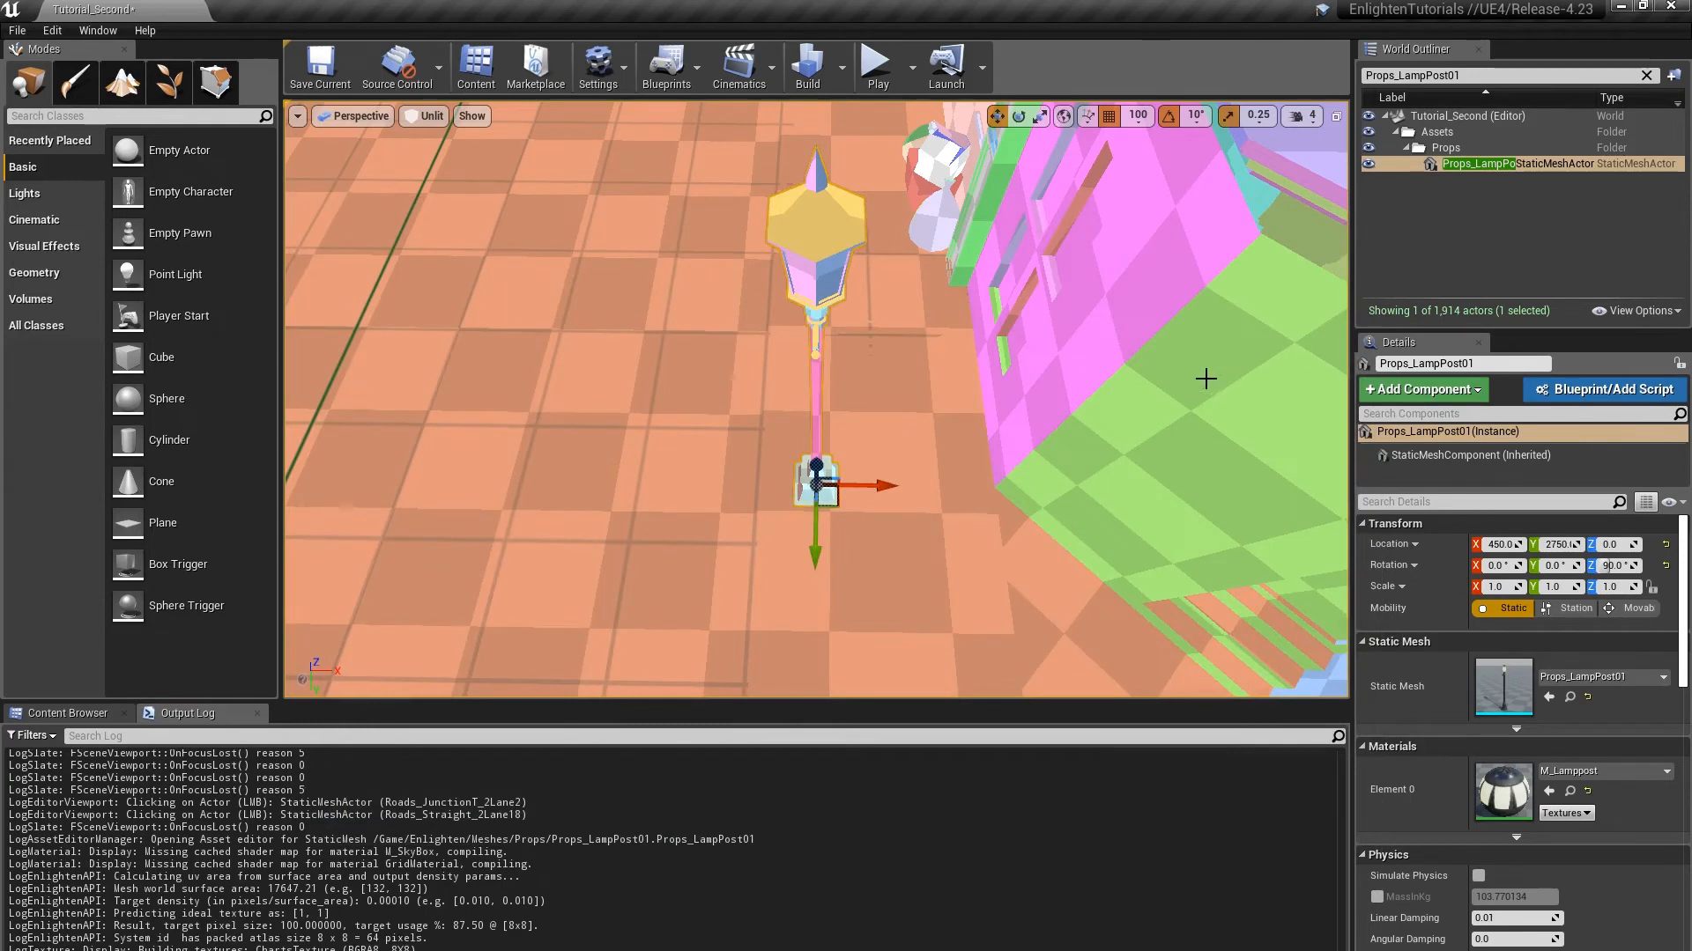
{"action": "left_click", "coordinate": [471, 115]}
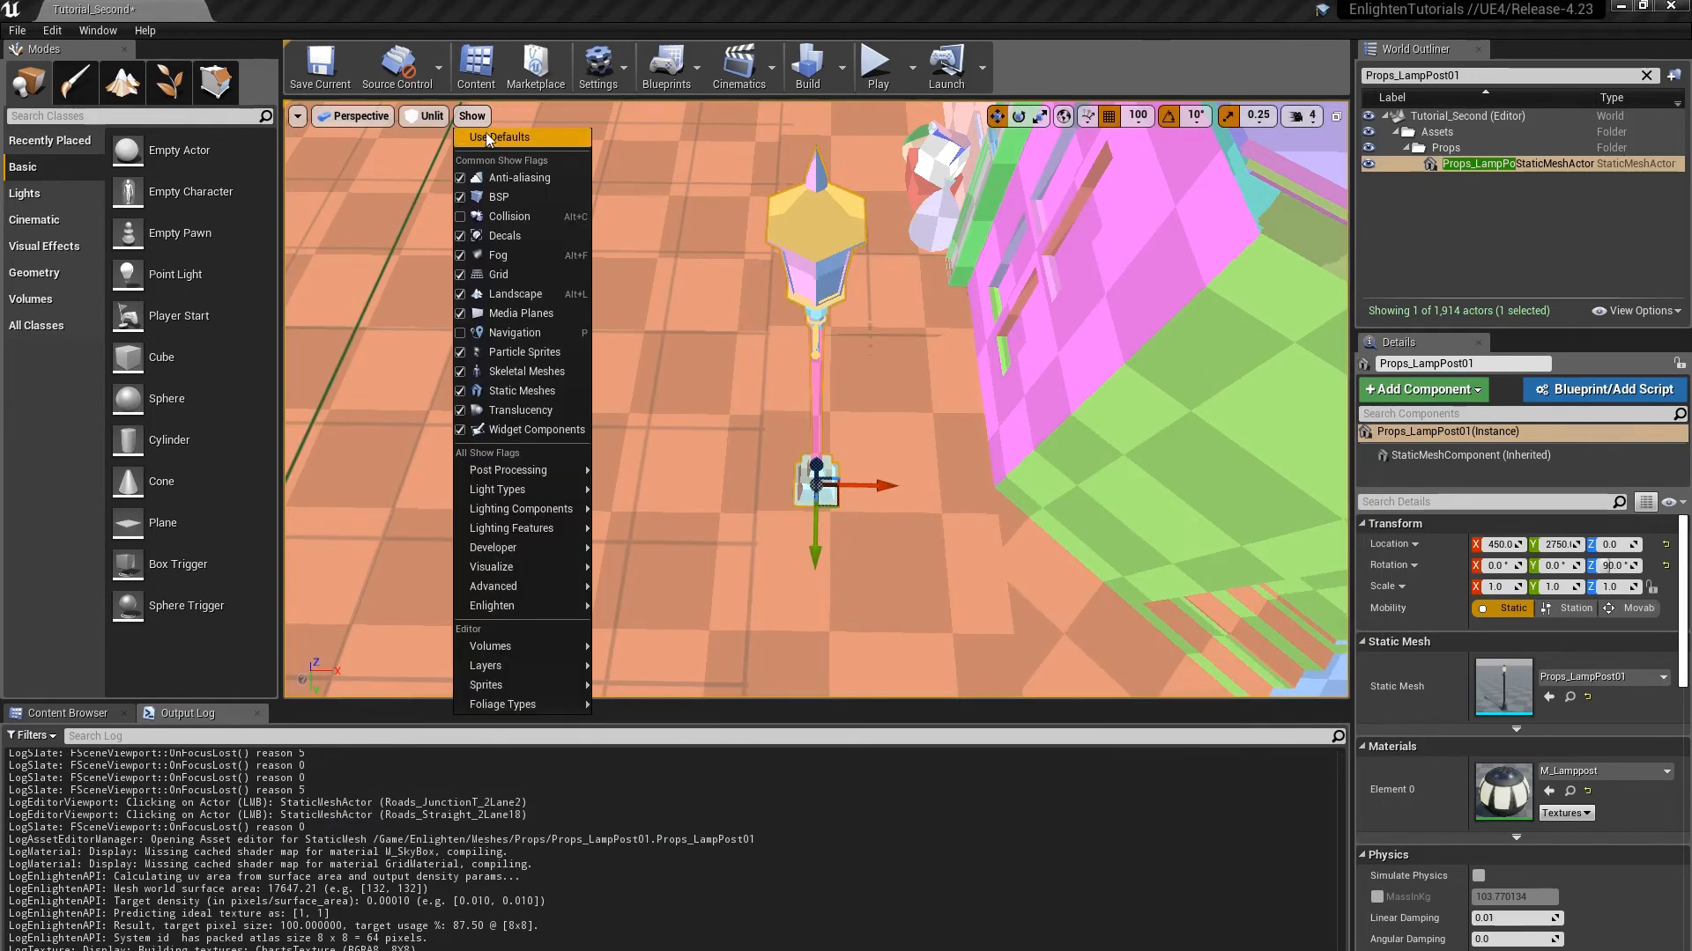
{"action": "left_click", "coordinate": [496, 138]}
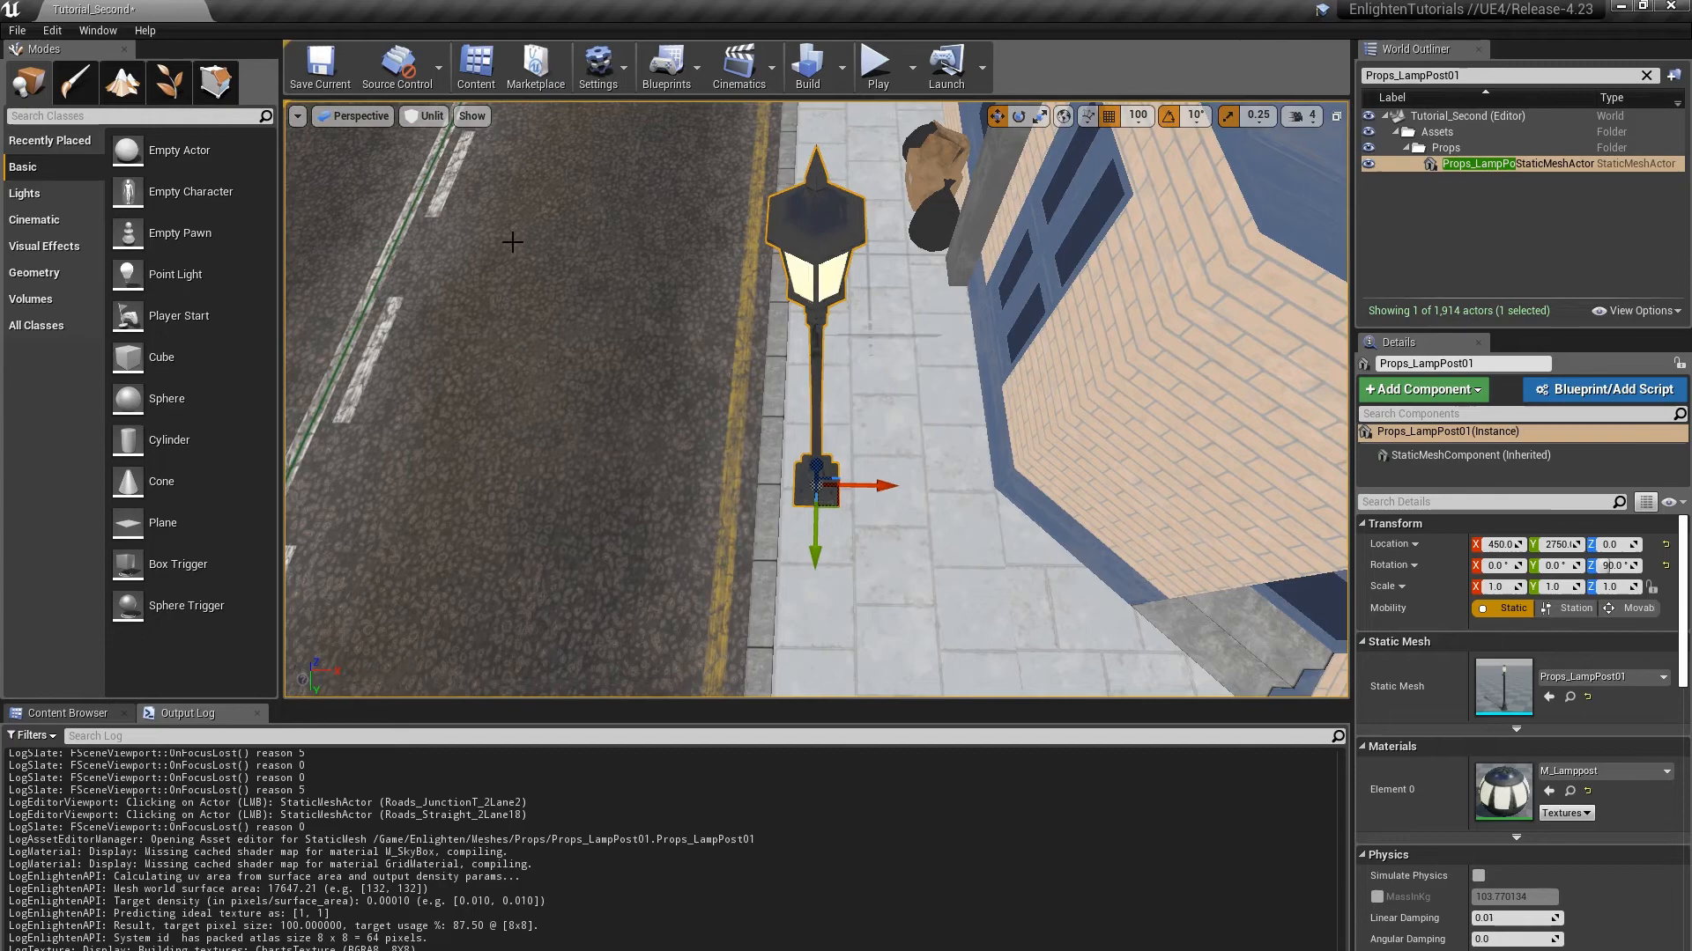
{"action": "mouse_move", "coordinate": [885, 466]}
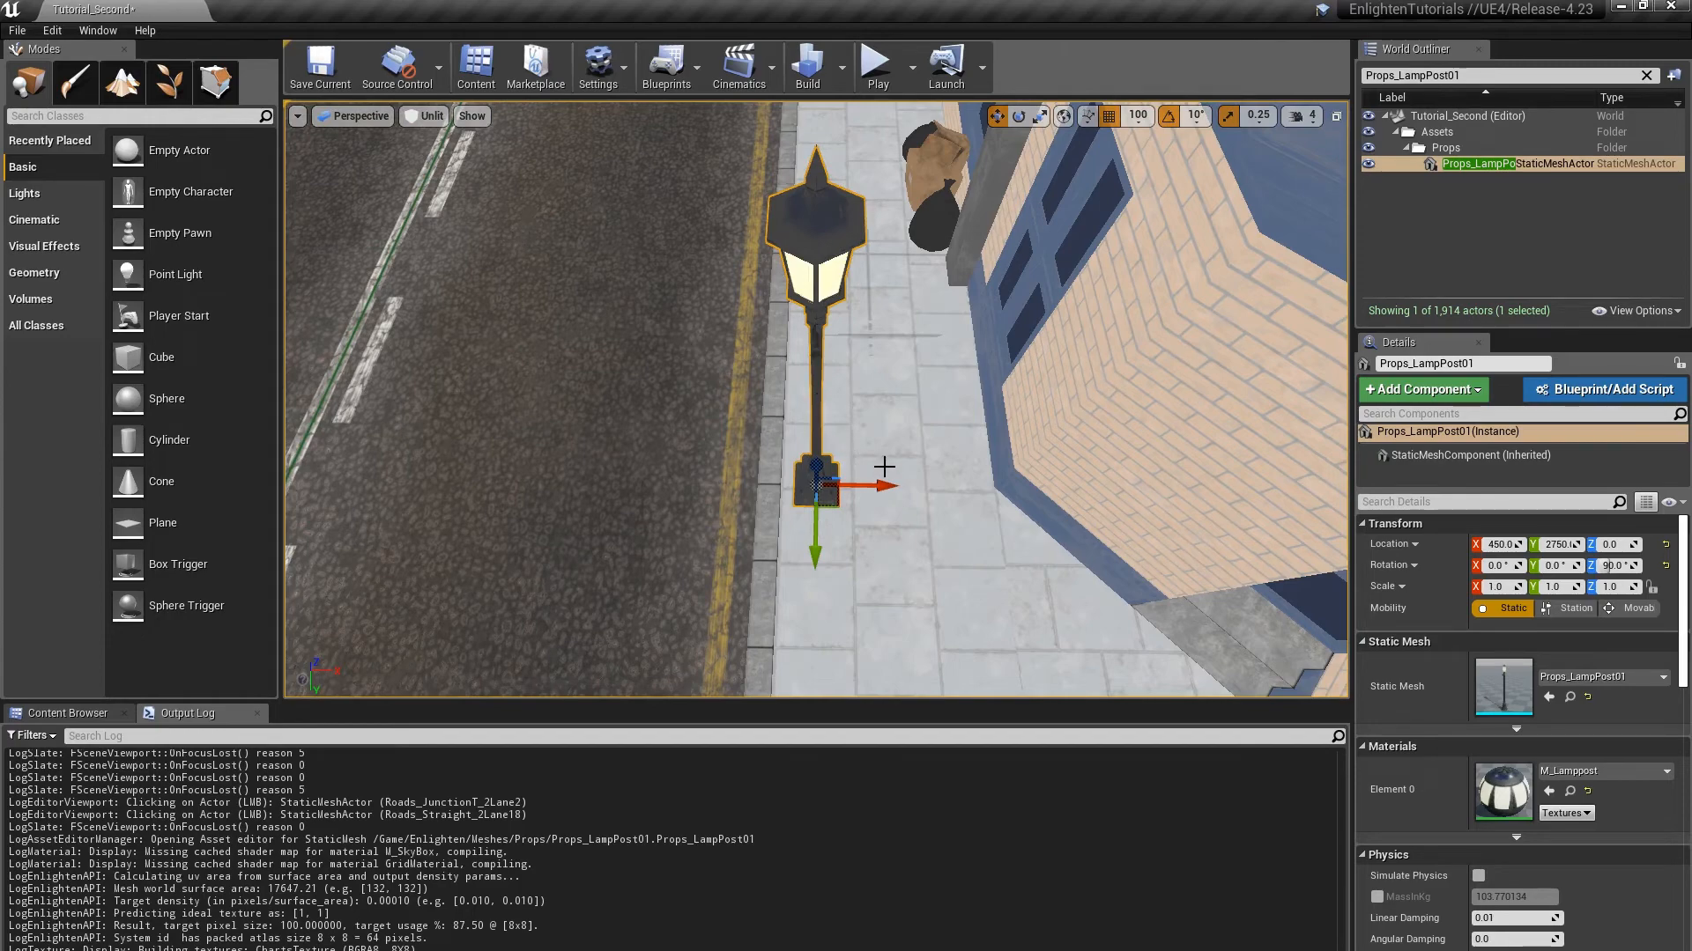
{"action": "left_click", "coordinate": [472, 116]}
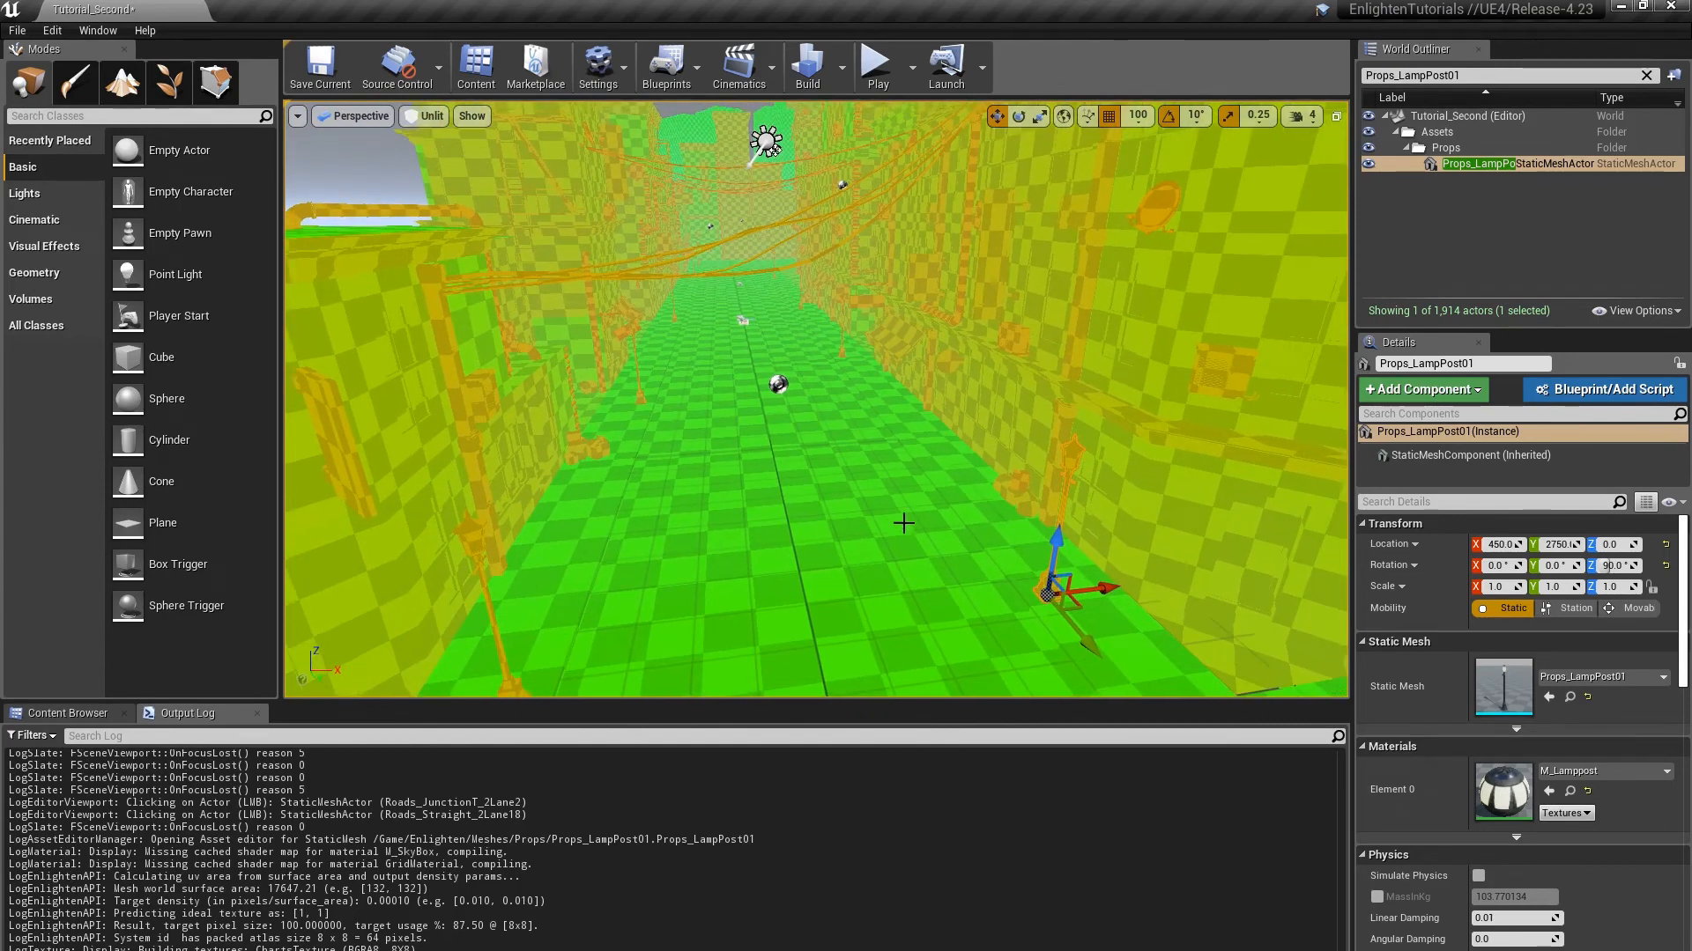
{"action": "mouse_move", "coordinate": [990, 538]}
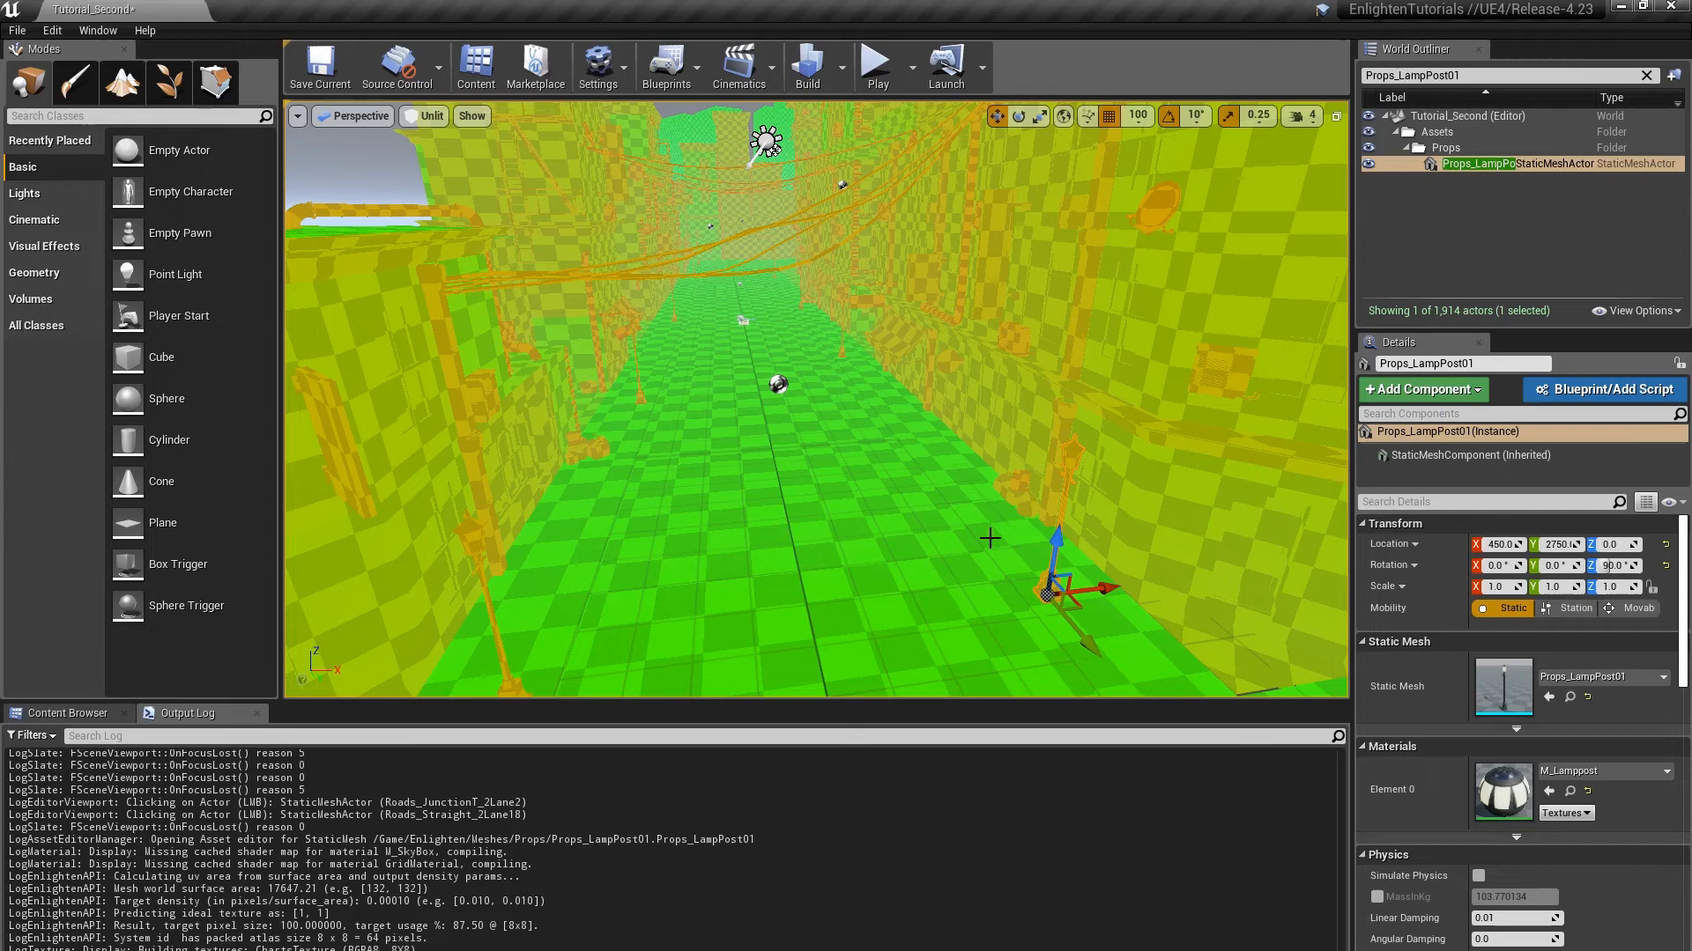
{"action": "mouse_move", "coordinate": [1012, 501]}
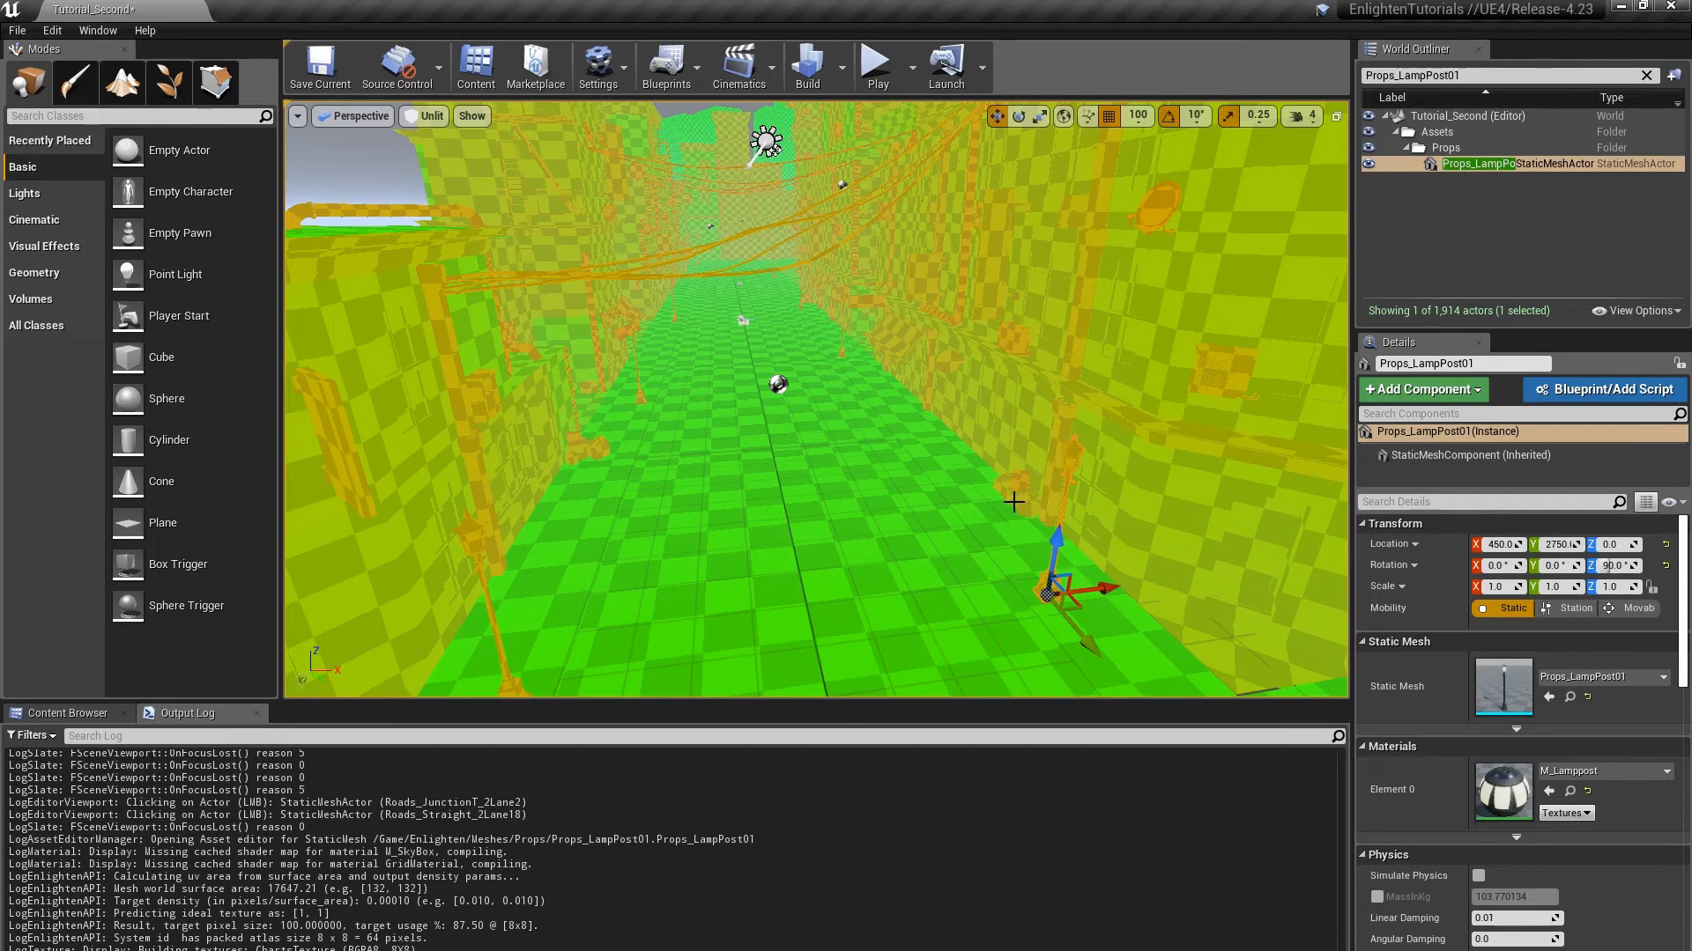
{"action": "mouse_move", "coordinate": [894, 362]}
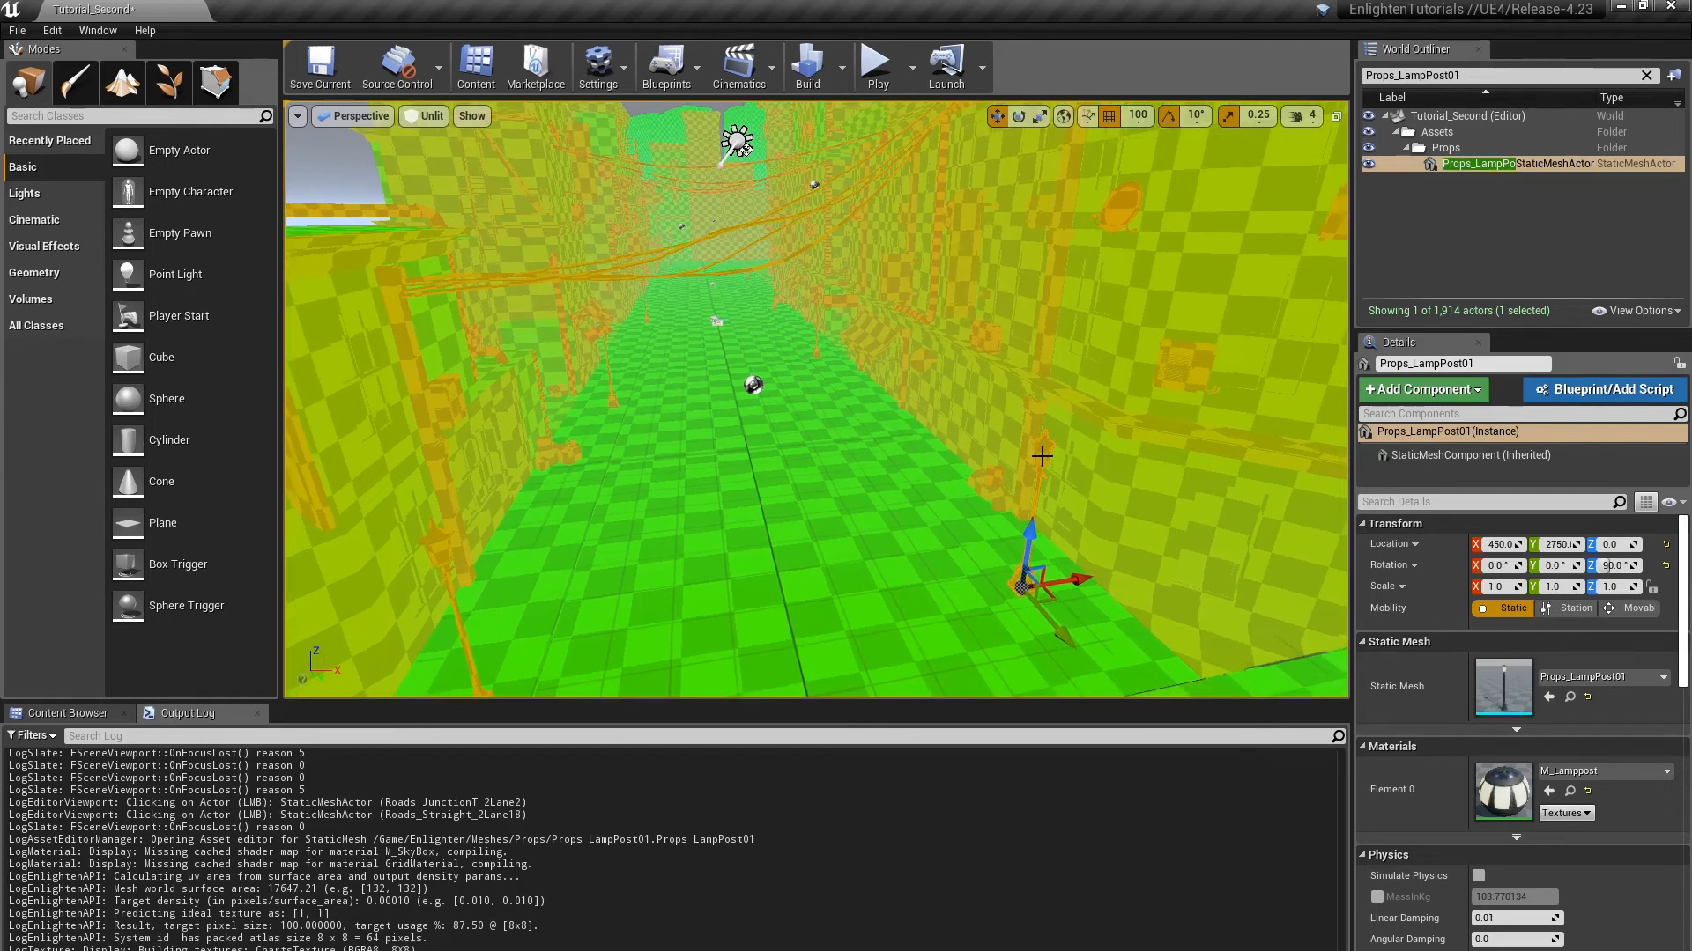
{"action": "mouse_move", "coordinate": [983, 351]}
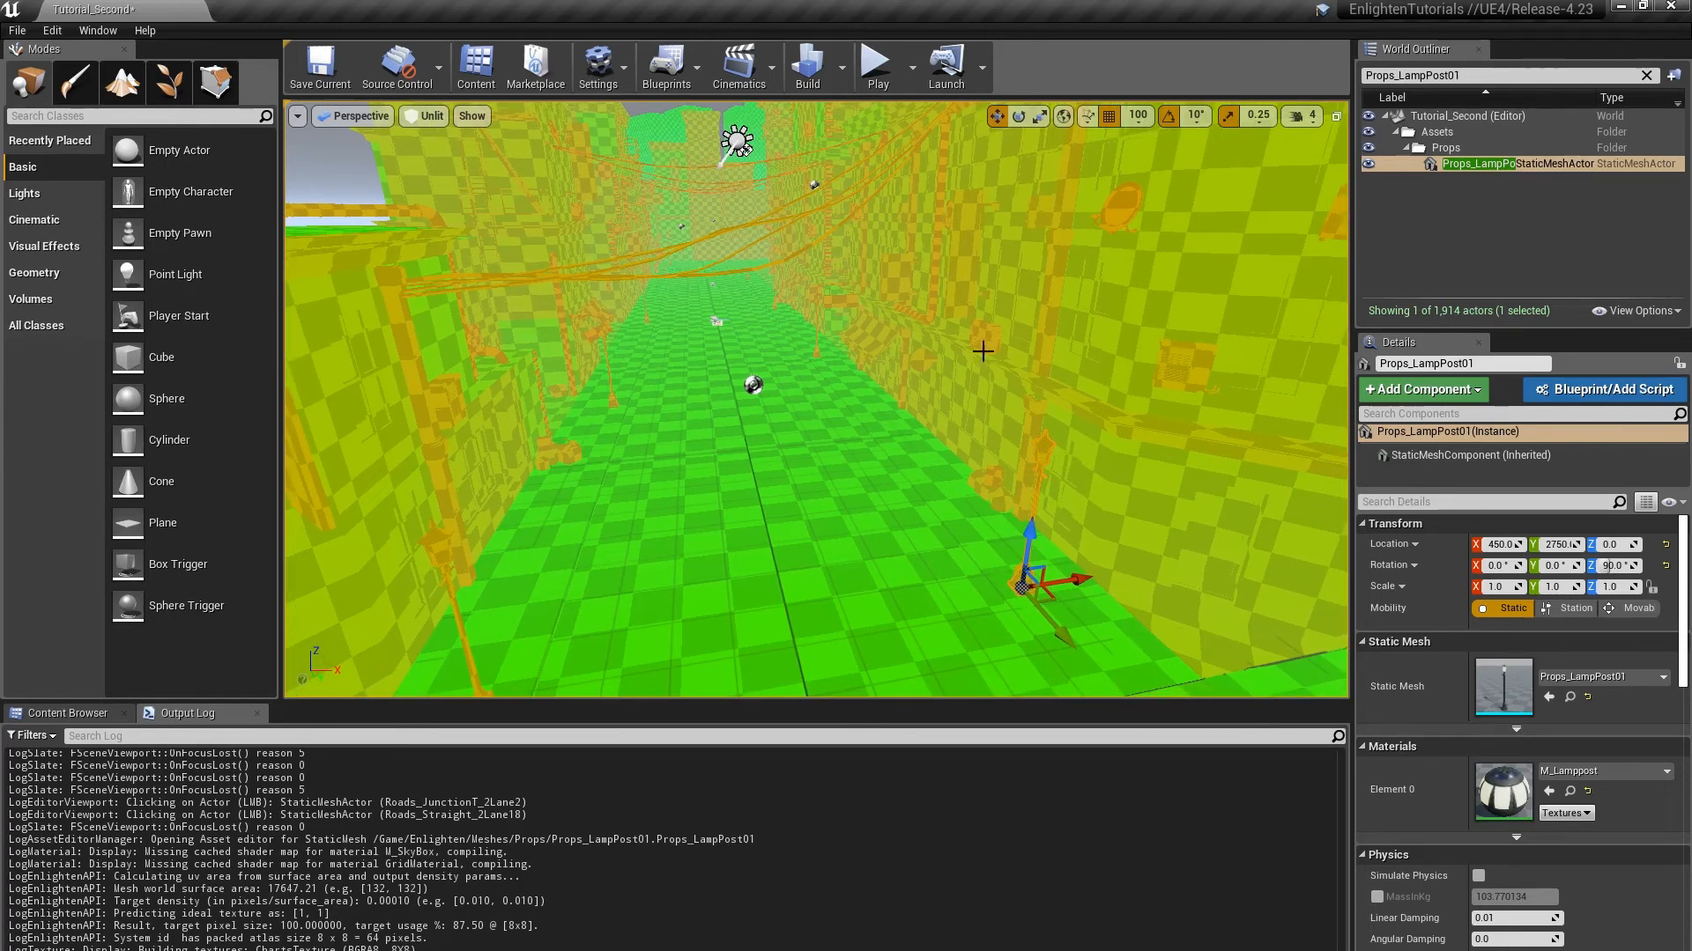
{"action": "mouse_move", "coordinate": [927, 442]}
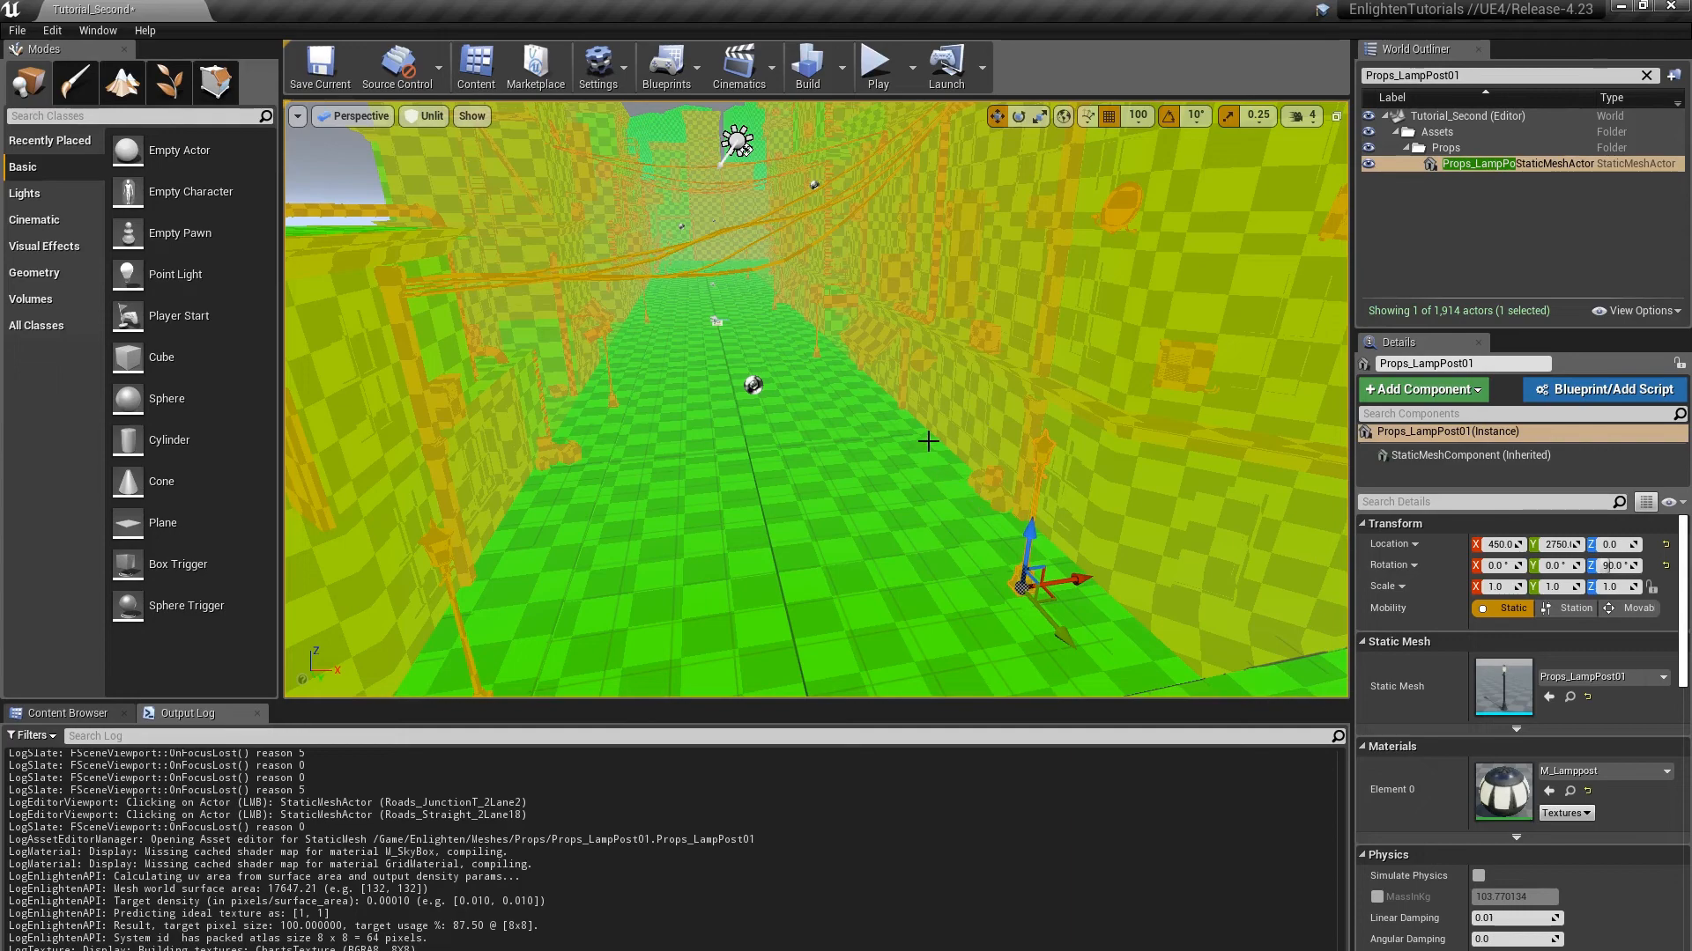
{"action": "mouse_move", "coordinate": [946, 437]}
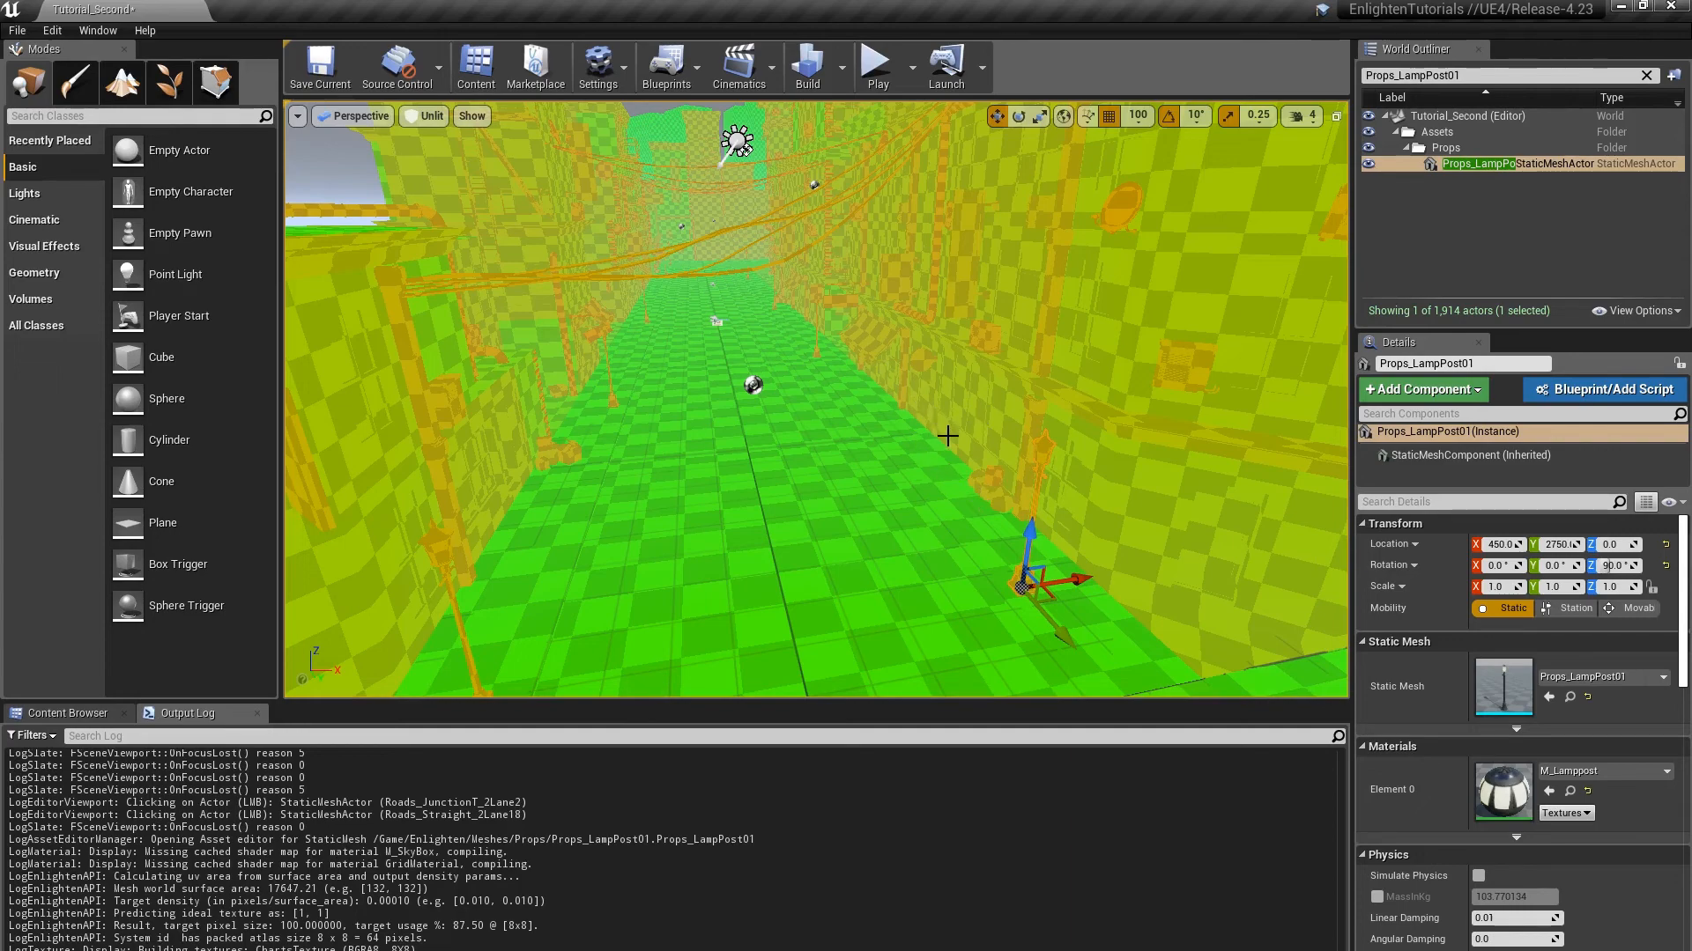